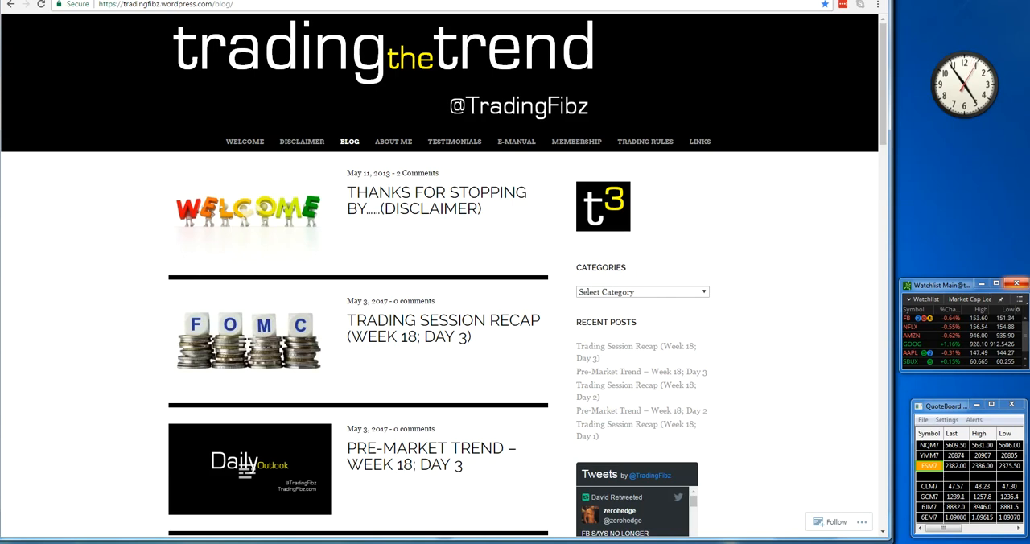
mouse_move(451, 292)
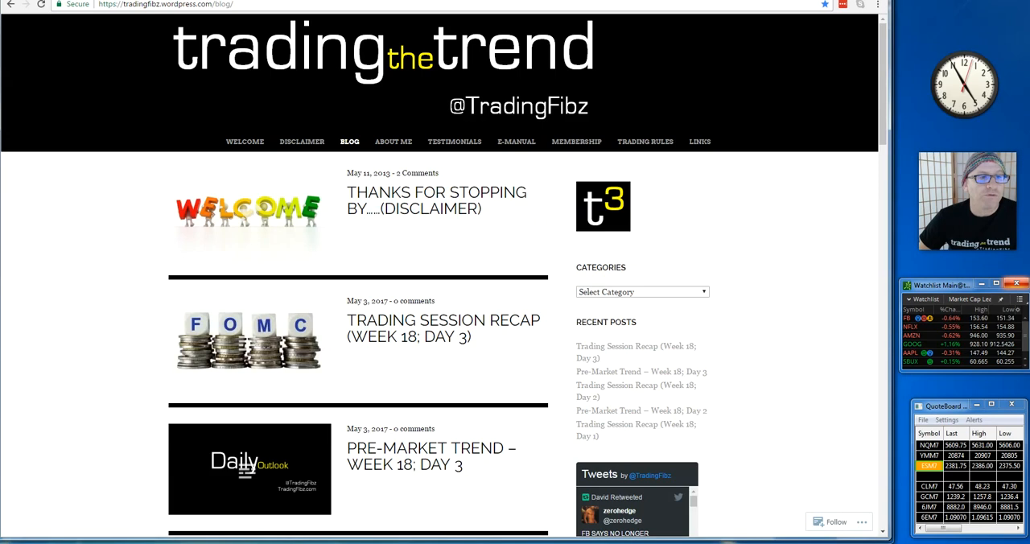
Step: Open the Week 18 Day 3 recap post and scroll to its Session Highlights
left_click(442, 328)
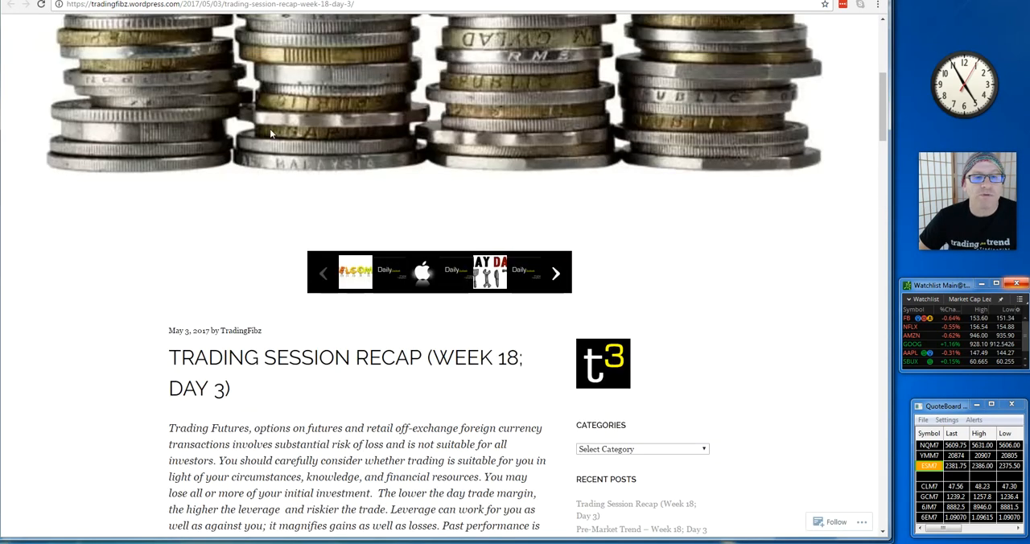
scroll("up", 3)
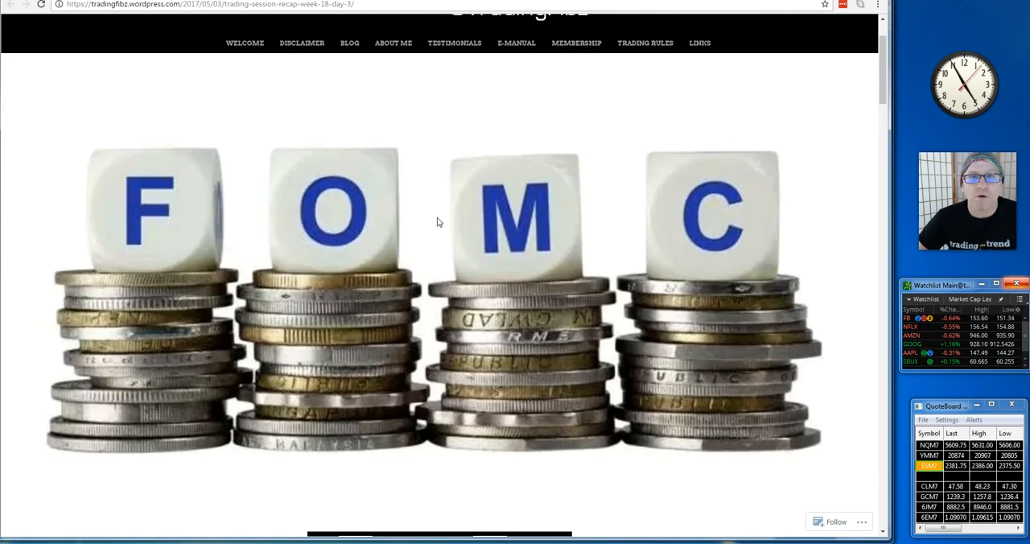
scroll("down", 3)
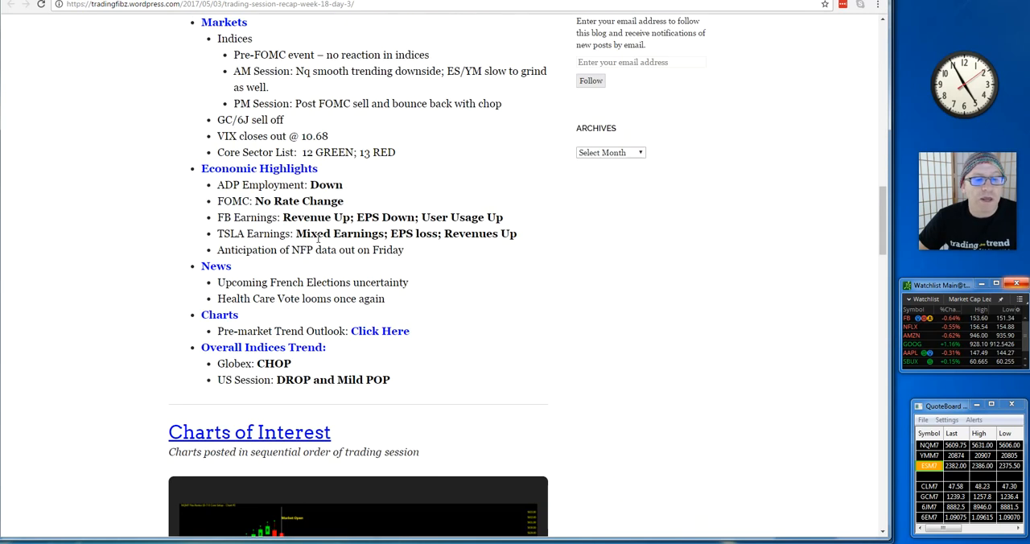
scroll("up", 3)
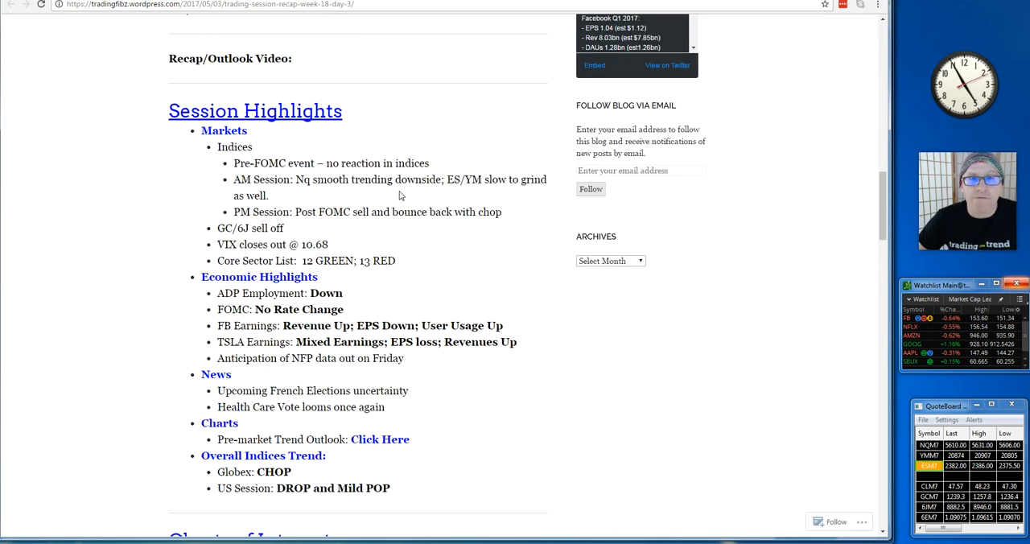
mouse_move(114, 304)
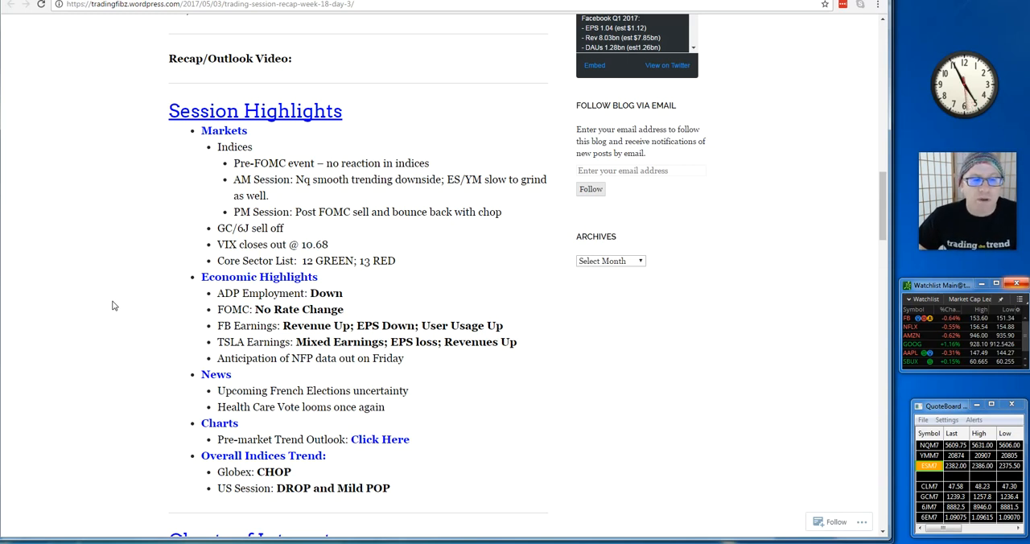
mouse_move(373, 227)
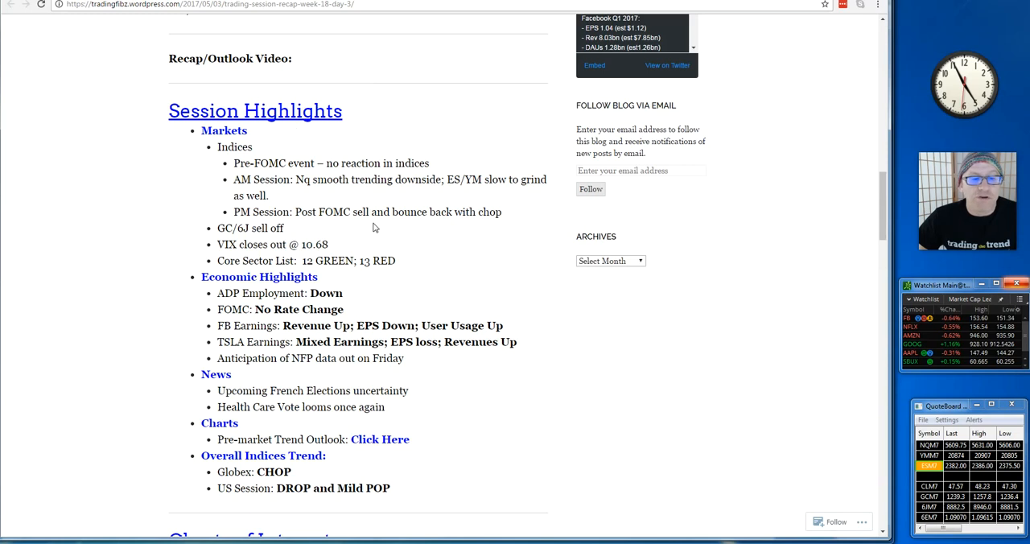
mouse_move(257, 225)
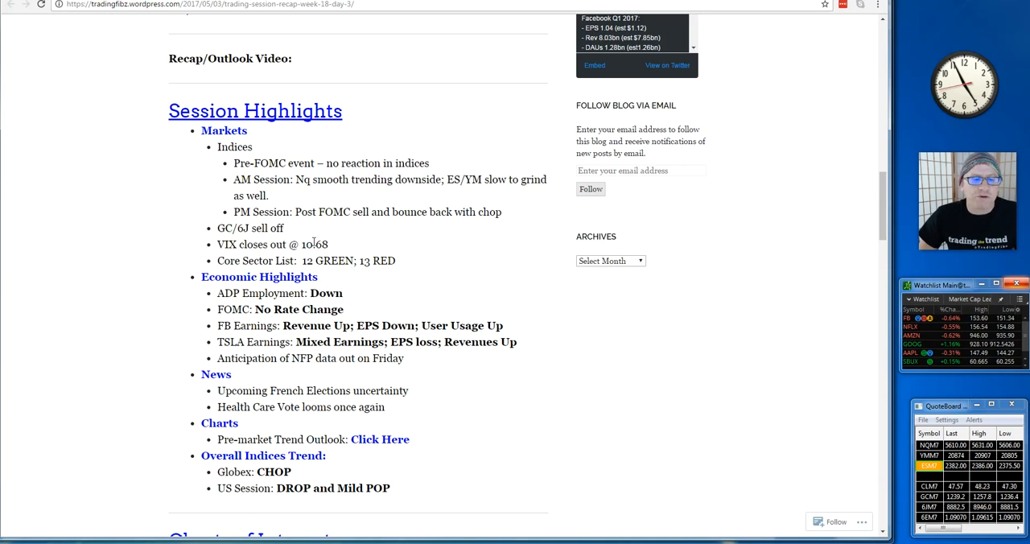
mouse_move(395, 370)
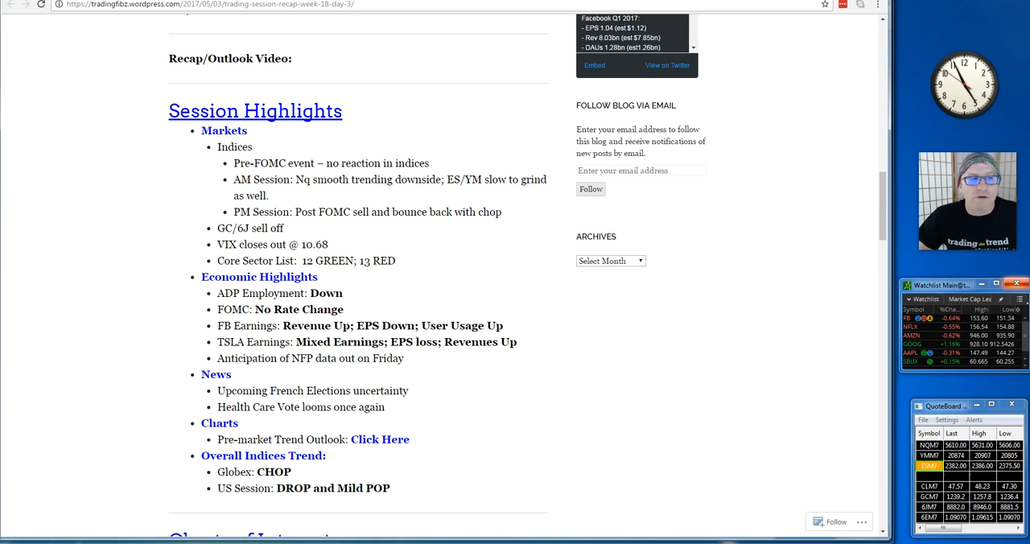
Step: Return to the blog post list and open the NQM7 Murray Math Levels/Heiken Ashi chart image
left_click(11, 4)
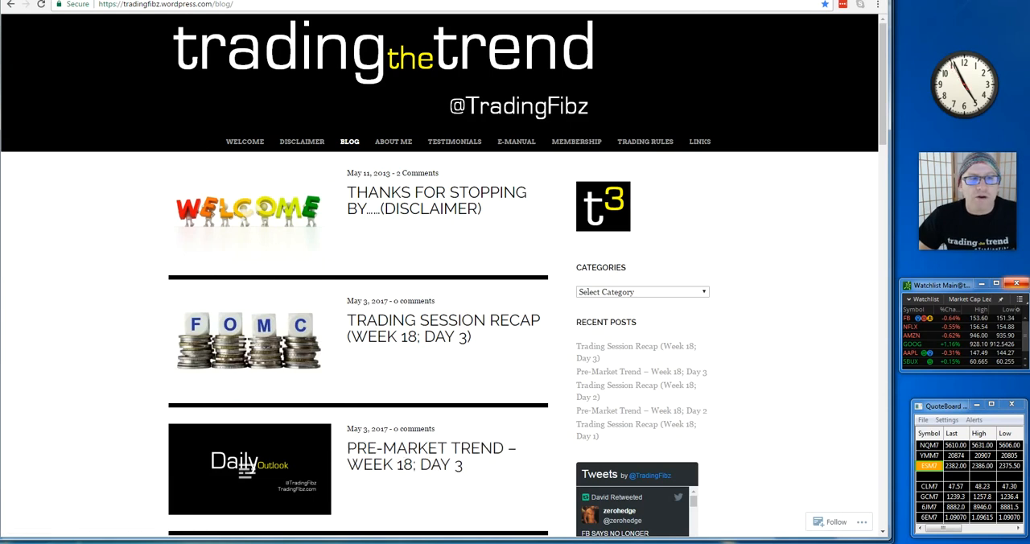
left_click(442, 329)
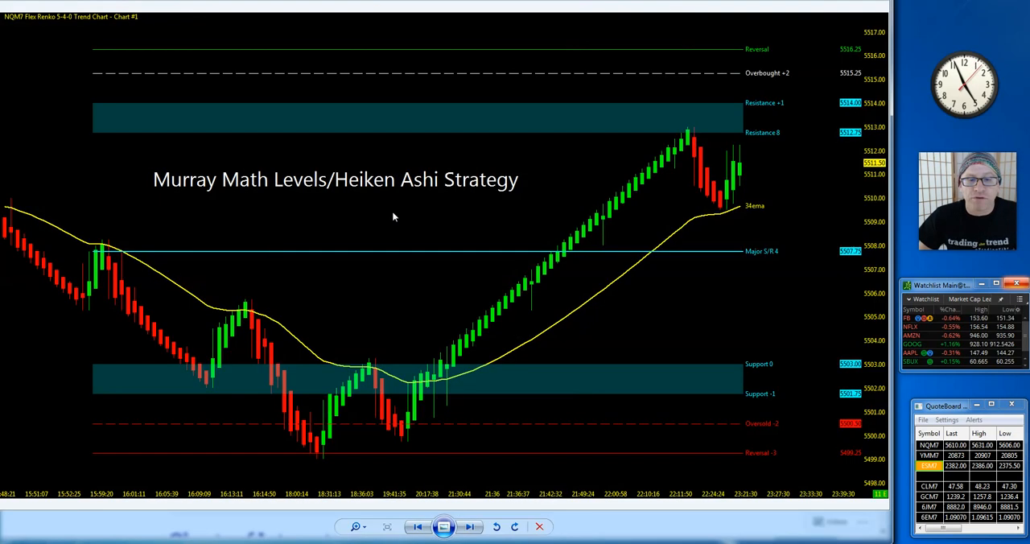
mouse_move(452, 372)
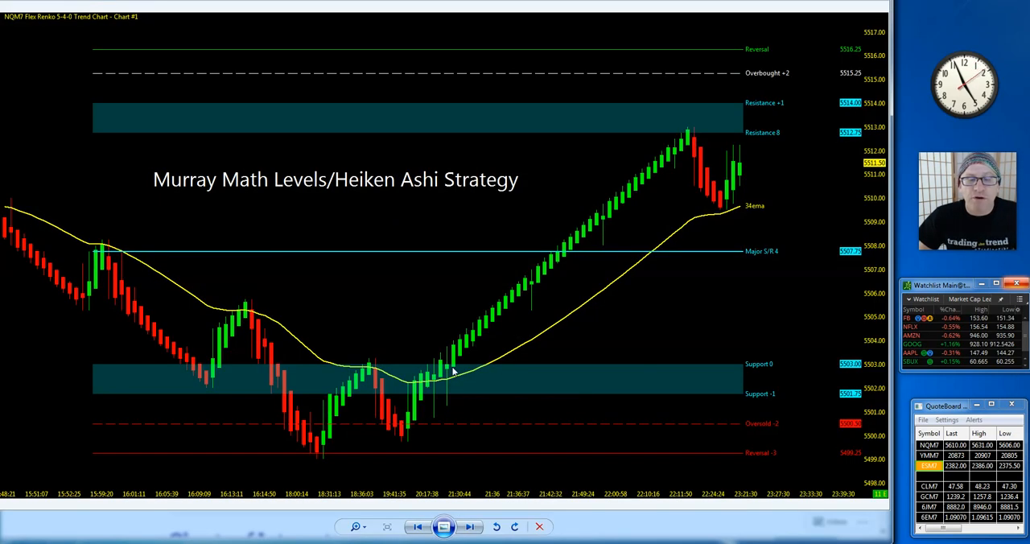
mouse_move(689, 122)
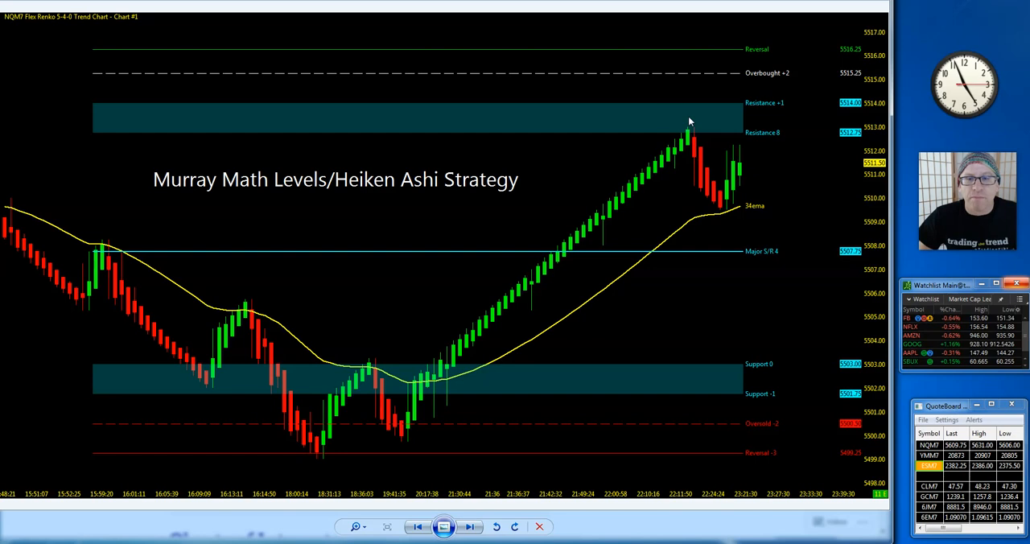
mouse_move(793, 38)
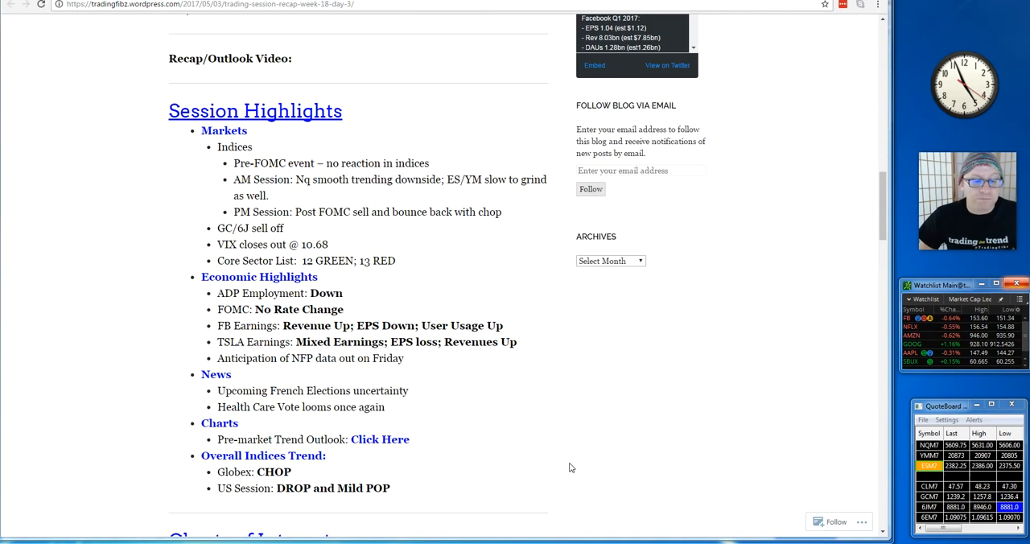
mouse_move(70, 466)
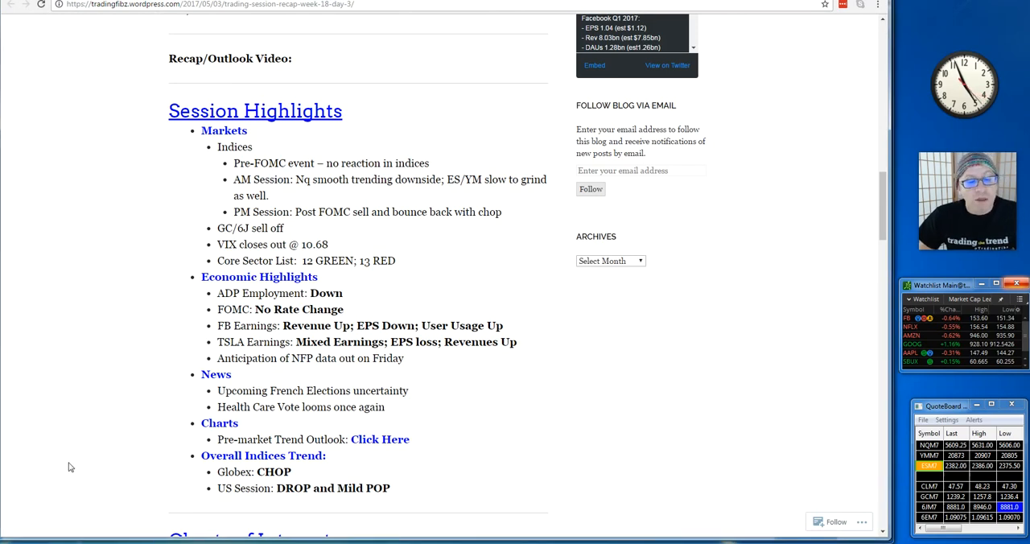
mouse_move(595, 277)
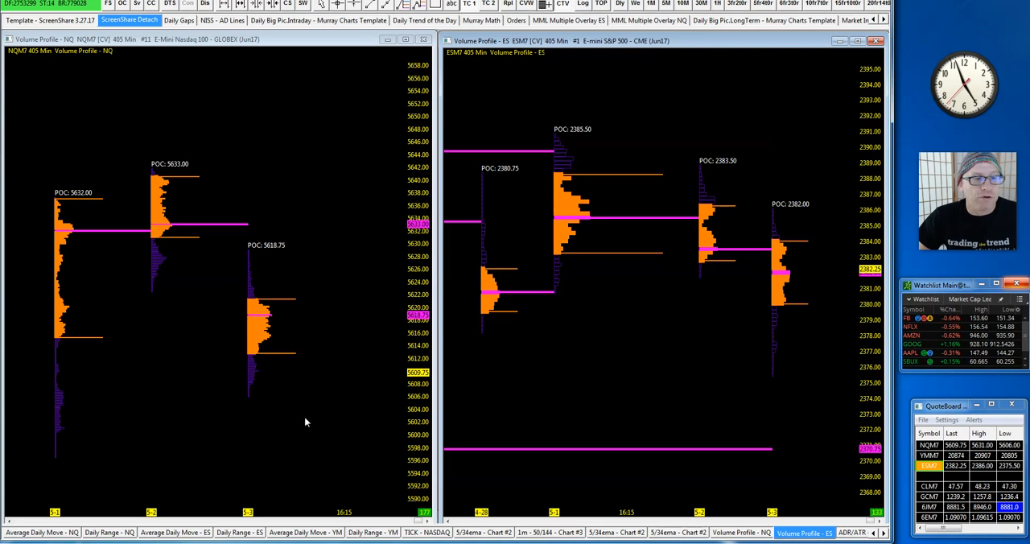
mouse_move(354, 282)
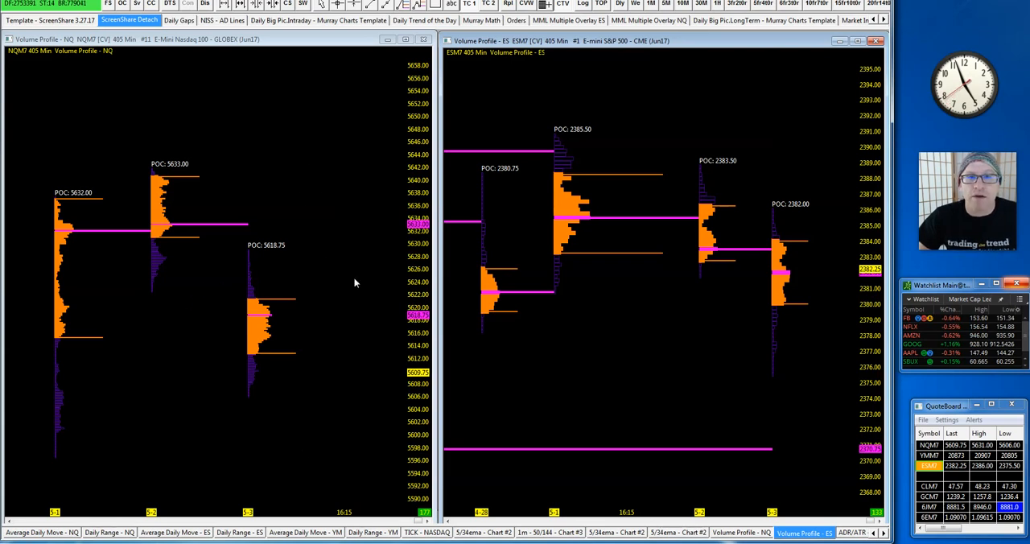
mouse_move(294, 298)
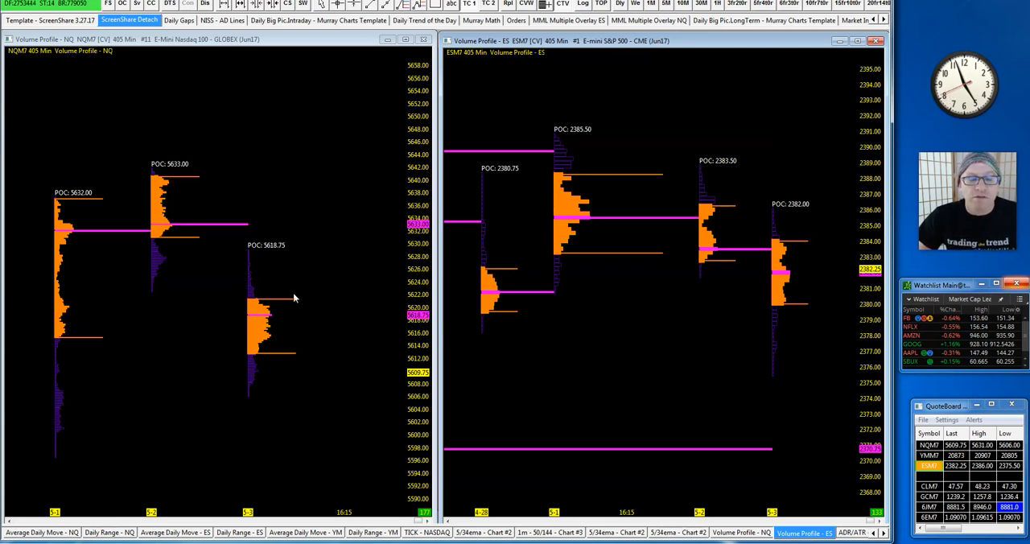
mouse_move(263, 363)
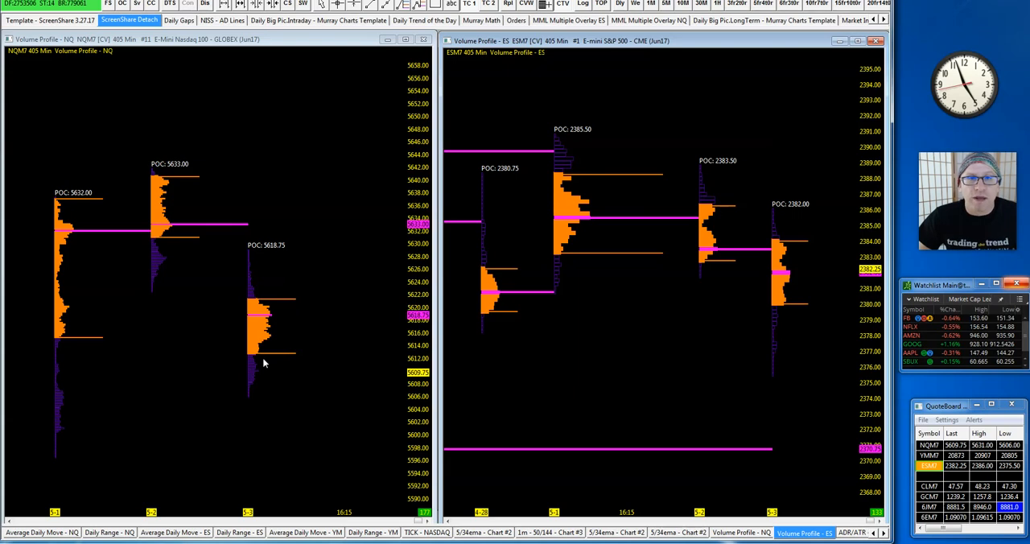
mouse_move(271, 395)
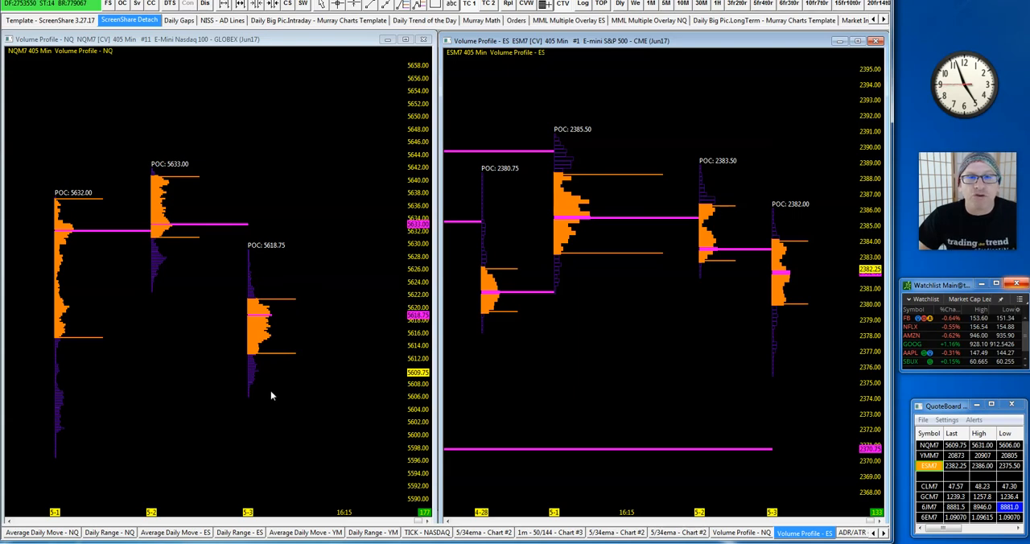
mouse_move(141, 137)
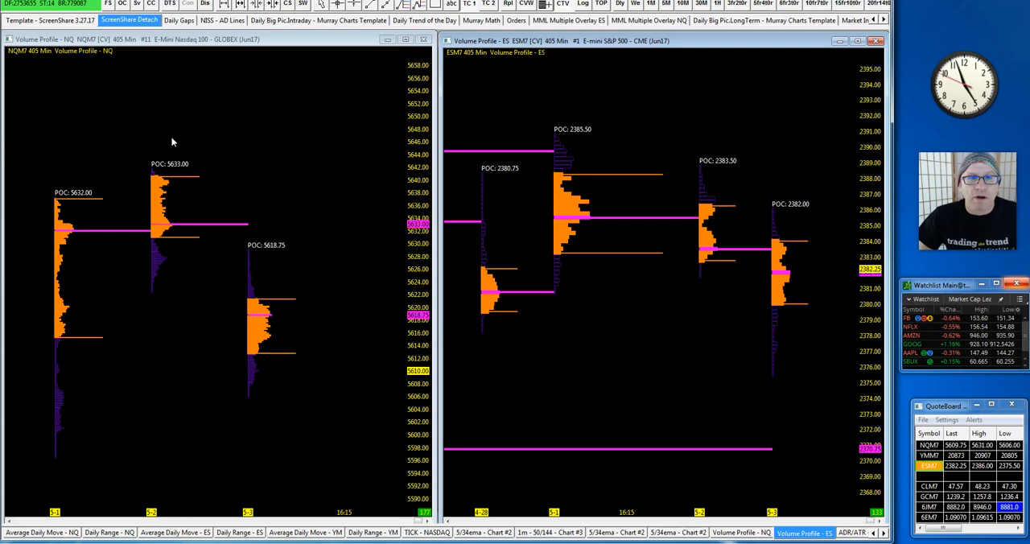
mouse_move(184, 149)
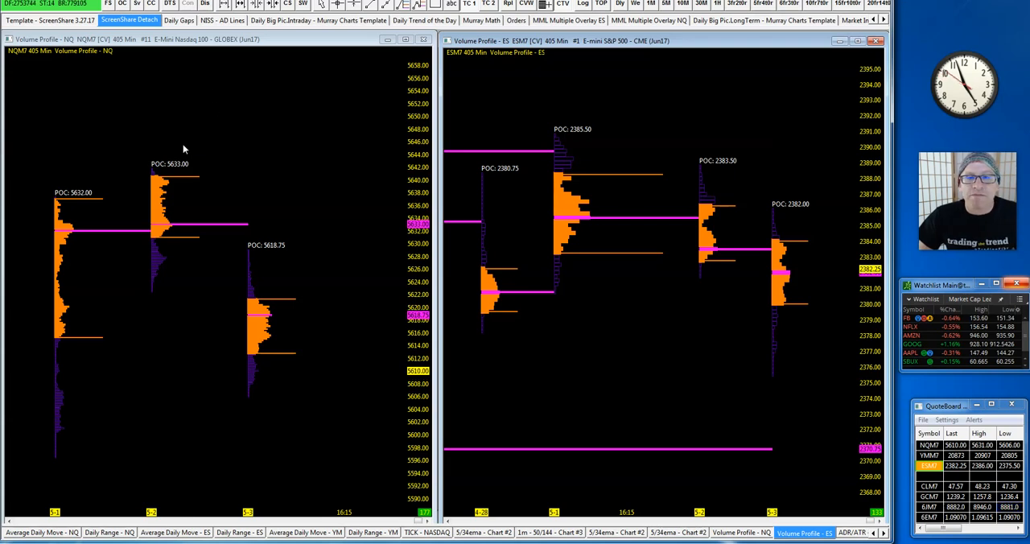
mouse_move(721, 221)
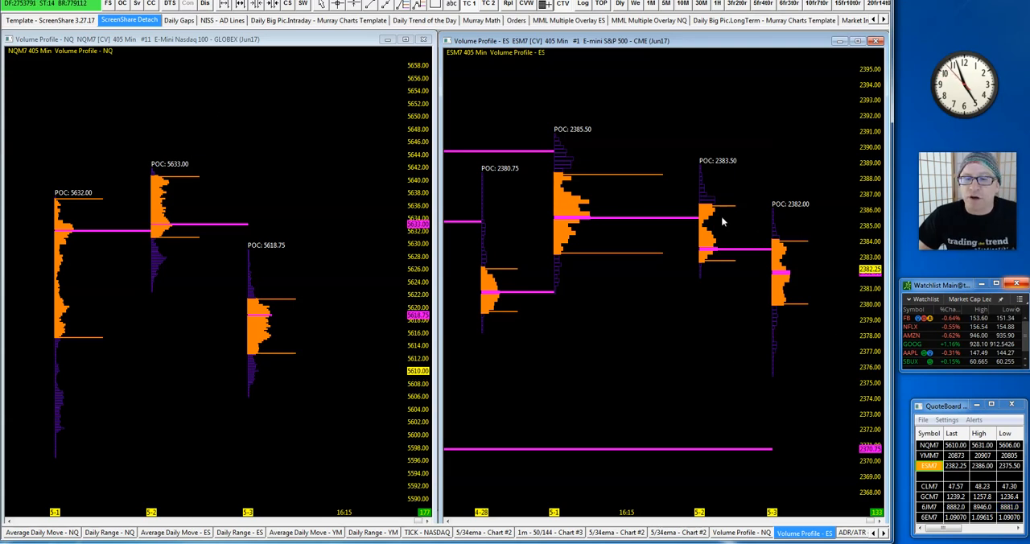
left_click(179, 20)
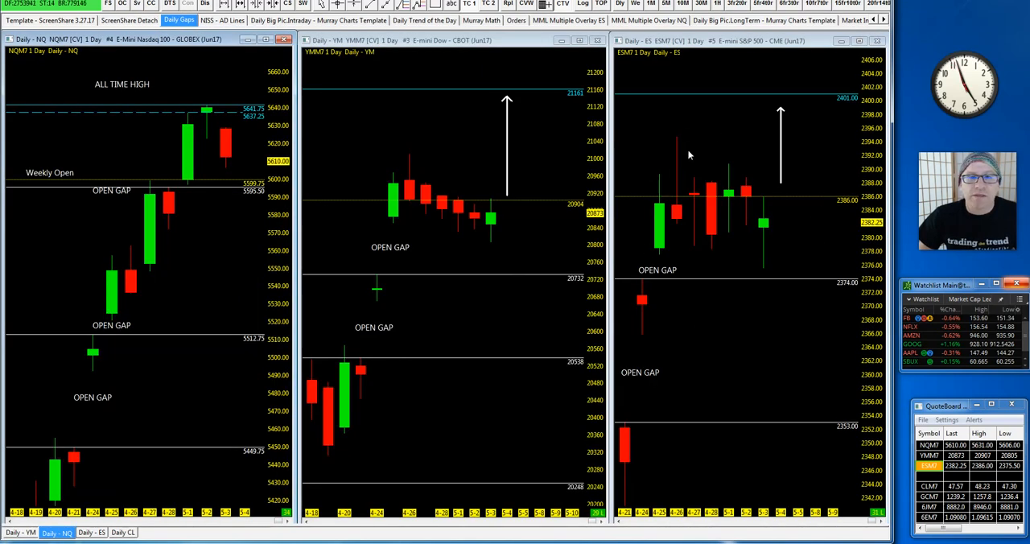
mouse_move(818, 240)
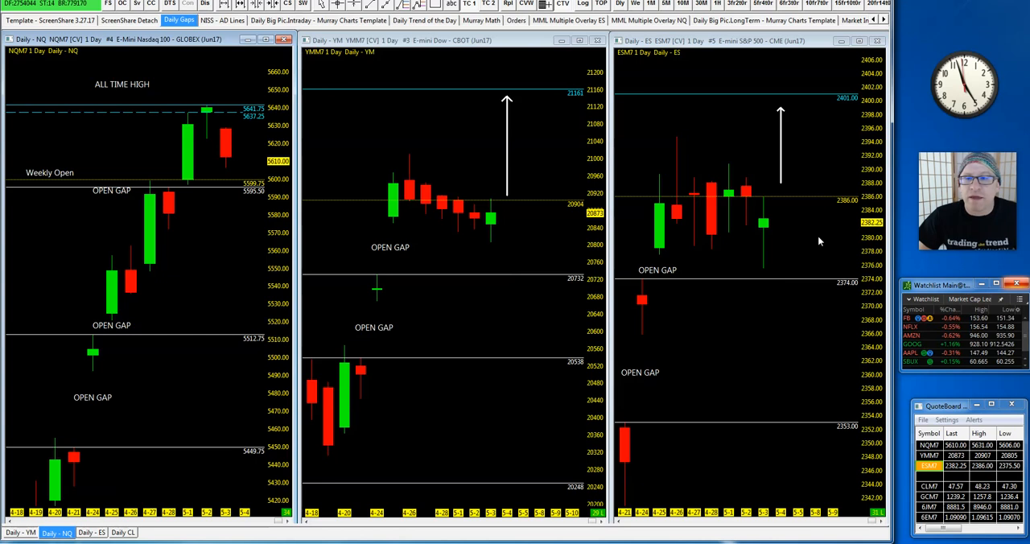
mouse_move(812, 201)
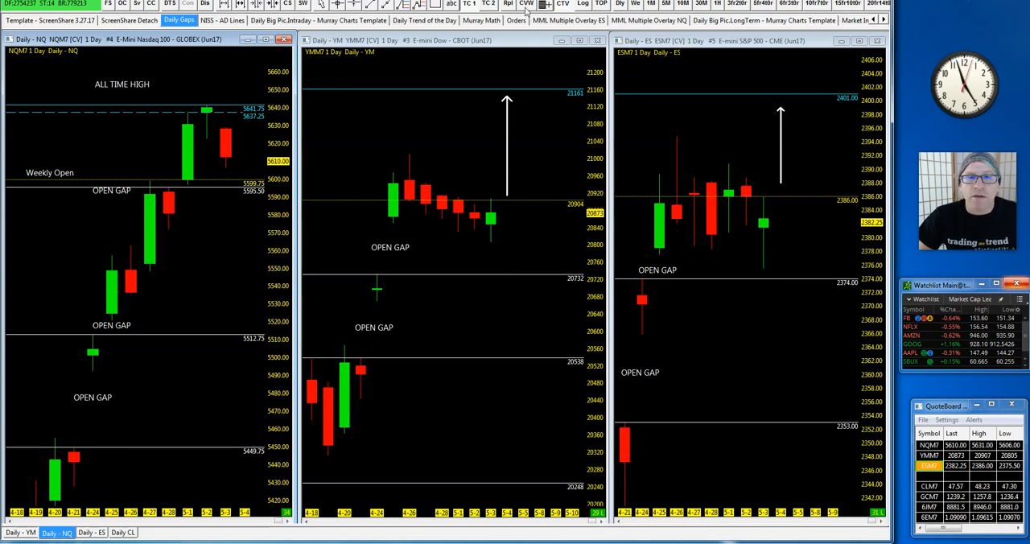
mouse_move(175, 133)
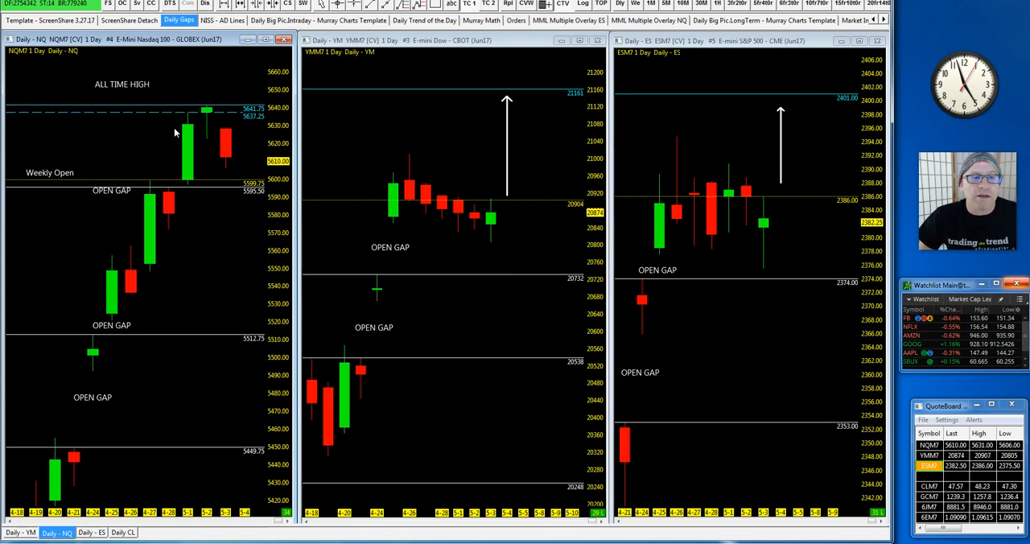
mouse_move(136, 145)
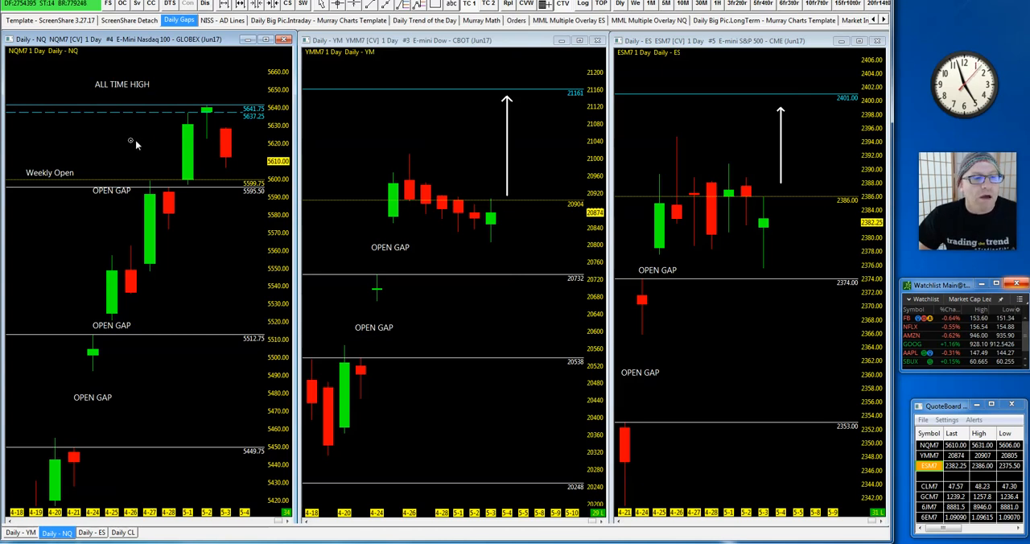
mouse_move(261, 95)
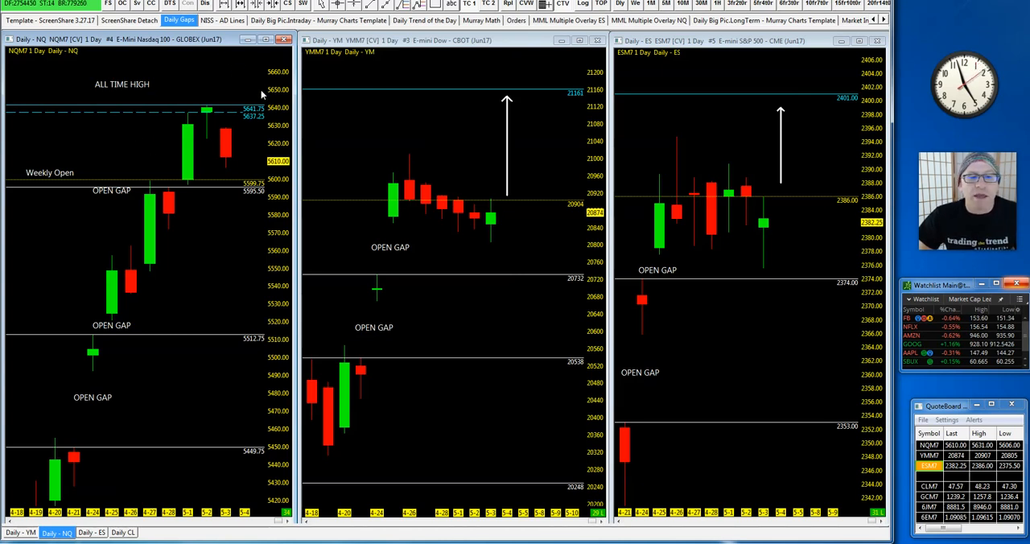
mouse_move(217, 110)
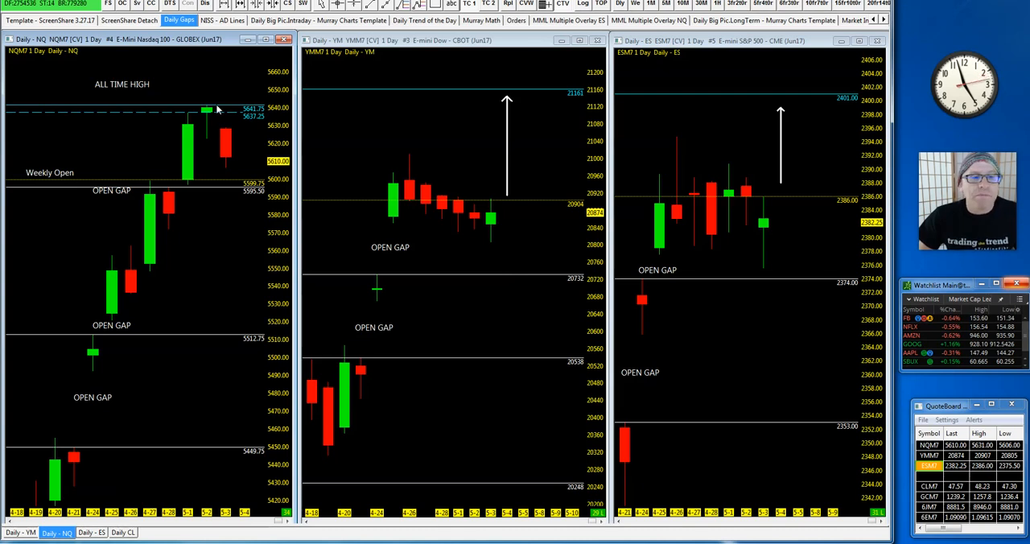
mouse_move(187, 133)
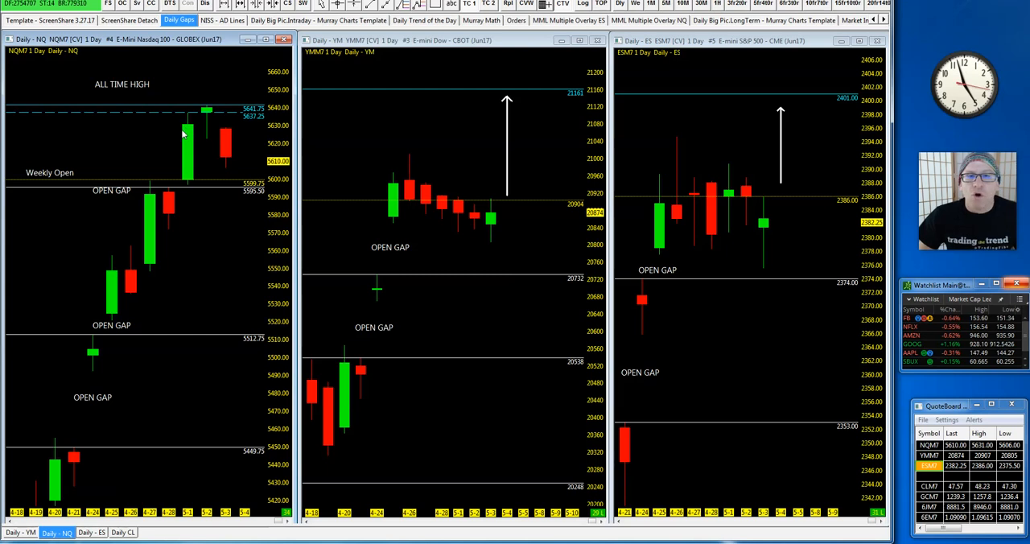
mouse_move(115, 213)
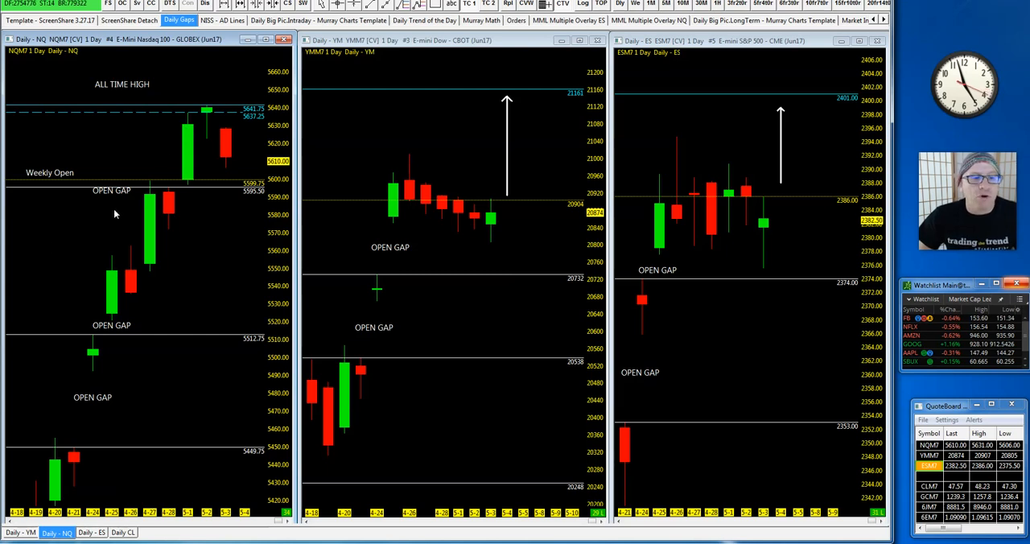
mouse_move(506, 301)
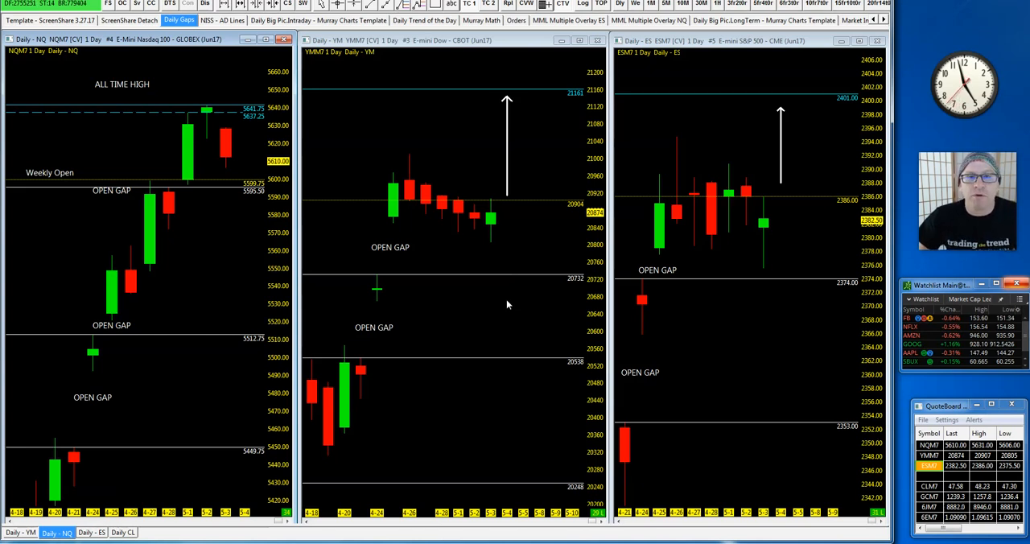
mouse_move(644, 163)
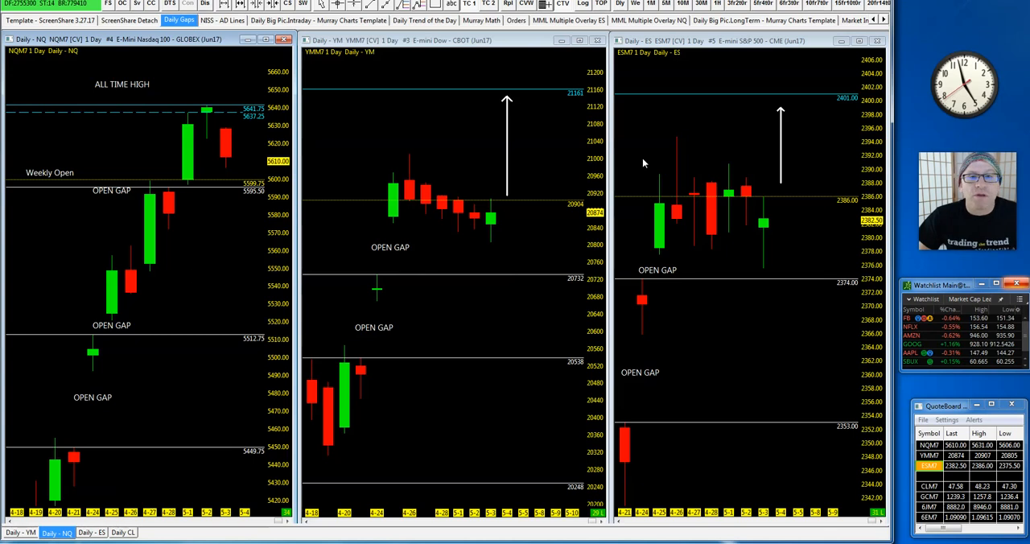
mouse_move(700, 251)
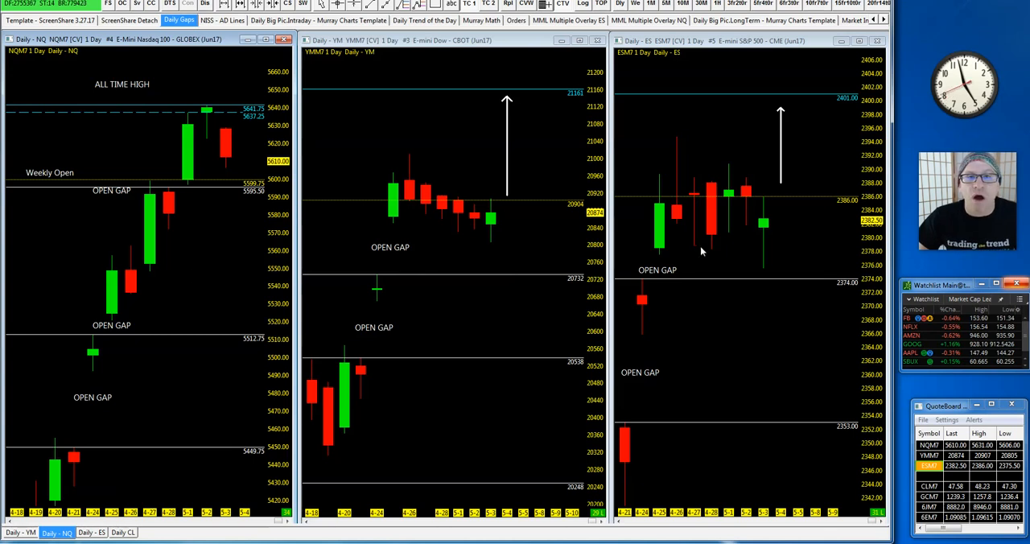
mouse_move(217, 73)
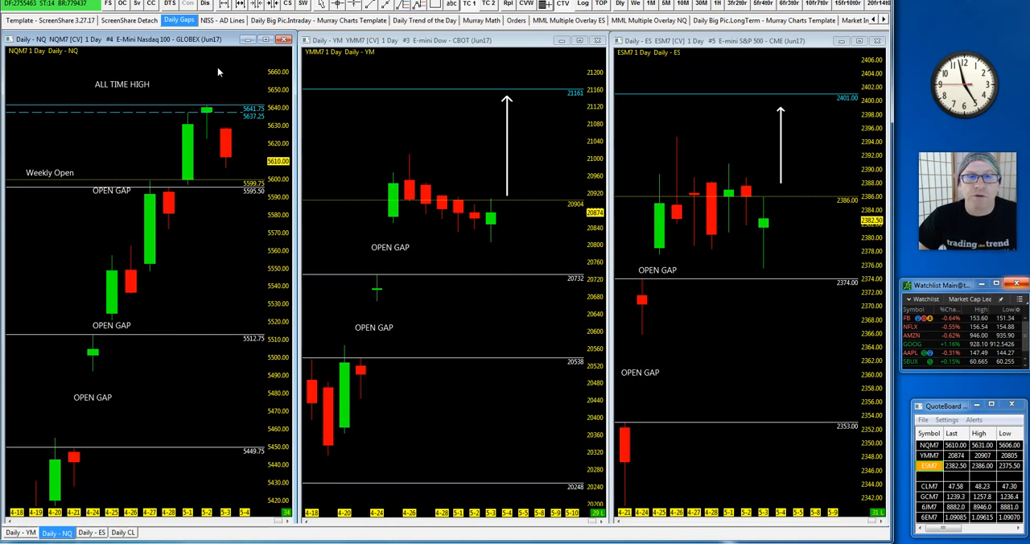
Step: Show the NISS - AD Lines chartbook with NYSE, Nasdaq 100, Dow 30 and S&P 500 net issues
left_click(222, 19)
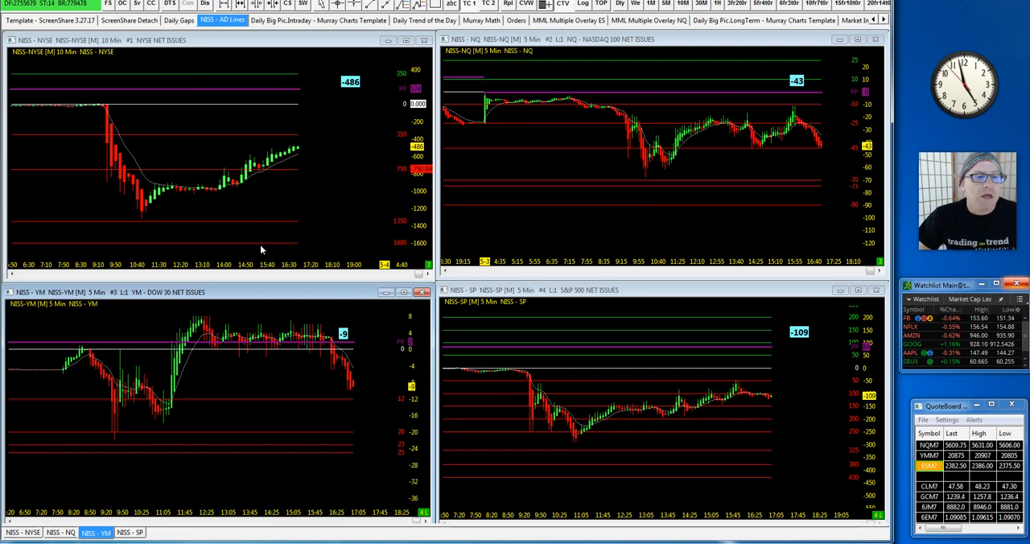
mouse_move(73, 117)
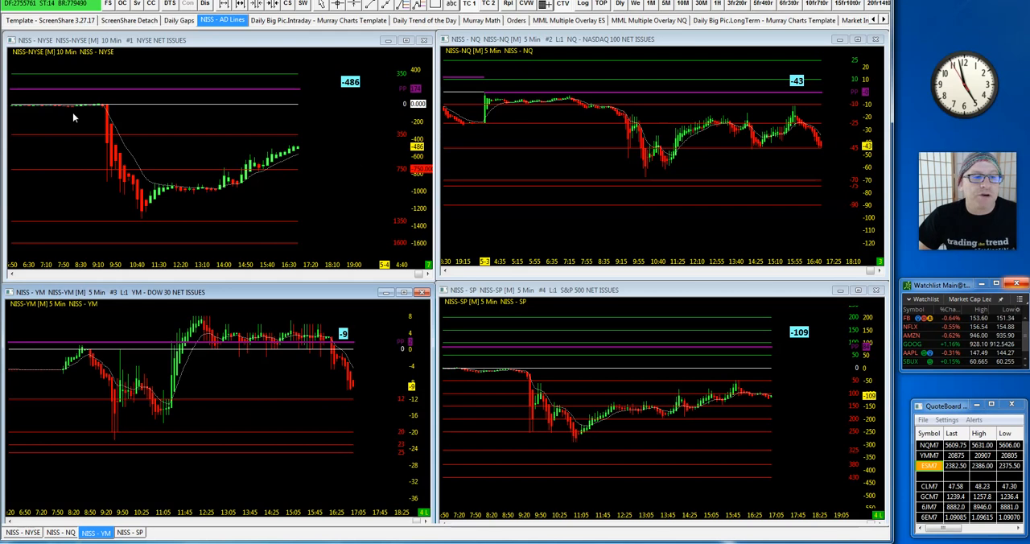
mouse_move(236, 139)
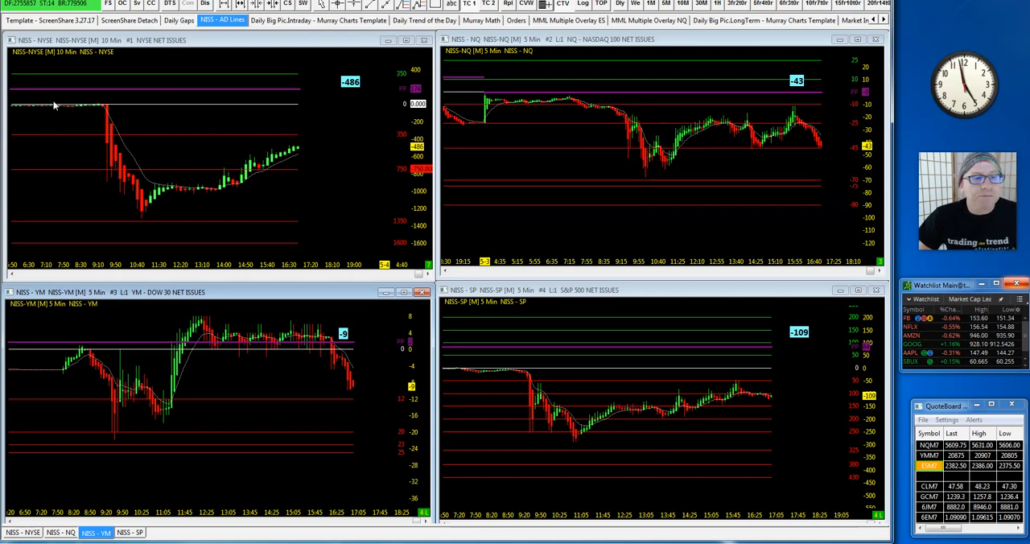
mouse_move(125, 185)
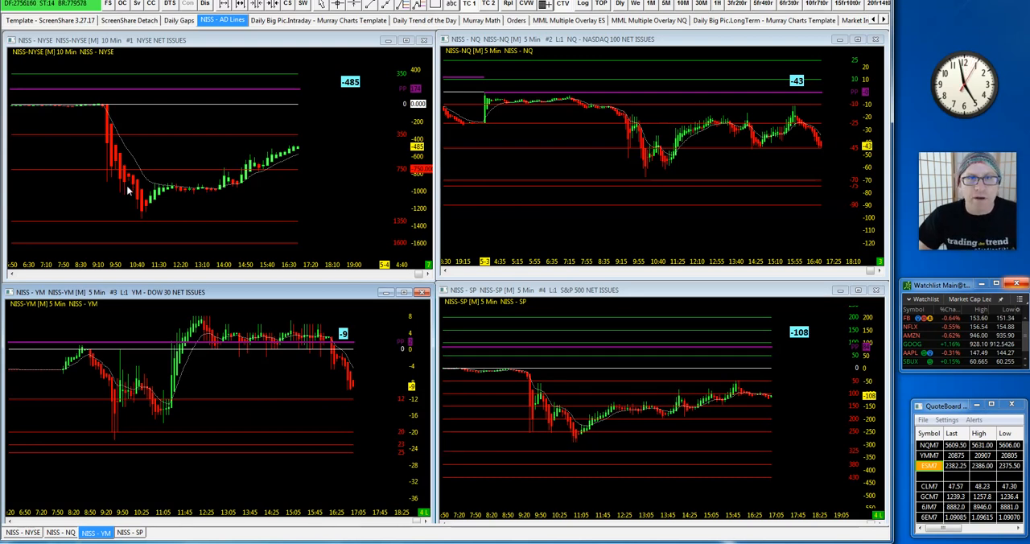
mouse_move(165, 130)
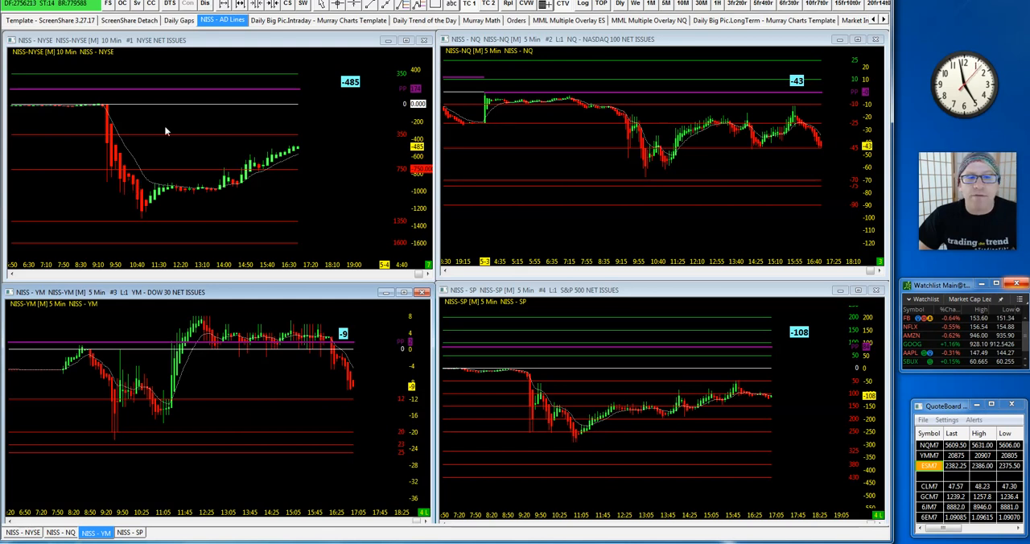
mouse_move(167, 193)
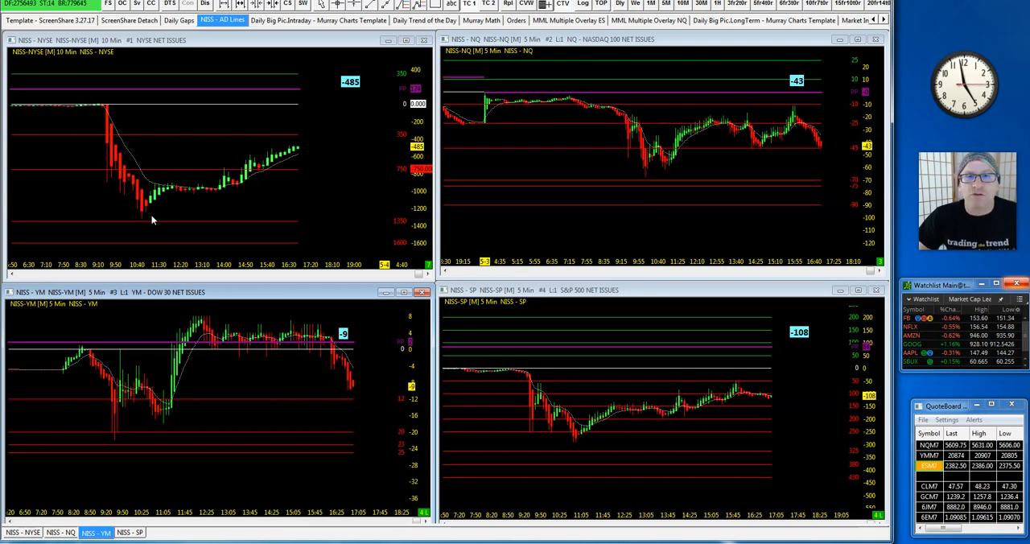
mouse_move(697, 214)
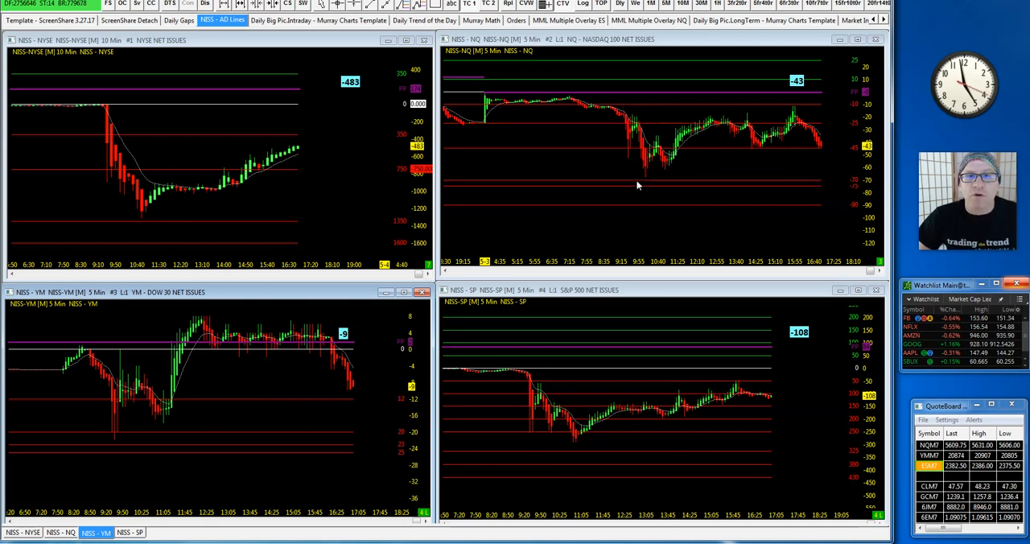
mouse_move(639, 440)
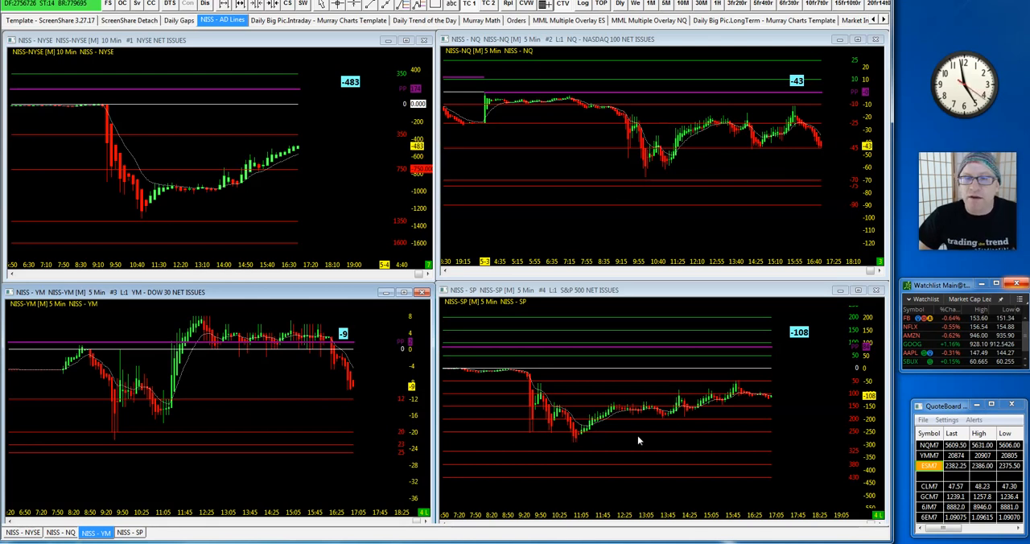
mouse_move(566, 433)
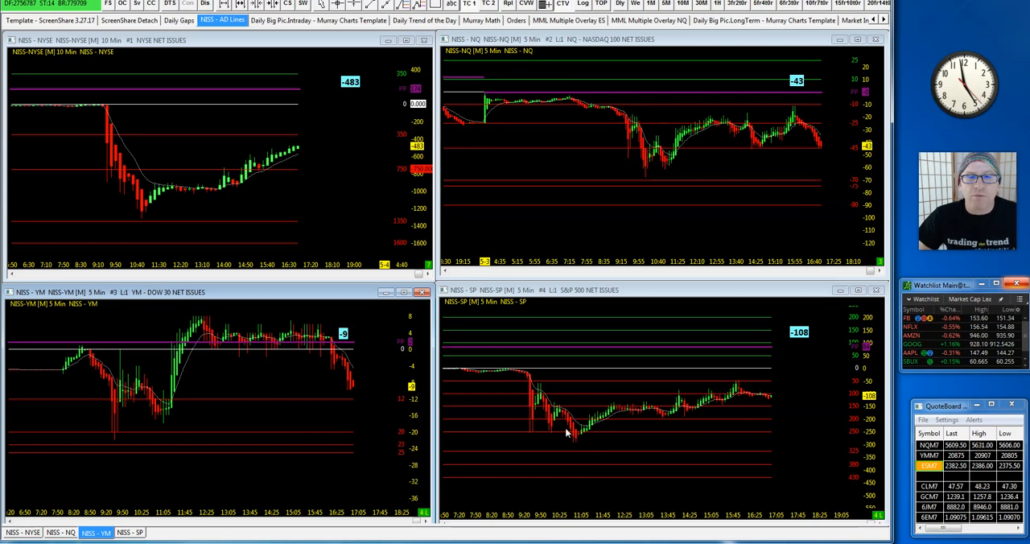
mouse_move(160, 446)
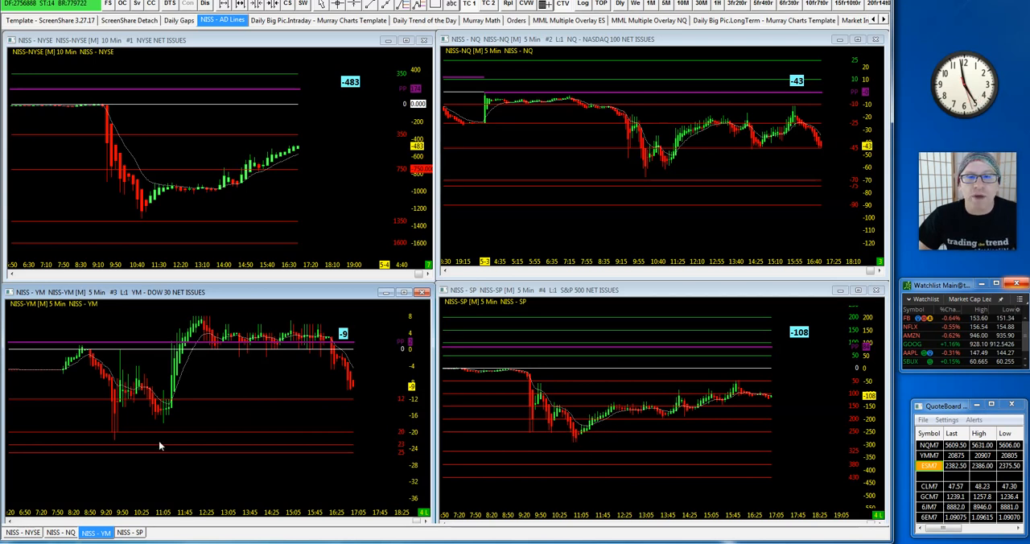
mouse_move(704, 176)
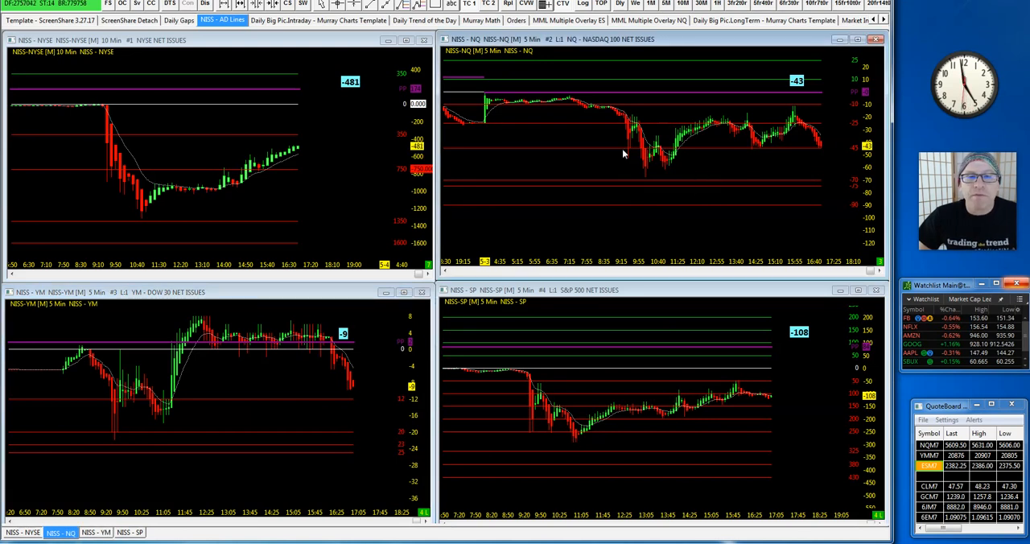
mouse_move(563, 136)
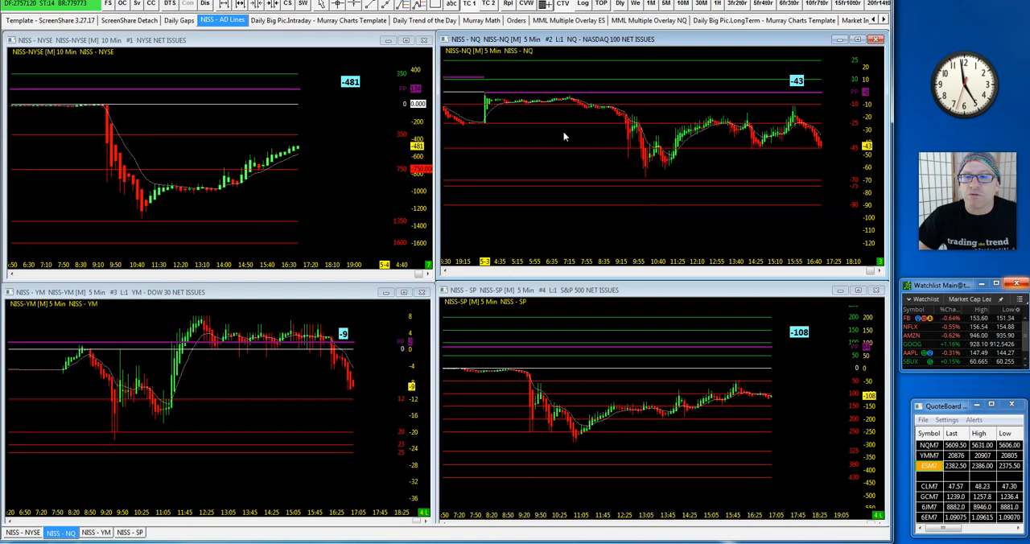
mouse_move(823, 136)
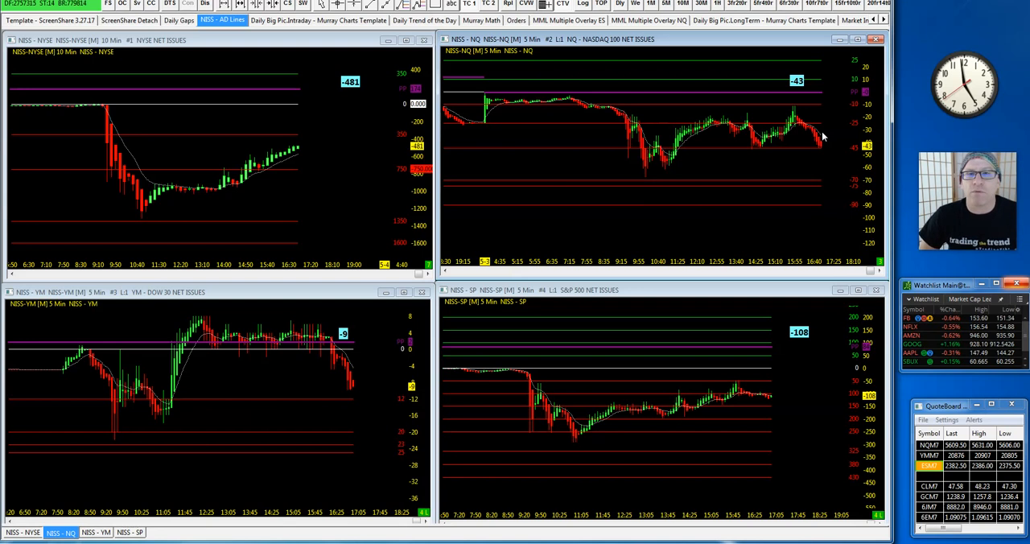
mouse_move(856, 23)
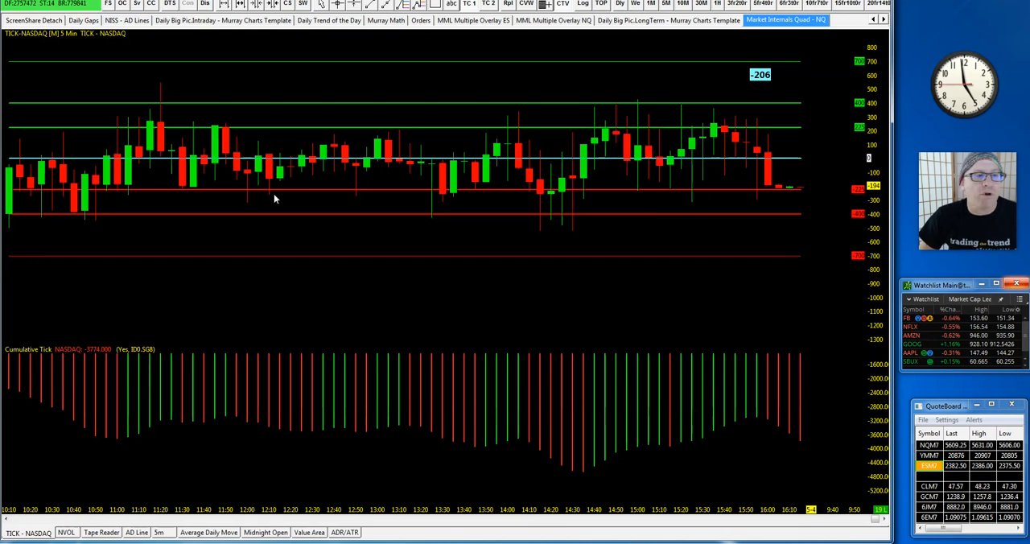
mouse_move(798, 165)
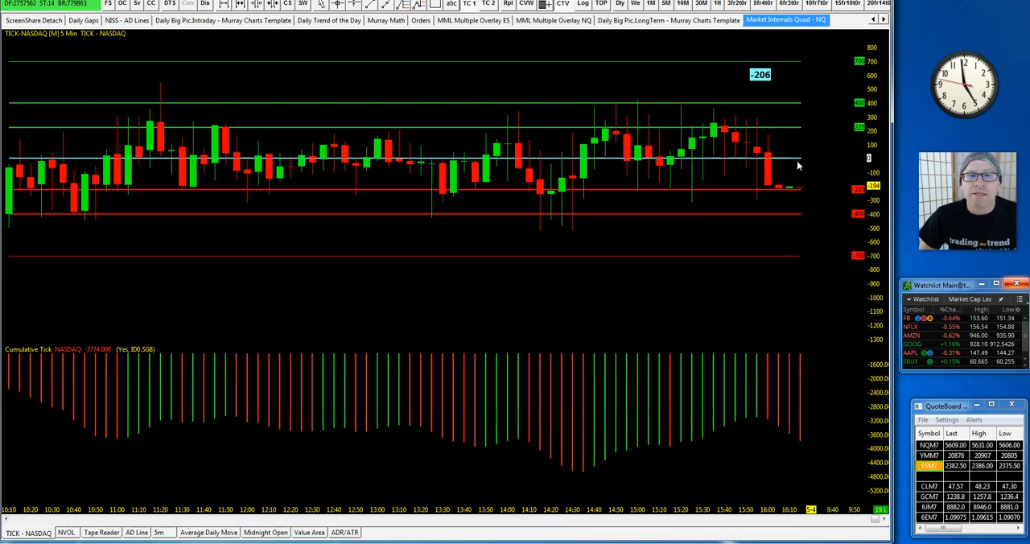
mouse_move(332, 347)
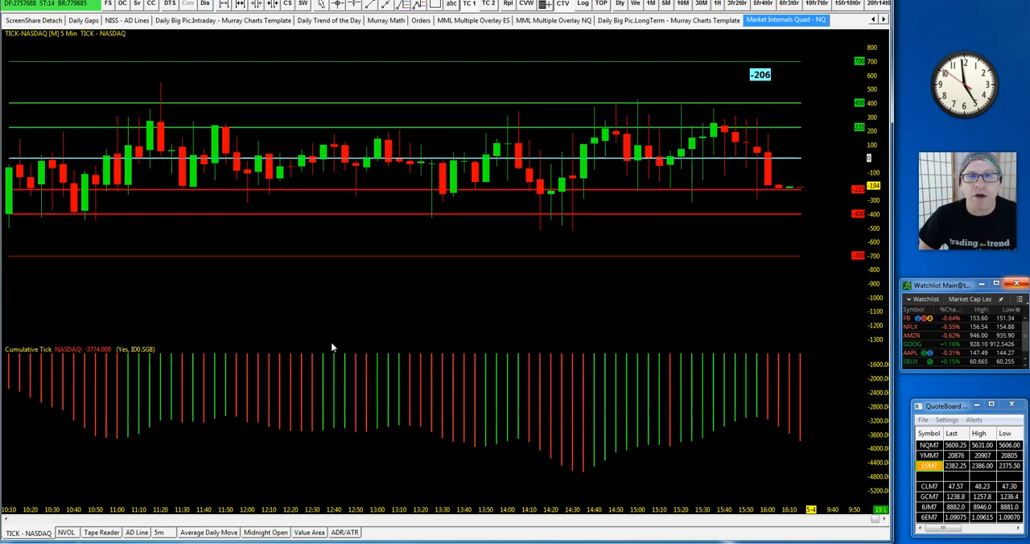
mouse_move(283, 510)
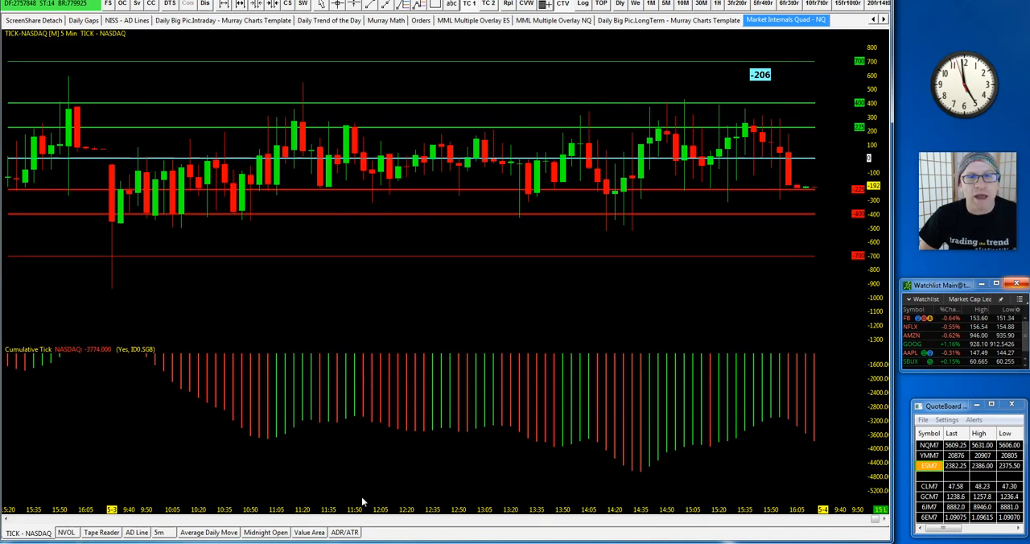
mouse_move(364, 478)
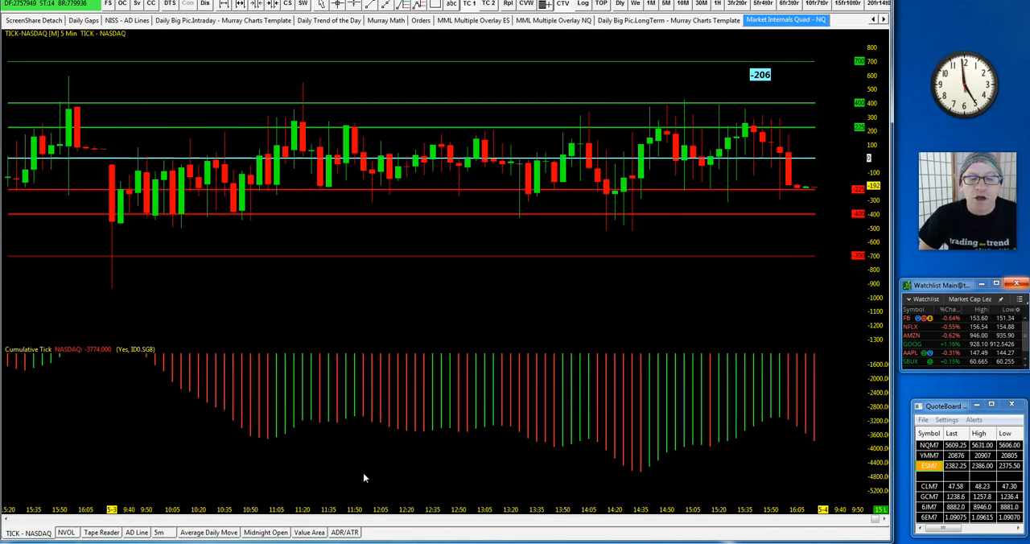
mouse_move(193, 393)
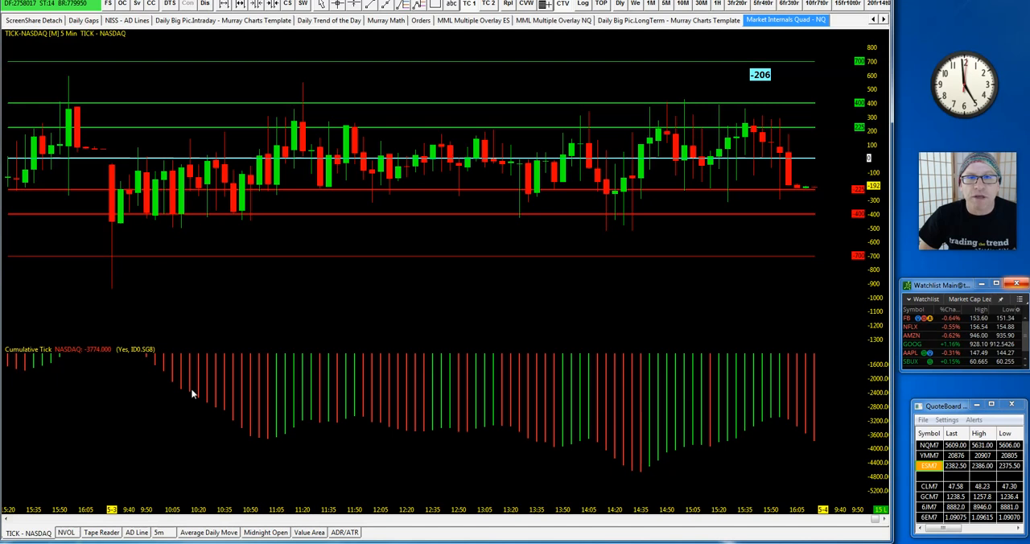
mouse_move(152, 177)
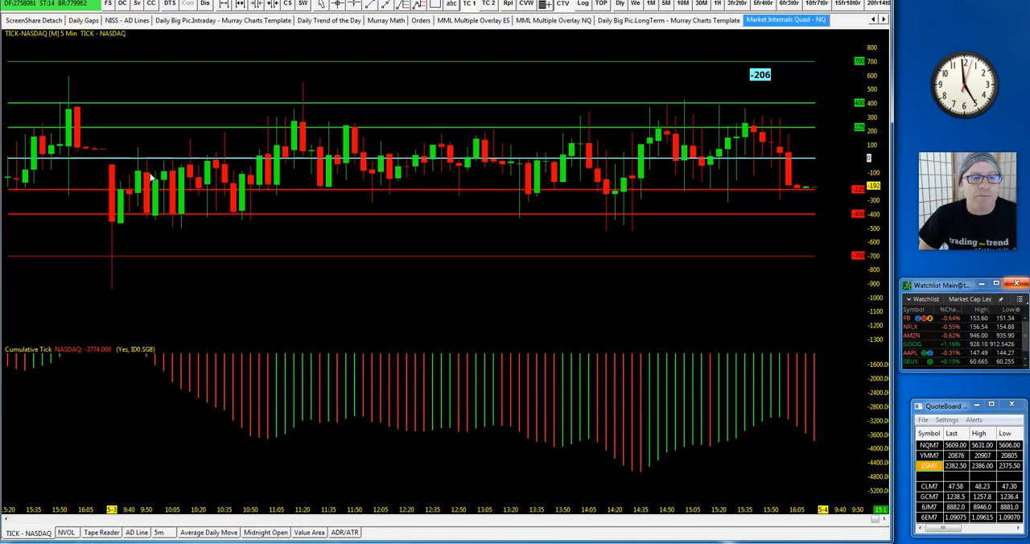
mouse_move(738, 179)
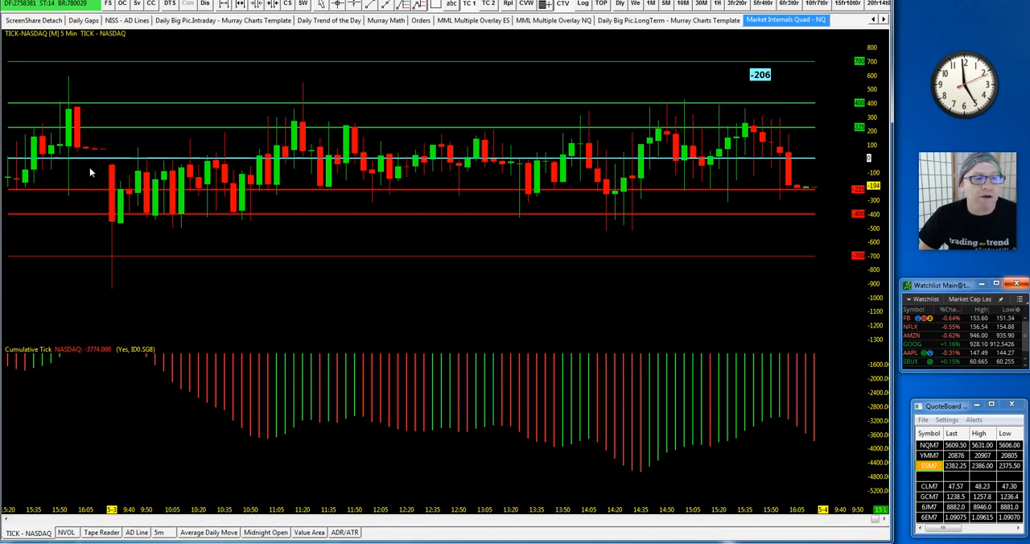
left_click_drag(90, 171, 830, 241)
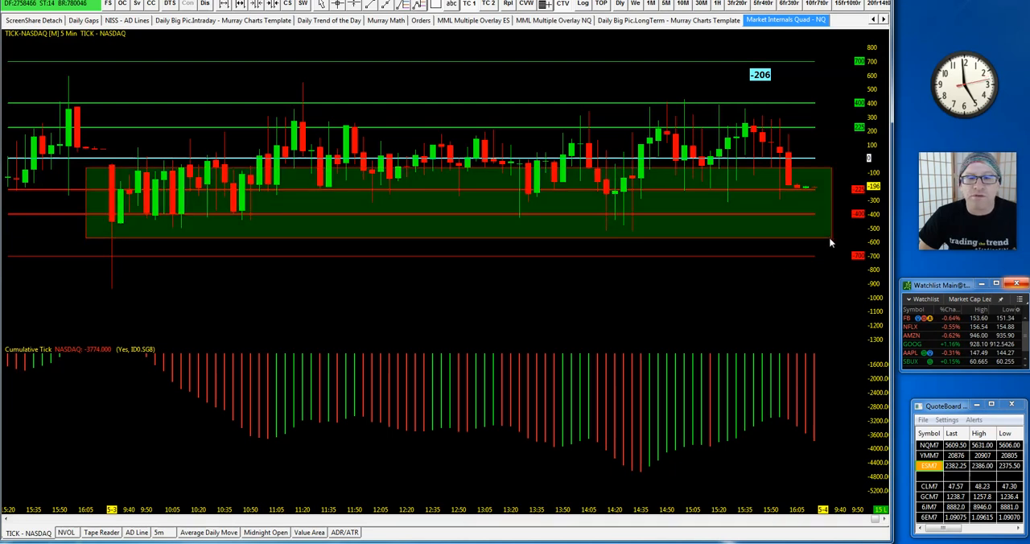
mouse_move(336, 196)
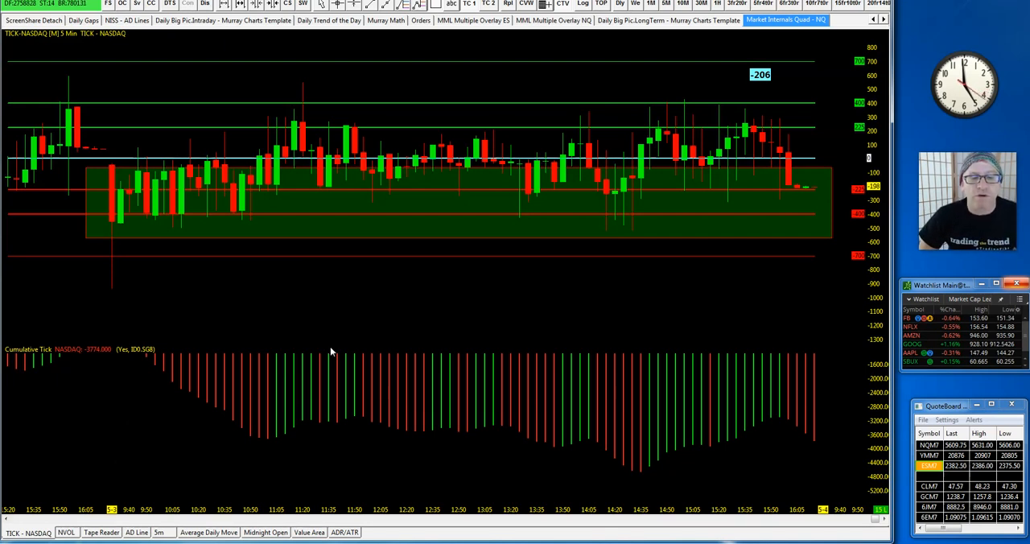
mouse_move(569, 419)
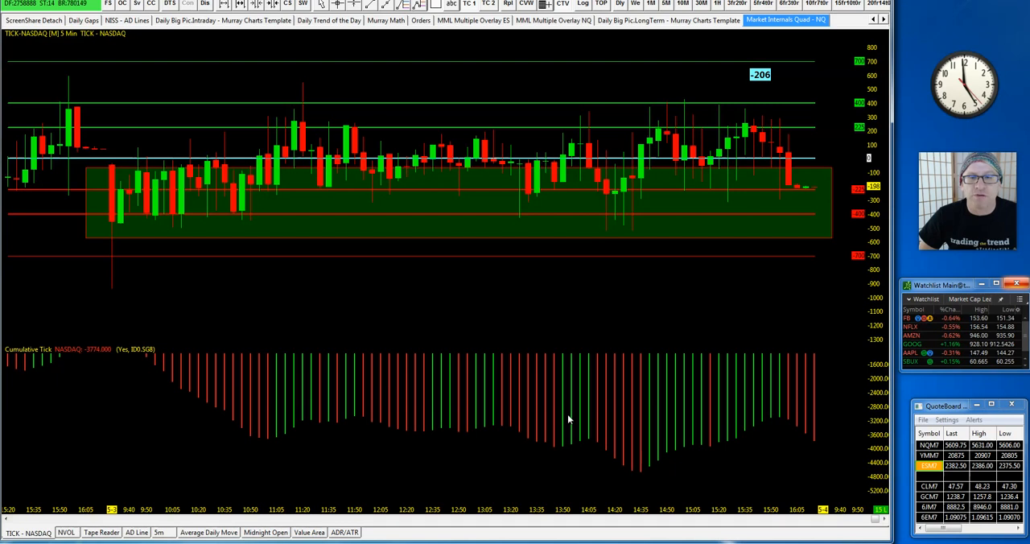
mouse_move(574, 415)
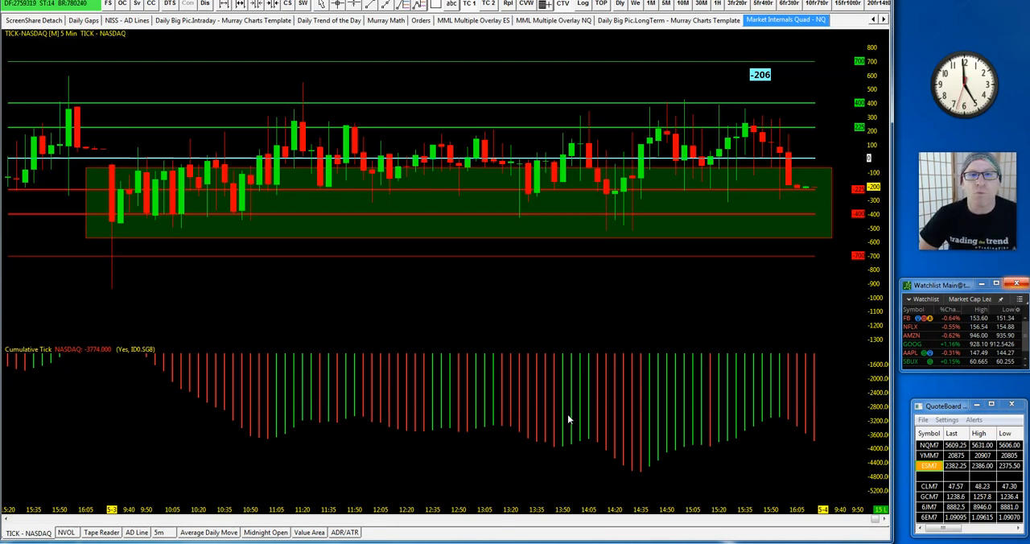
mouse_move(434, 308)
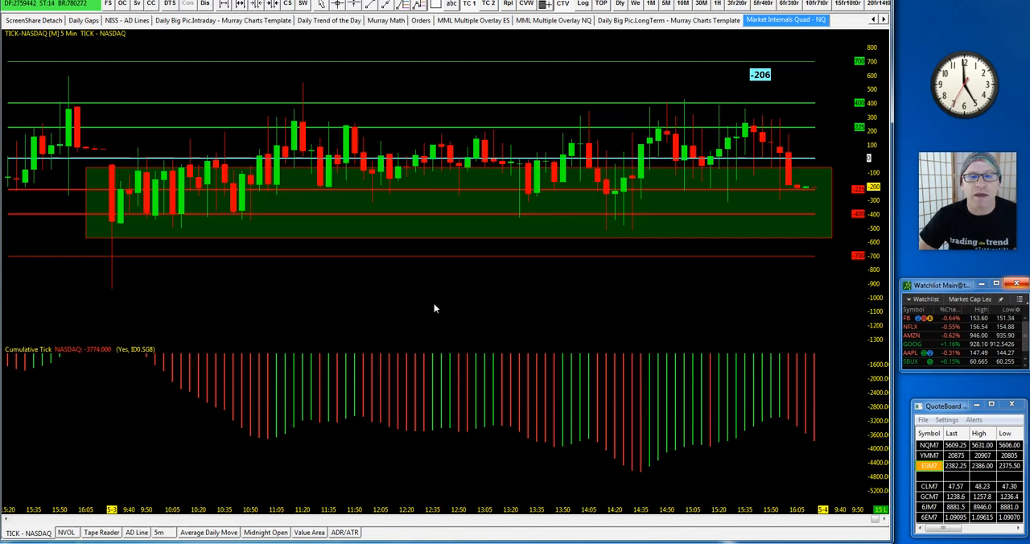
mouse_move(583, 423)
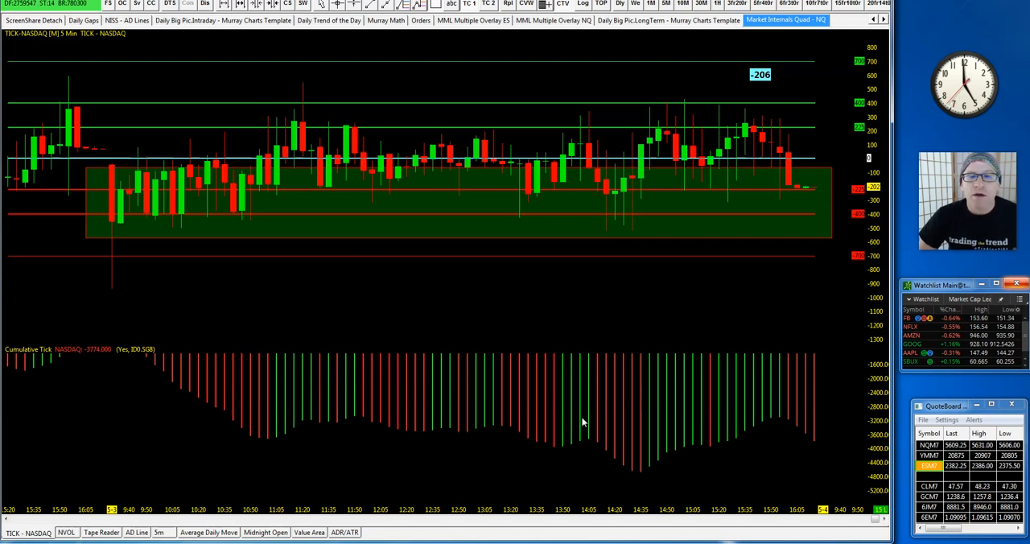
mouse_move(358, 111)
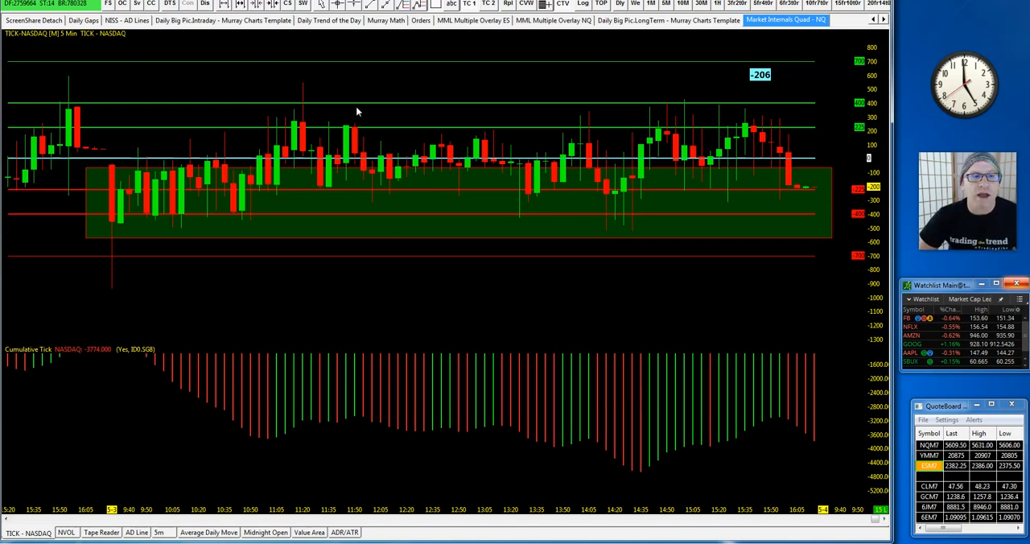
Step: Switch back to the NISS - AD Lines chartbook's four net issues charts
left_click(126, 20)
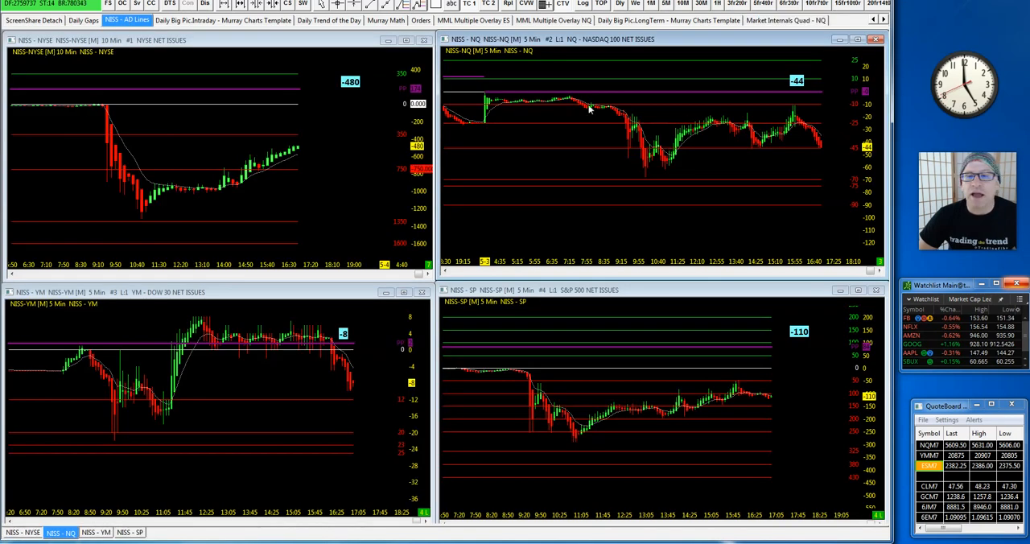
mouse_move(809, 134)
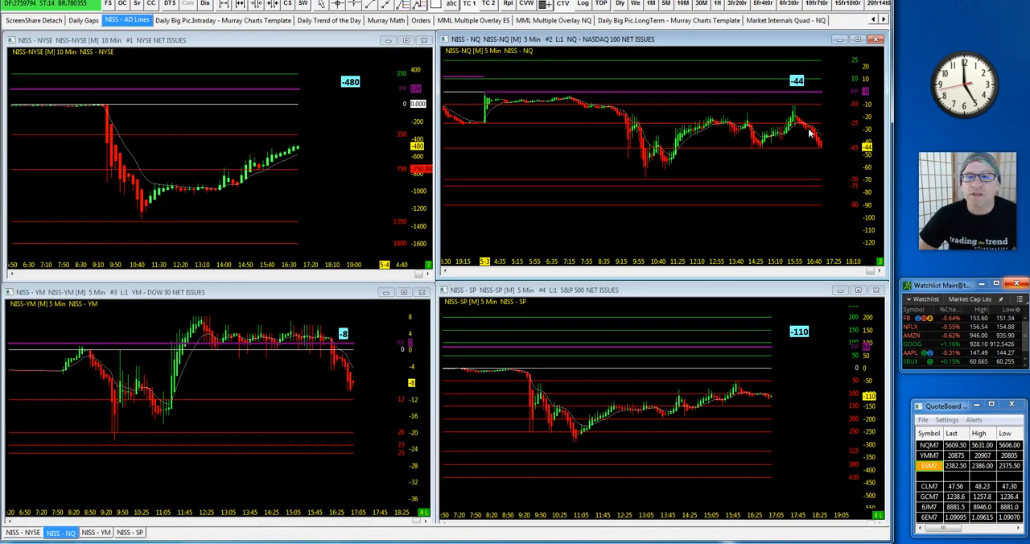
mouse_move(643, 160)
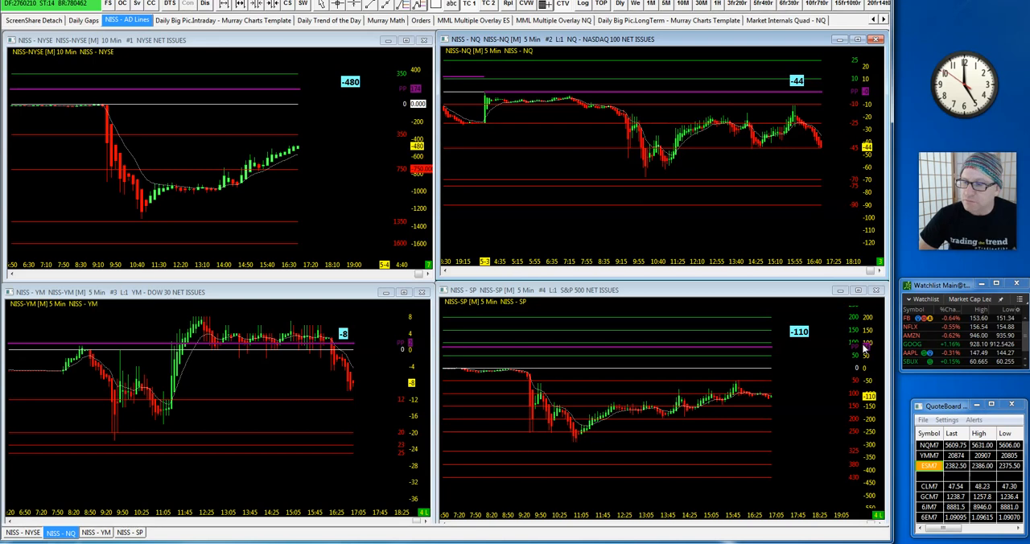
mouse_move(901, 383)
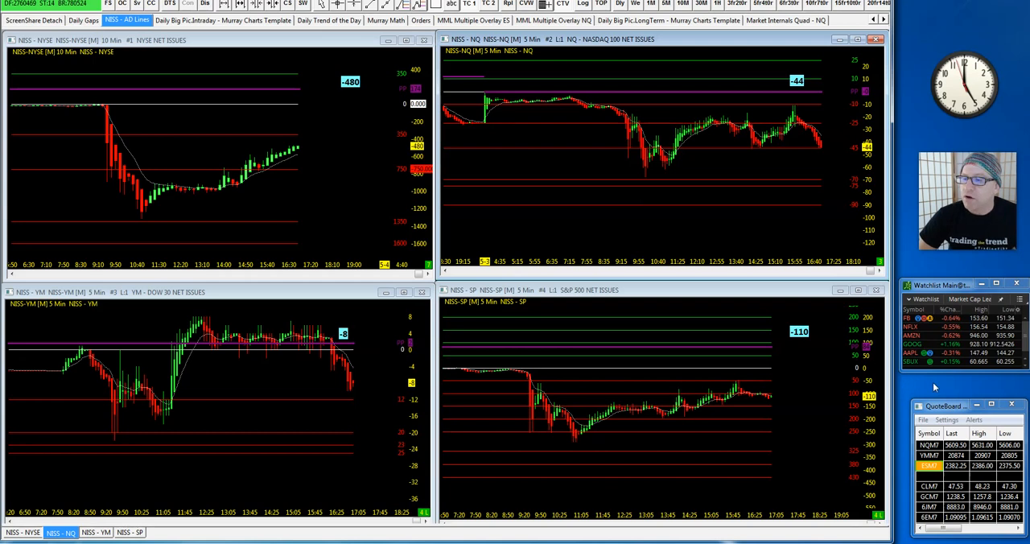
mouse_move(968, 379)
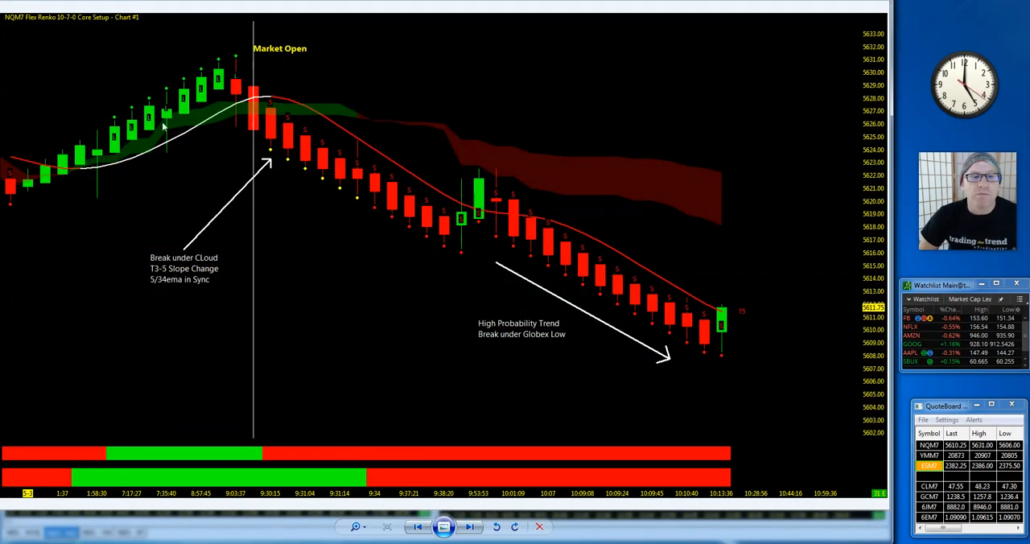
mouse_move(323, 240)
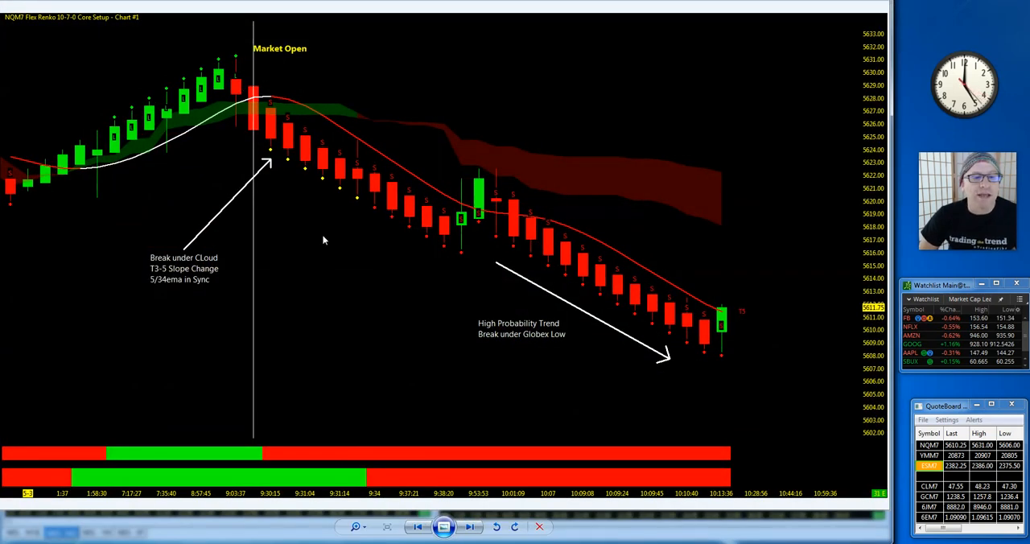
mouse_move(264, 143)
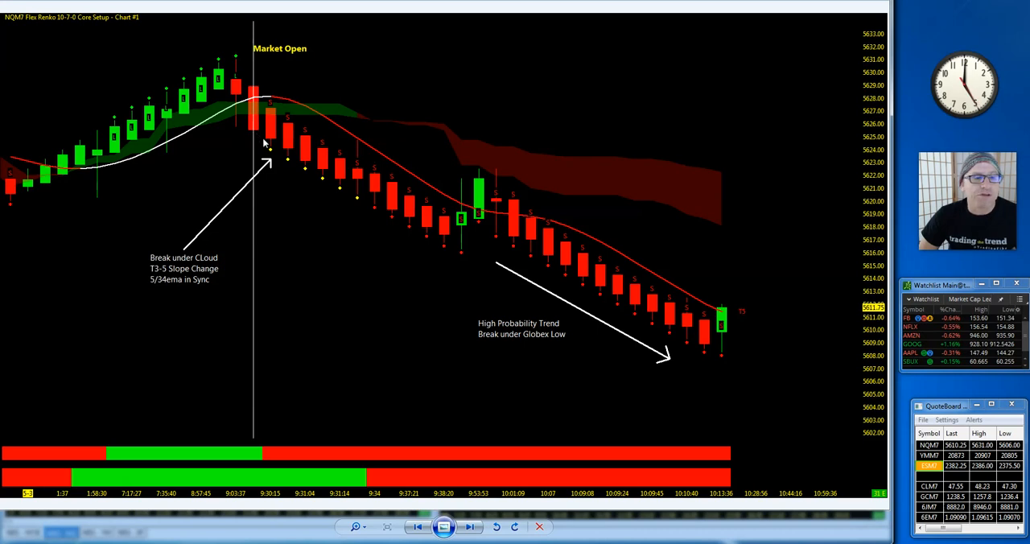
mouse_move(390, 268)
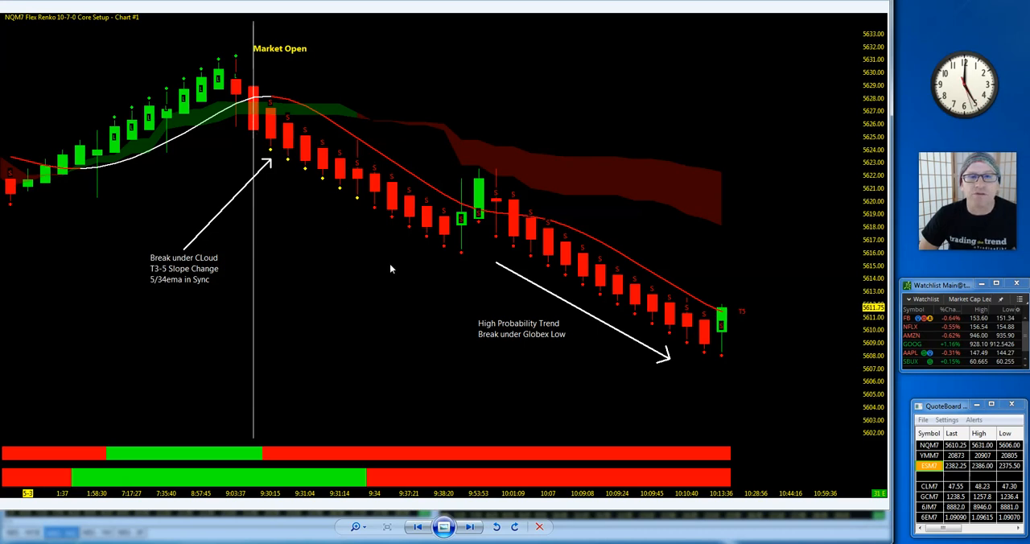
mouse_move(624, 322)
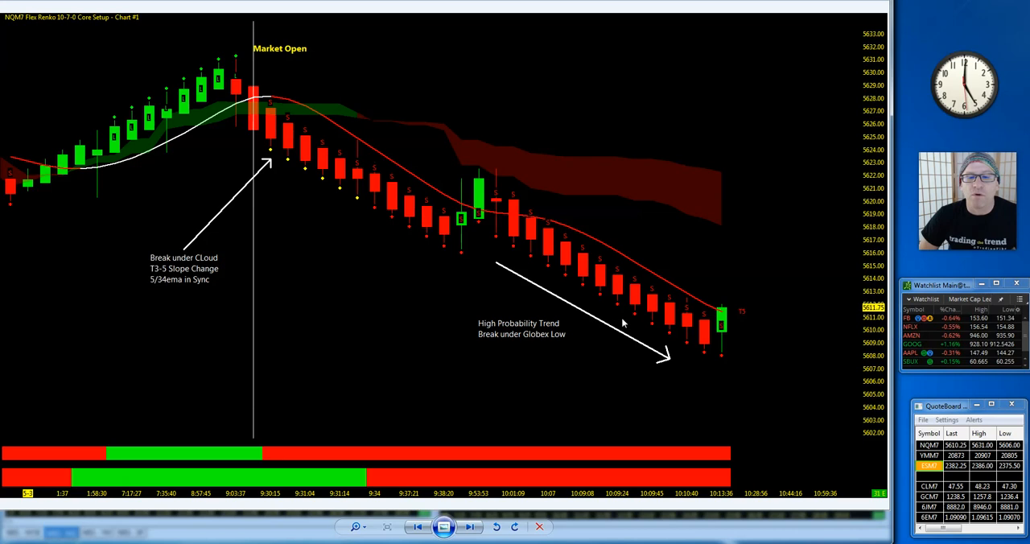
mouse_move(496, 208)
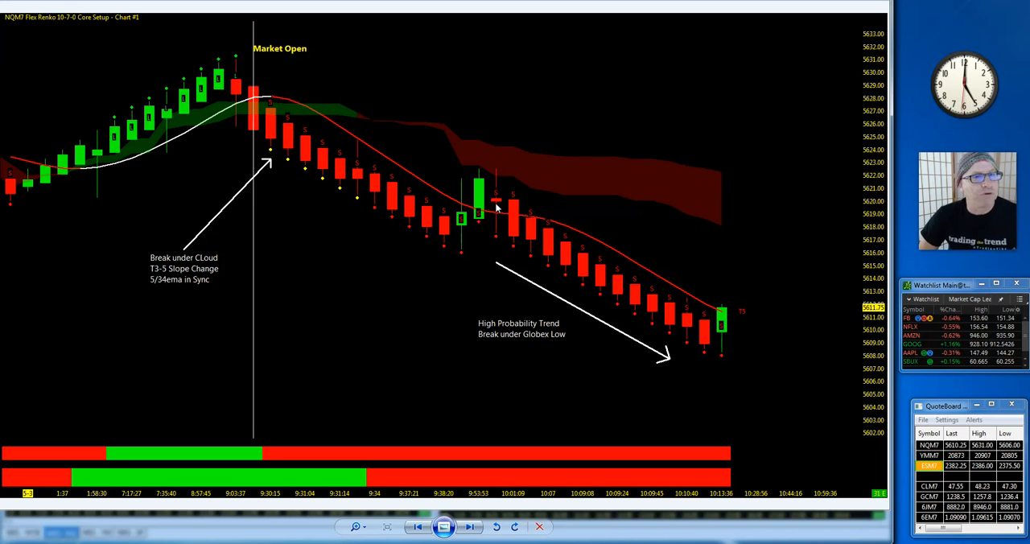
mouse_move(620, 283)
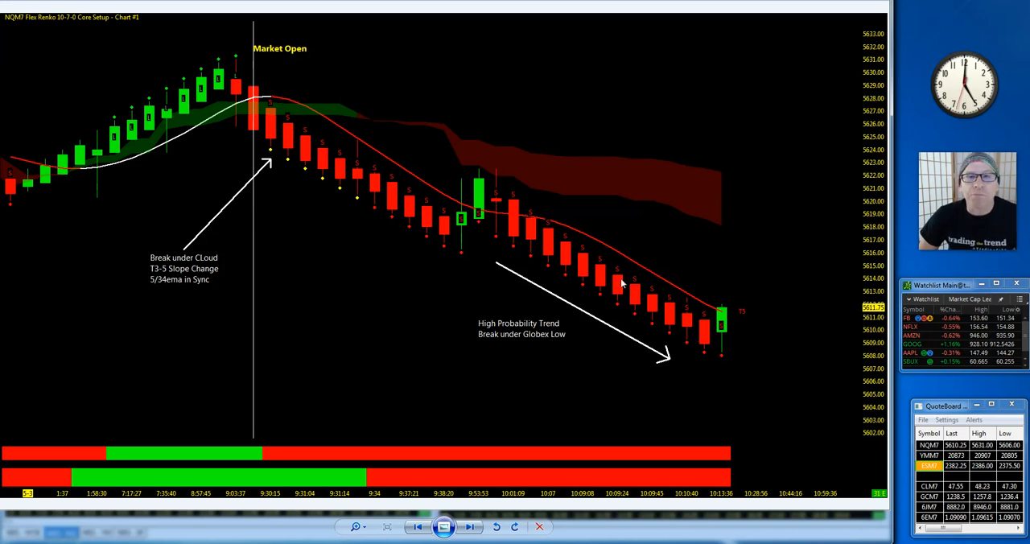
mouse_move(569, 276)
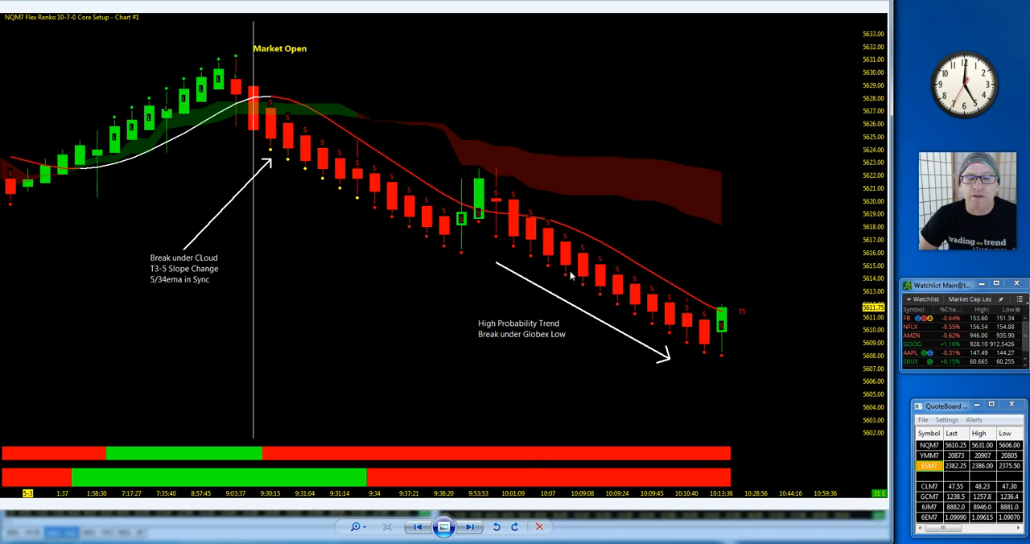
mouse_move(513, 425)
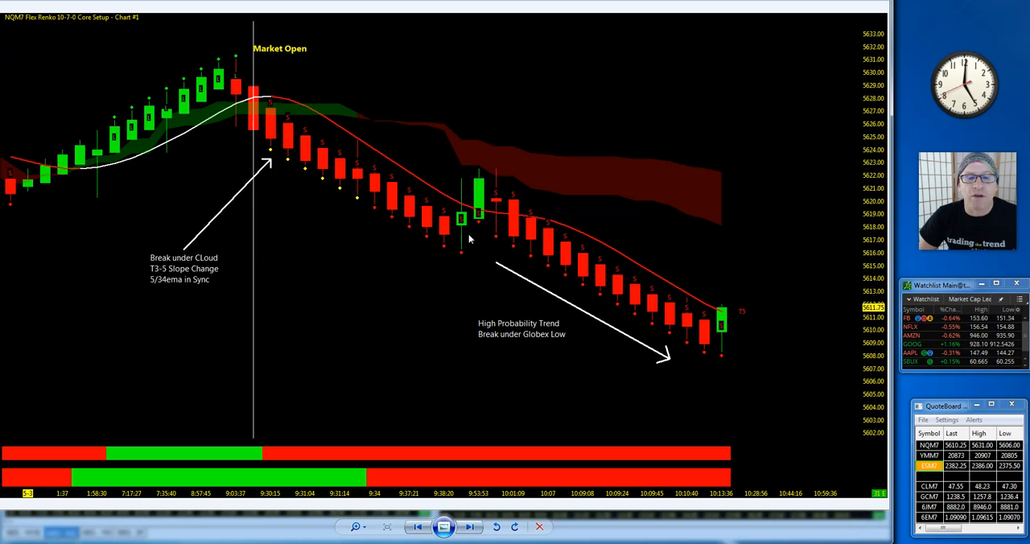
mouse_move(587, 280)
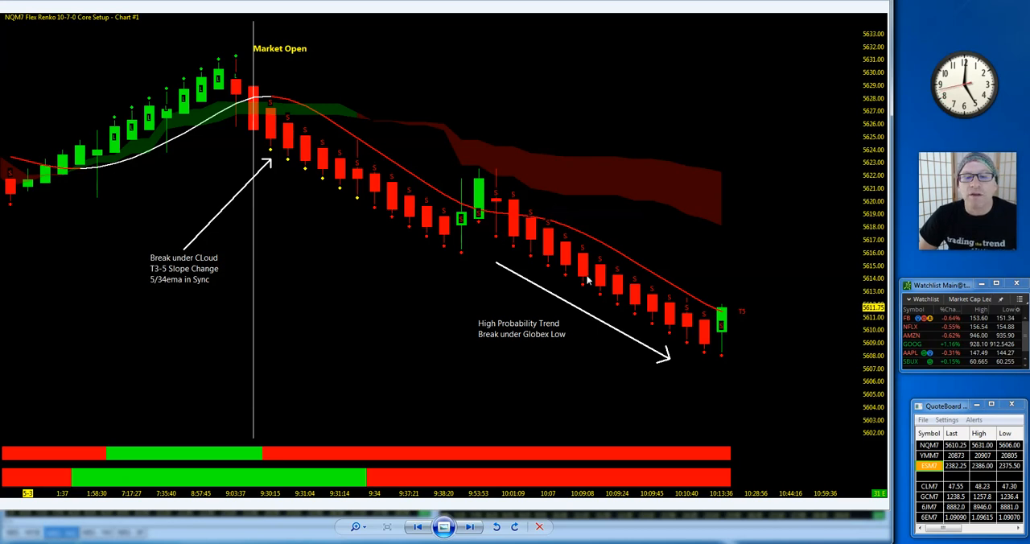
mouse_move(679, 338)
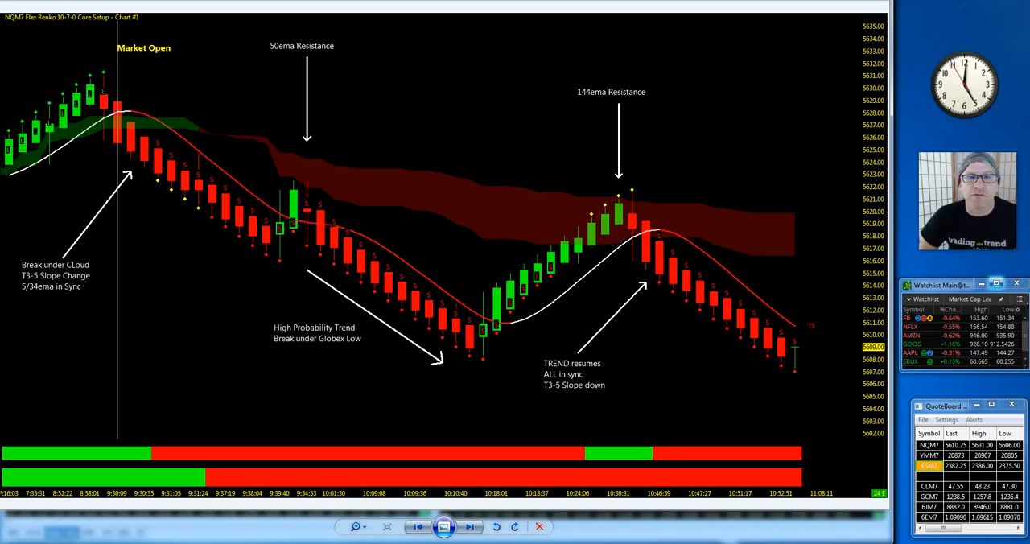
mouse_move(289, 137)
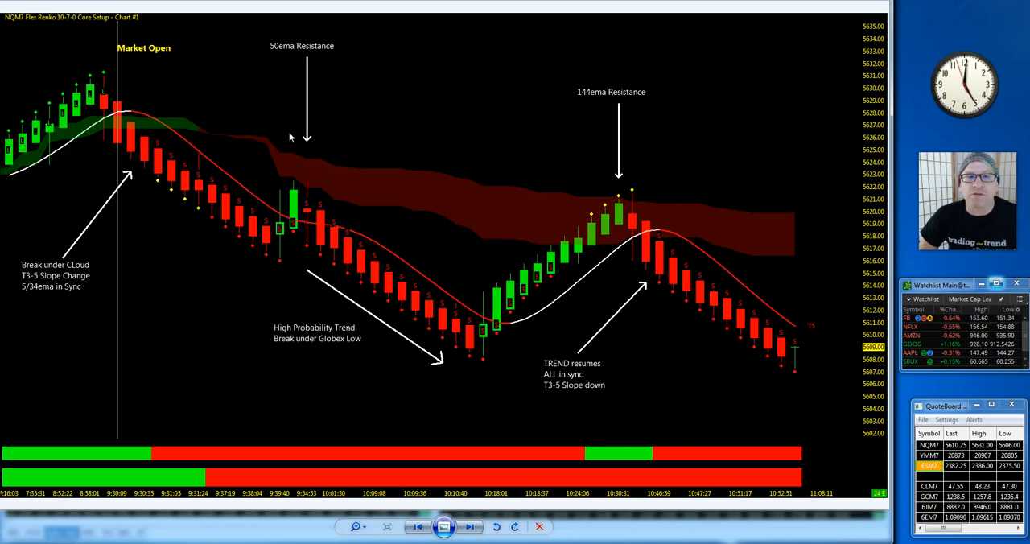
mouse_move(648, 212)
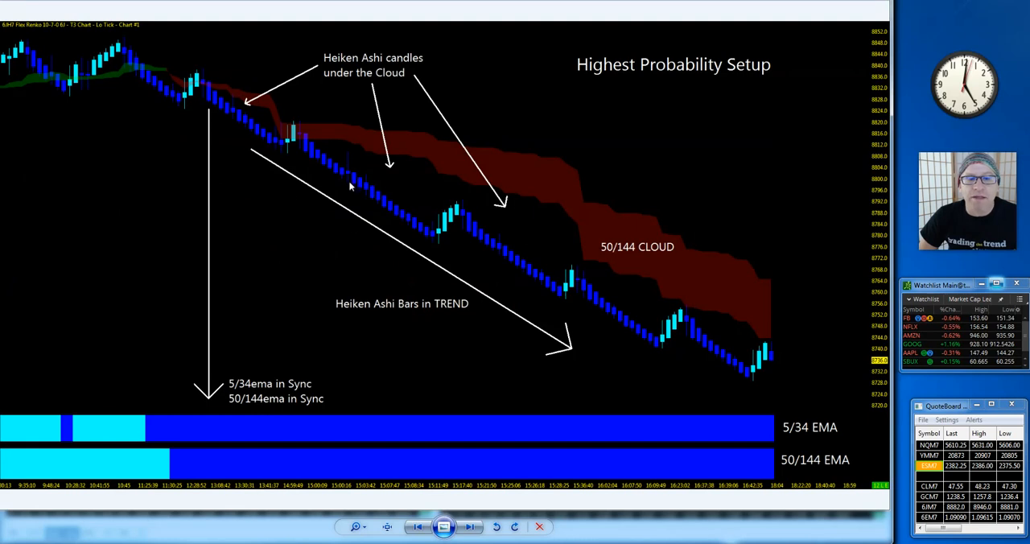
mouse_move(378, 158)
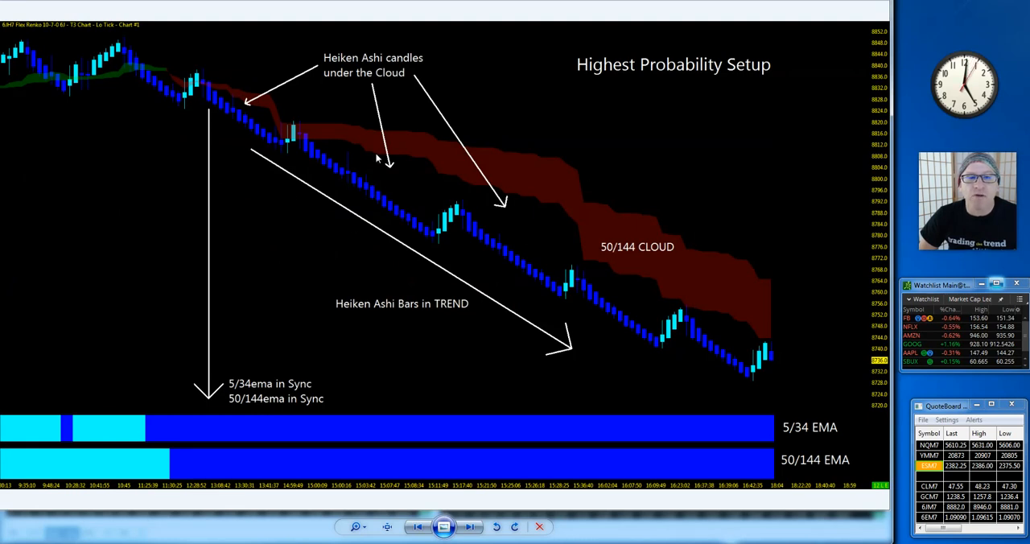
mouse_move(528, 234)
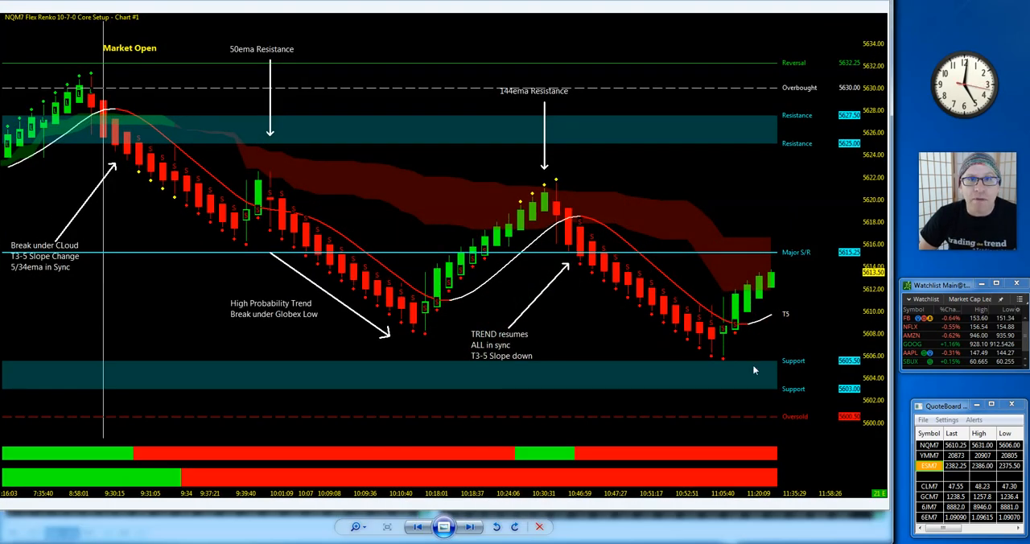
mouse_move(154, 132)
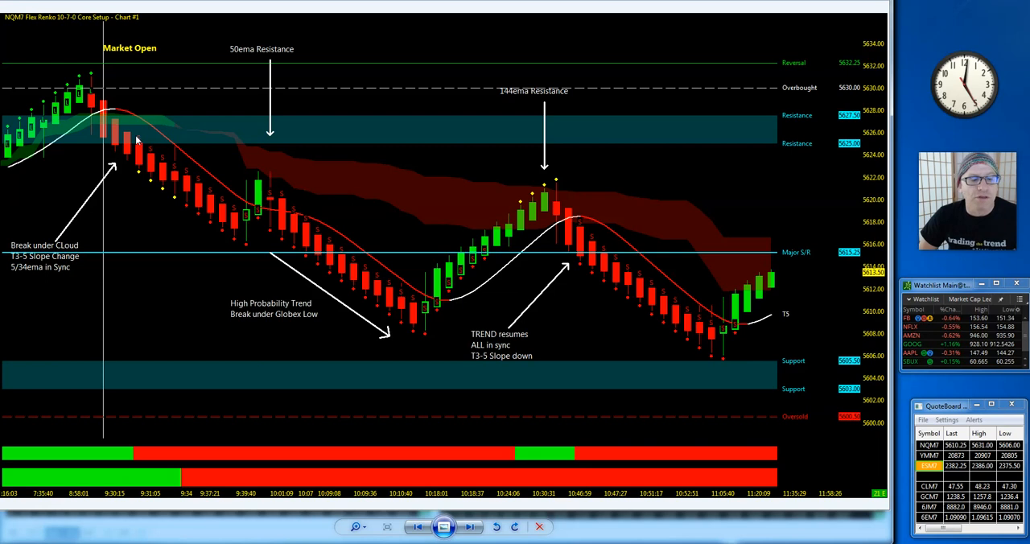
mouse_move(149, 163)
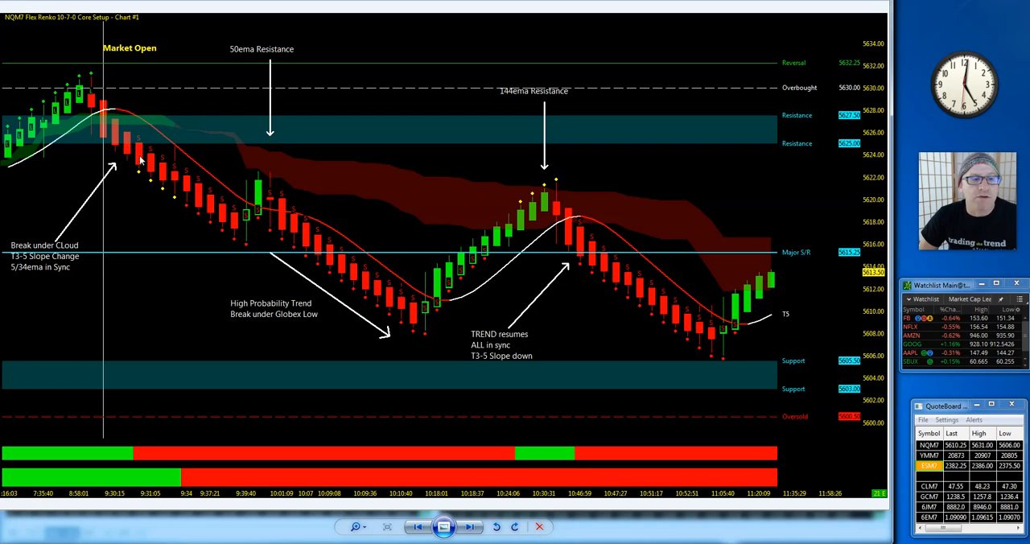
mouse_move(153, 207)
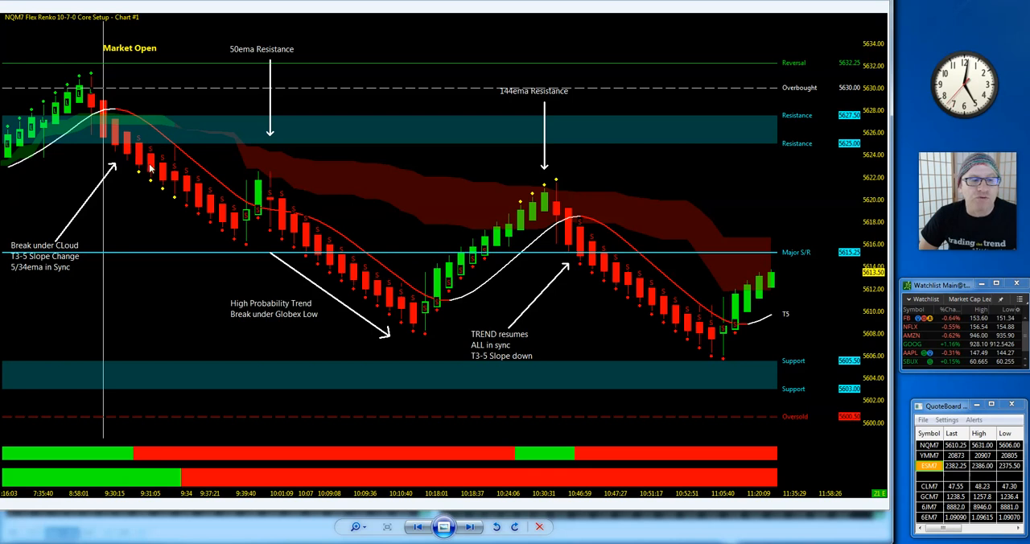
mouse_move(233, 241)
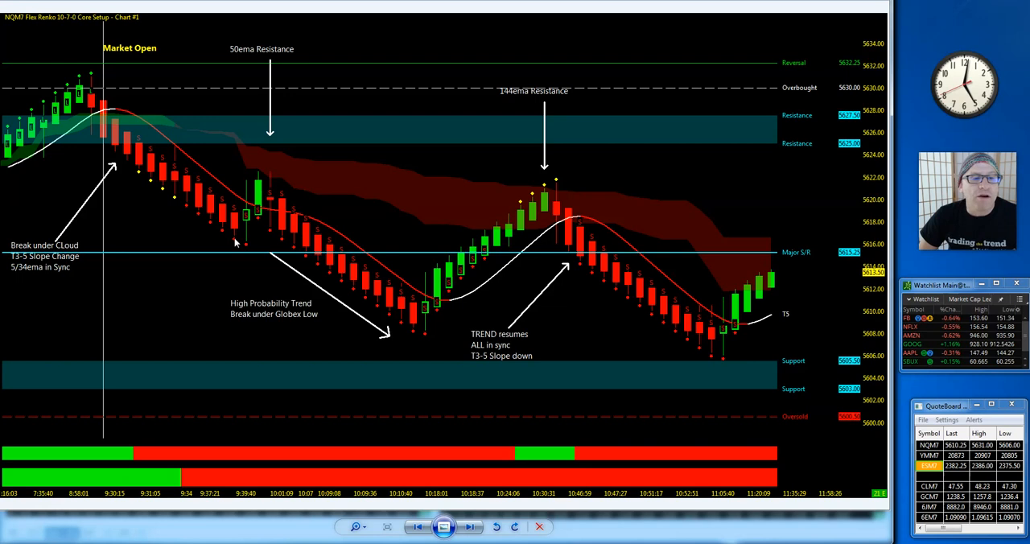
mouse_move(262, 185)
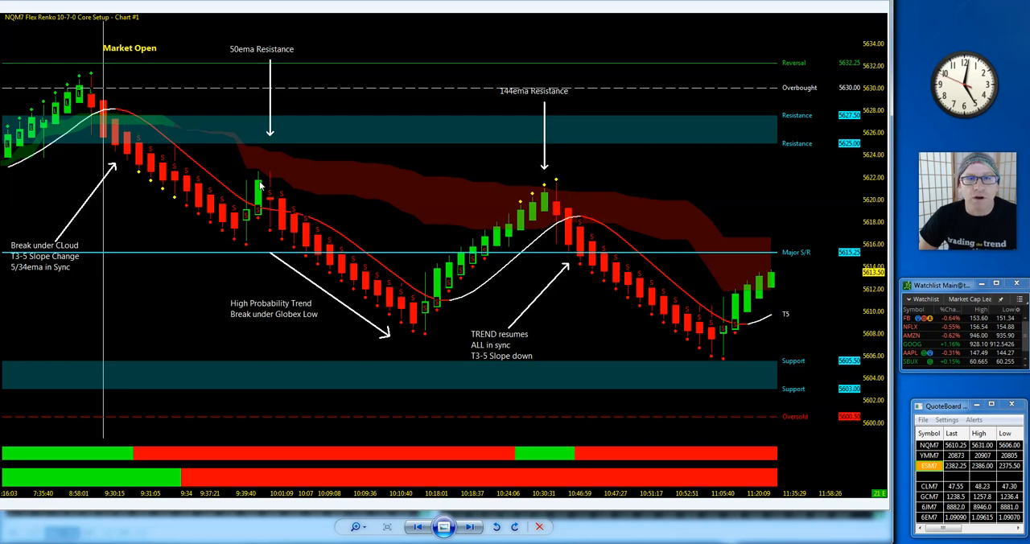
mouse_move(248, 177)
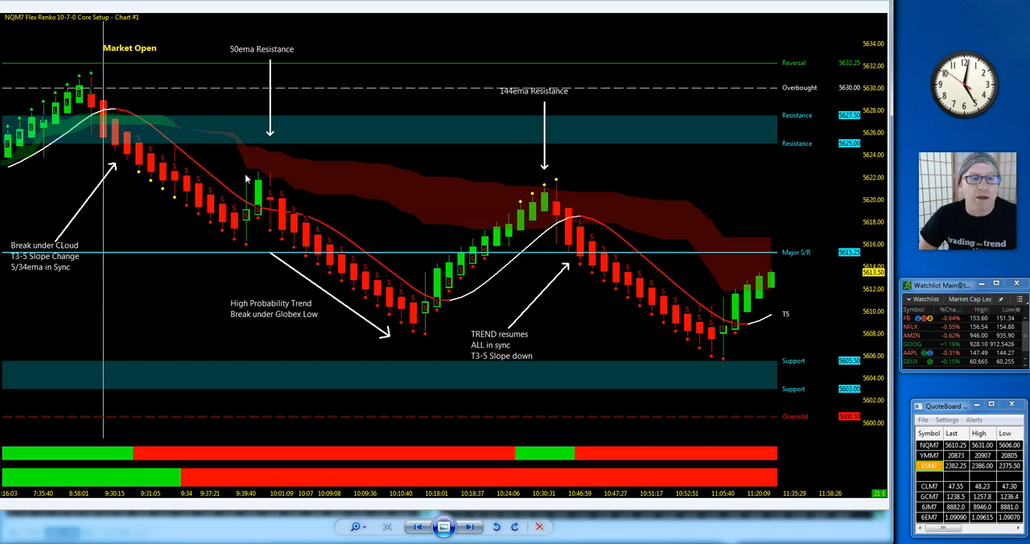
mouse_move(251, 193)
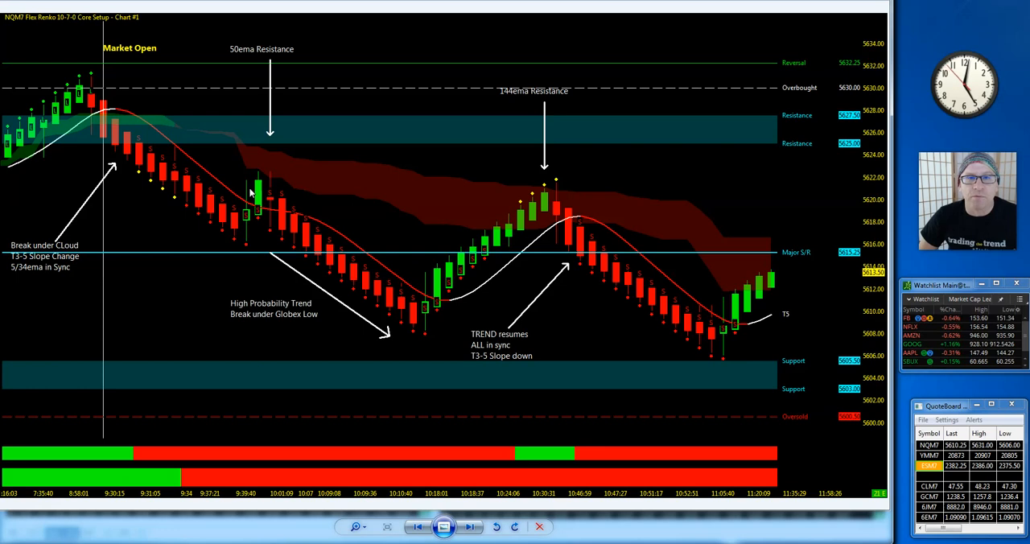
mouse_move(339, 292)
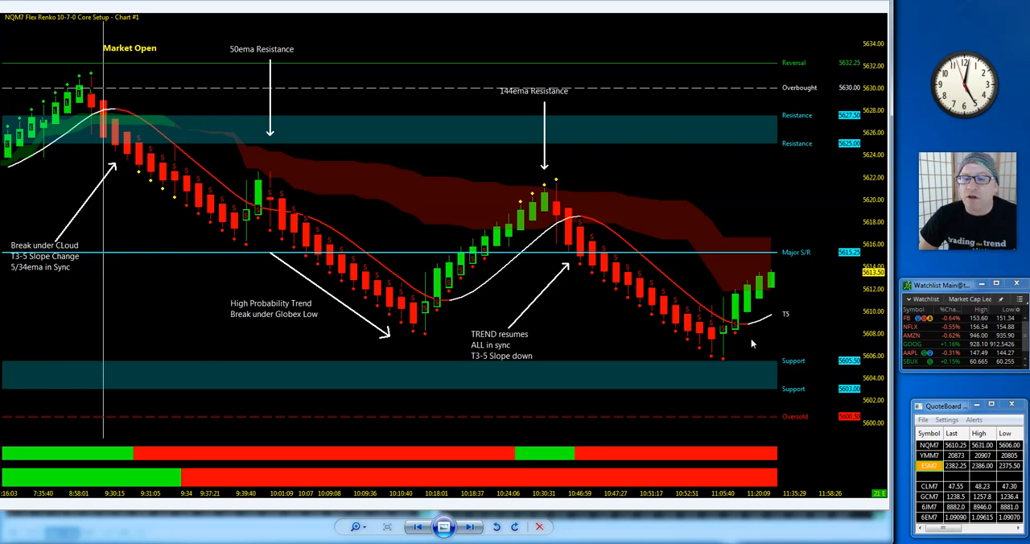
mouse_move(752, 382)
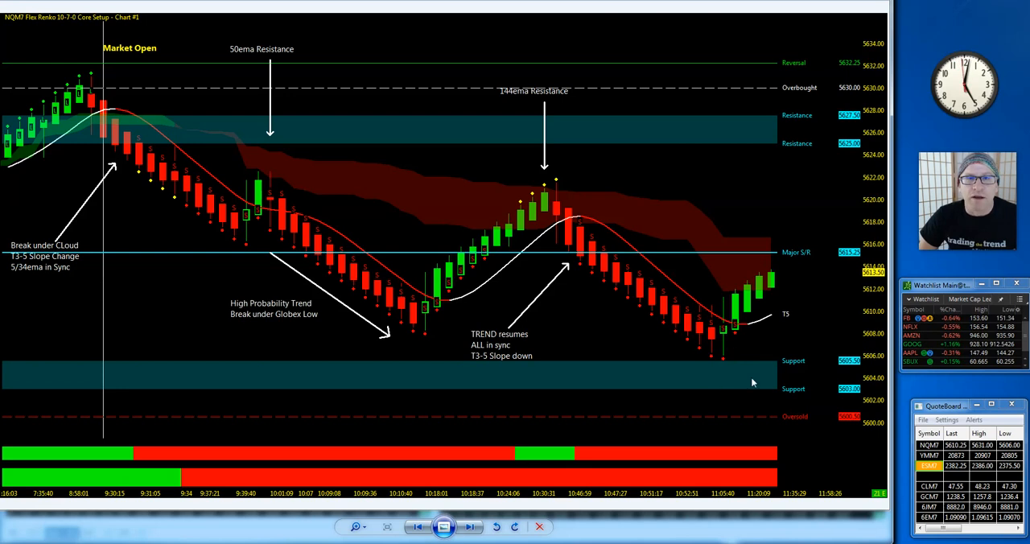
mouse_move(587, 298)
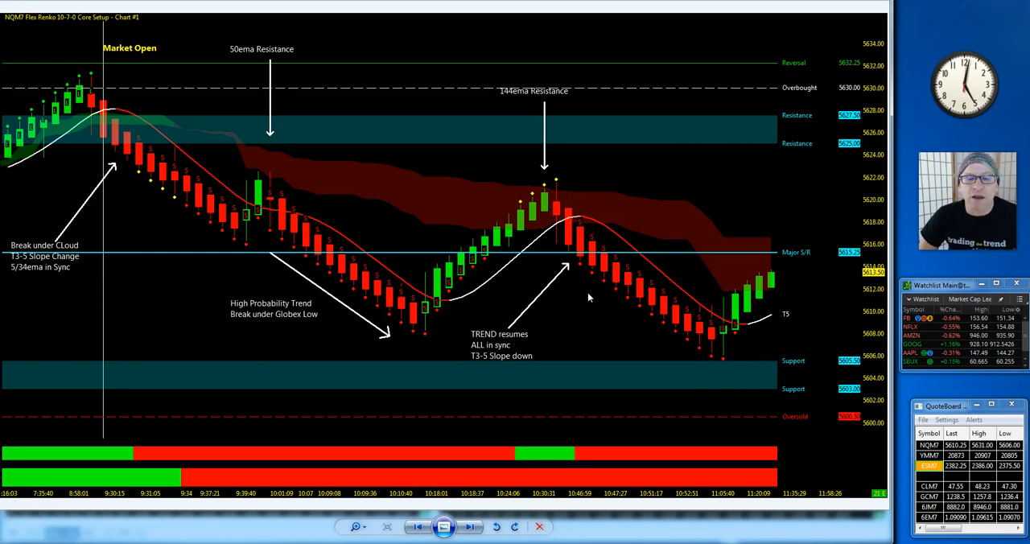
mouse_move(721, 378)
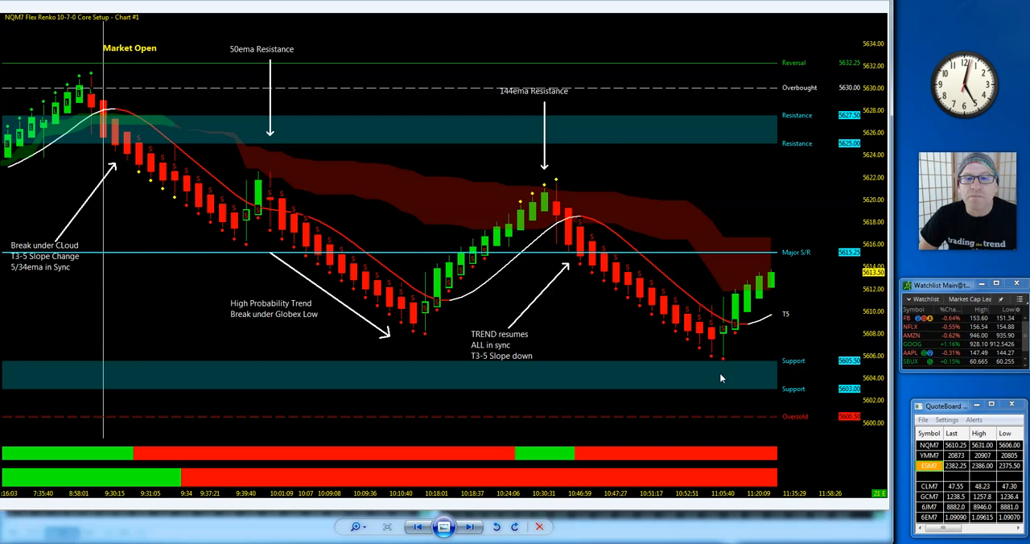
mouse_move(613, 206)
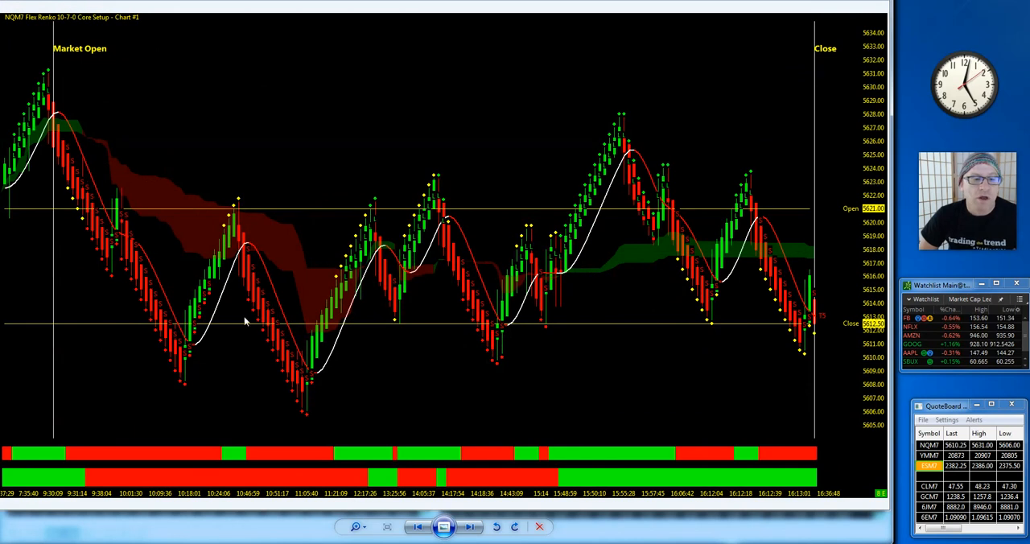
mouse_move(618, 263)
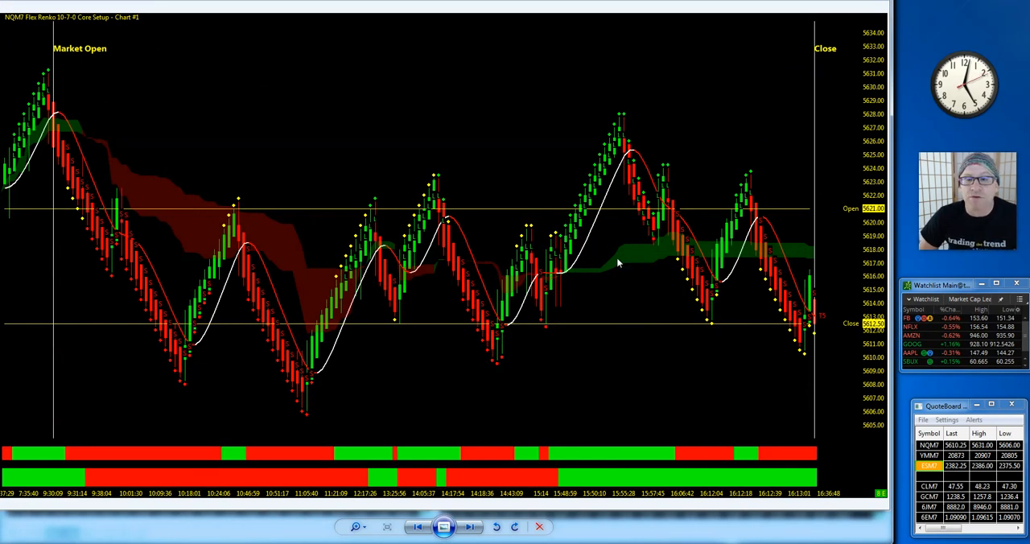
mouse_move(539, 271)
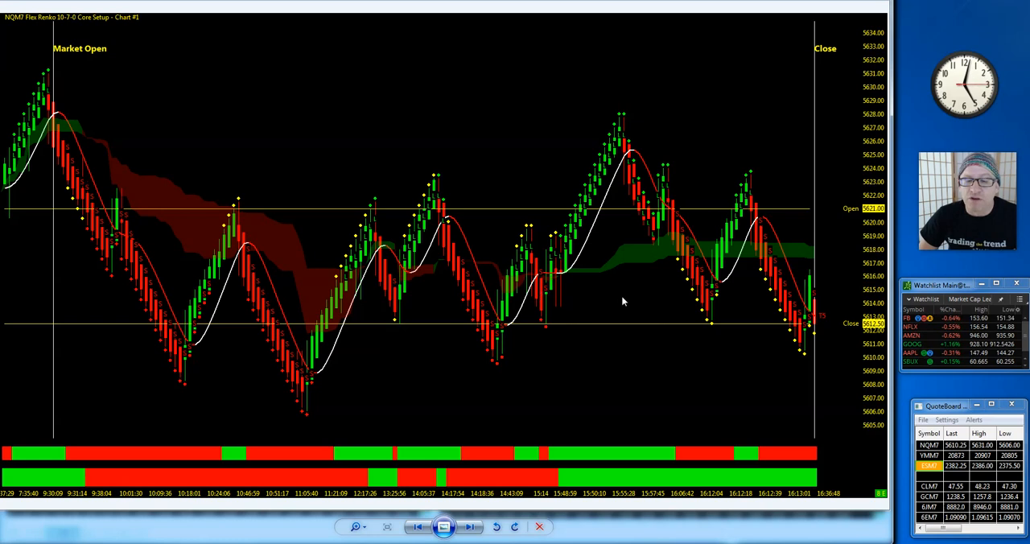
mouse_move(532, 246)
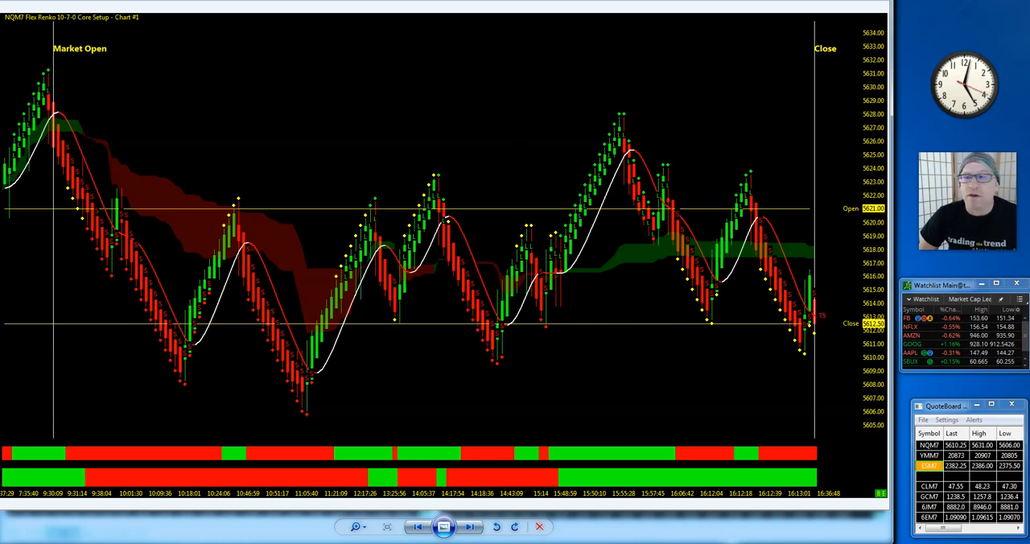
mouse_move(575, 295)
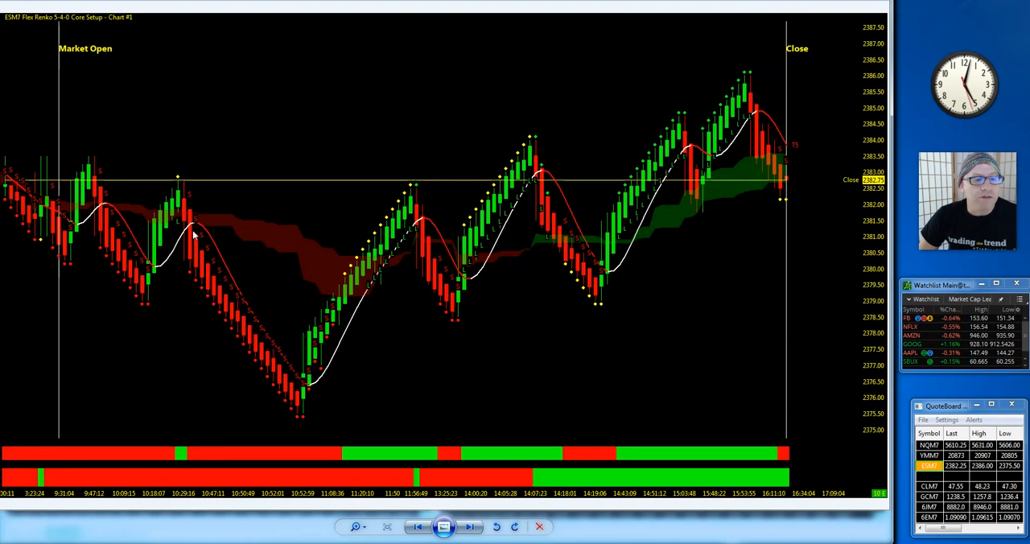
mouse_move(86, 243)
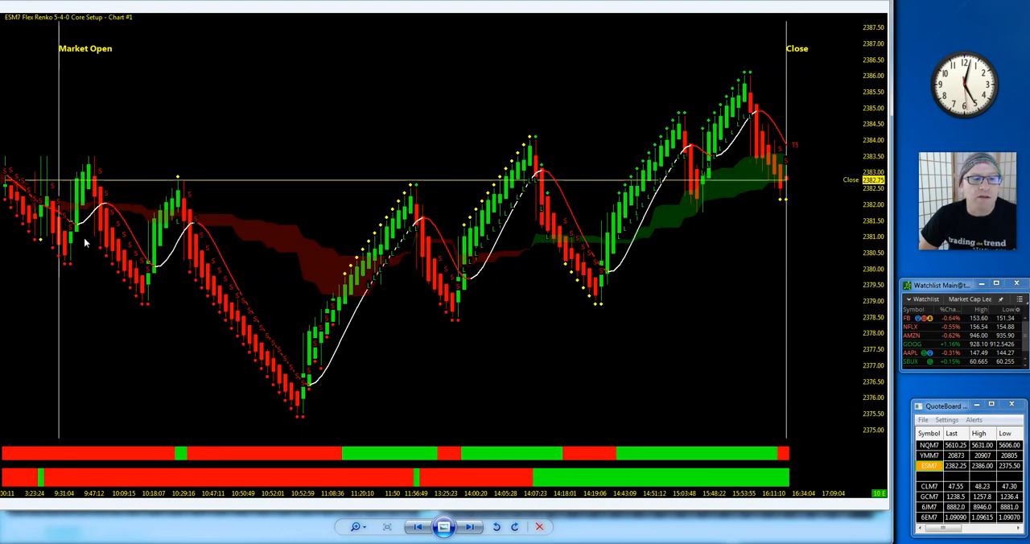
mouse_move(522, 192)
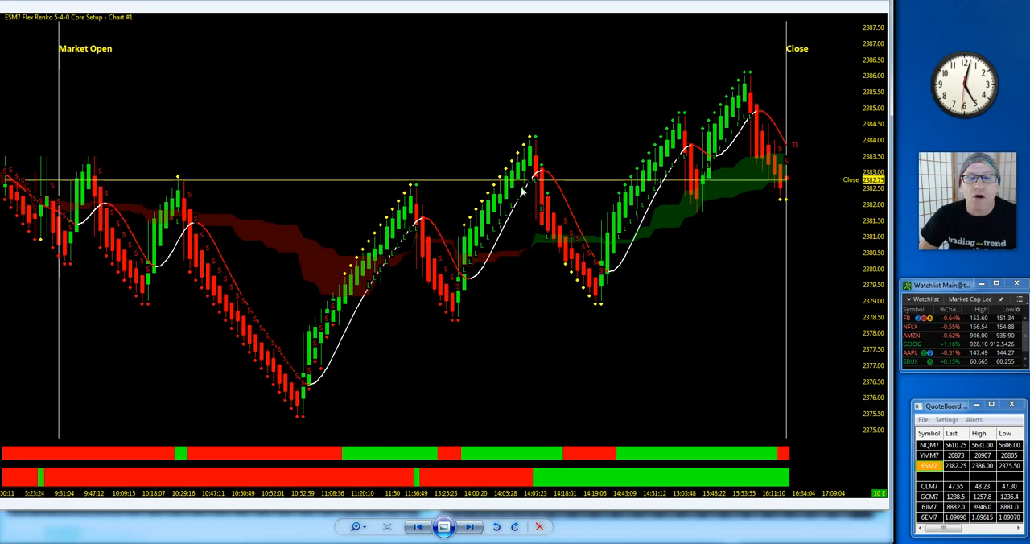
mouse_move(352, 328)
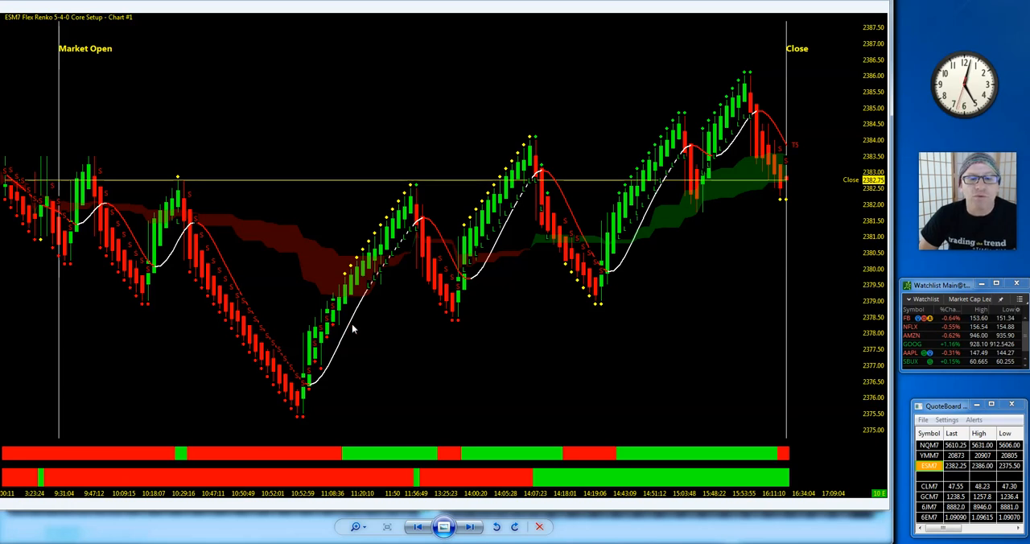
mouse_move(622, 307)
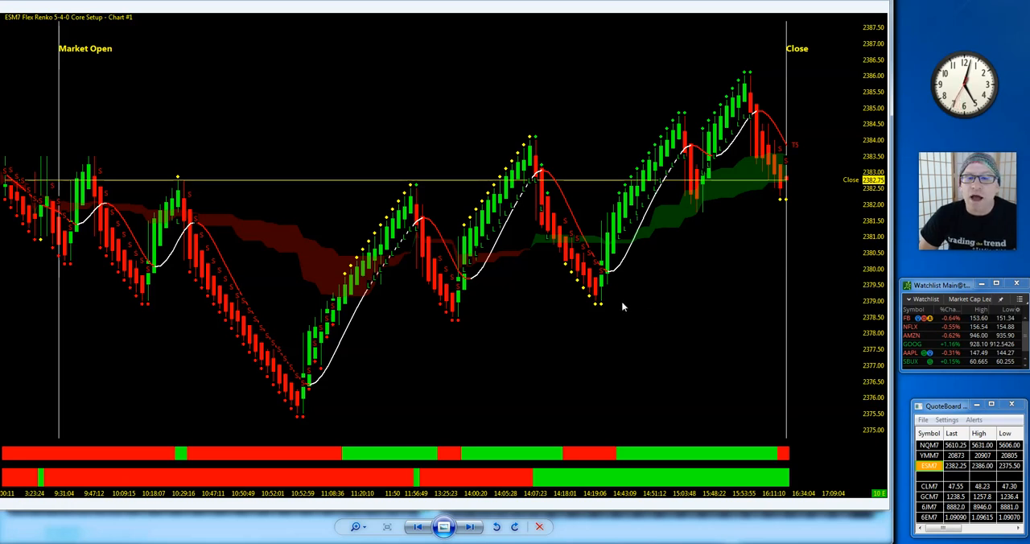
mouse_move(435, 316)
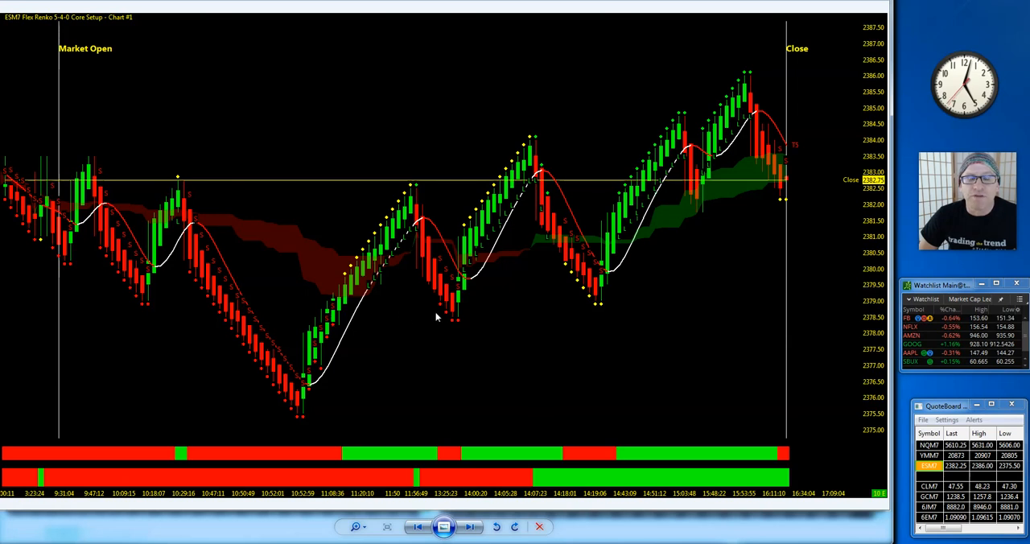
mouse_move(424, 337)
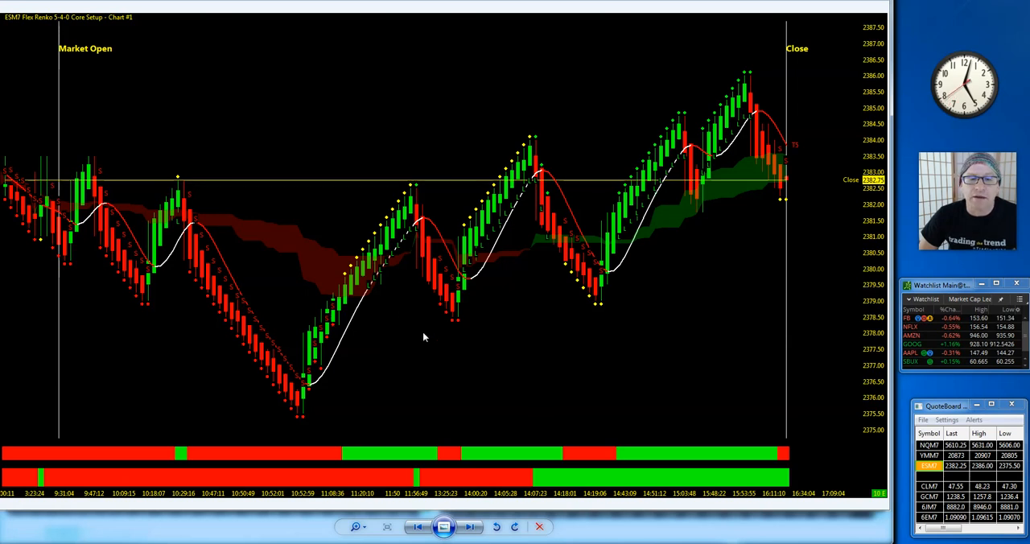
mouse_move(863, 383)
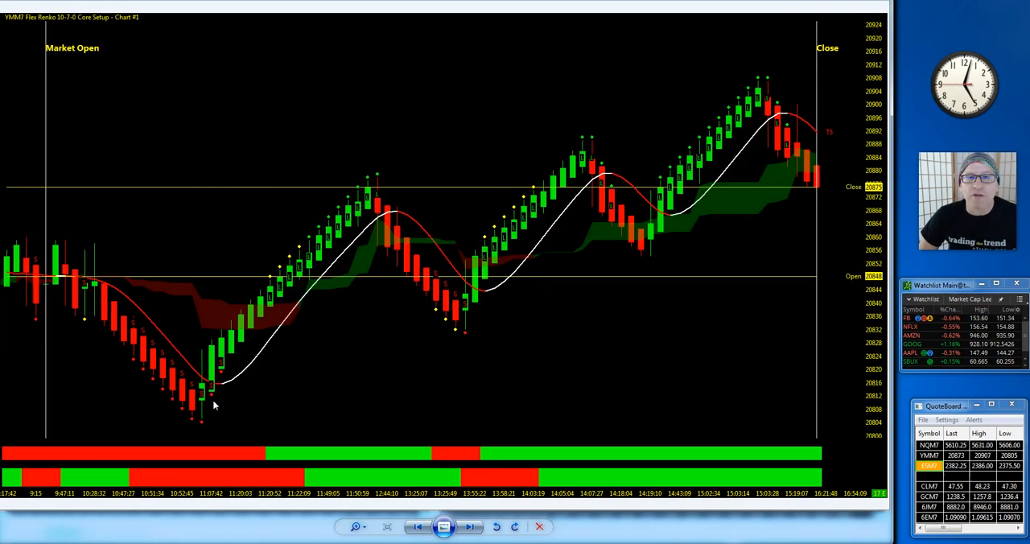
mouse_move(83, 306)
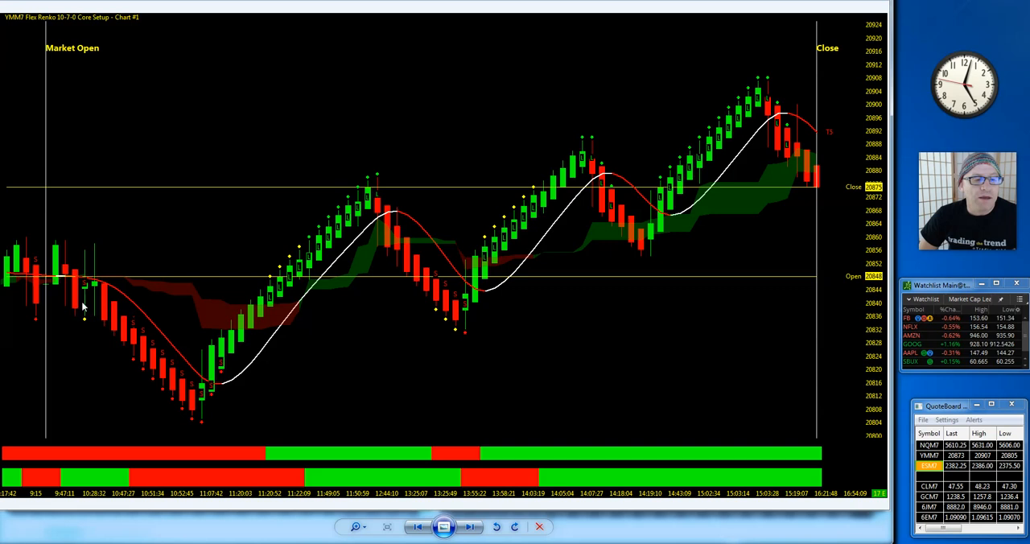
mouse_move(203, 412)
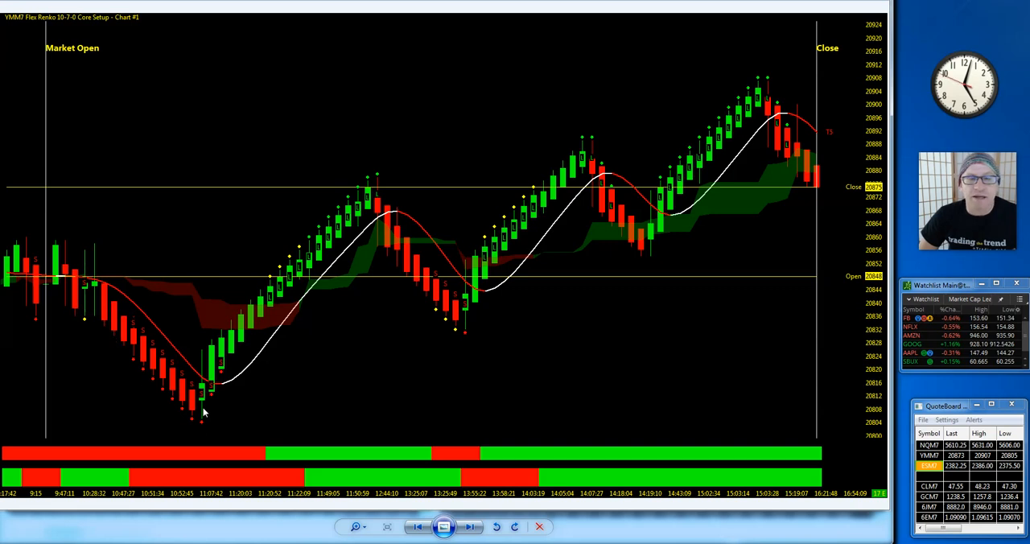
mouse_move(356, 177)
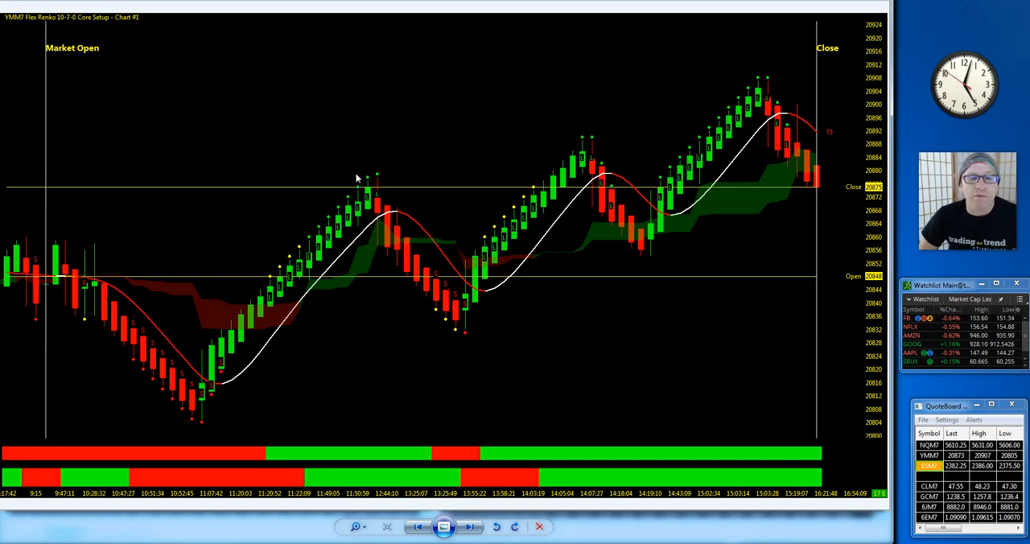
mouse_move(643, 151)
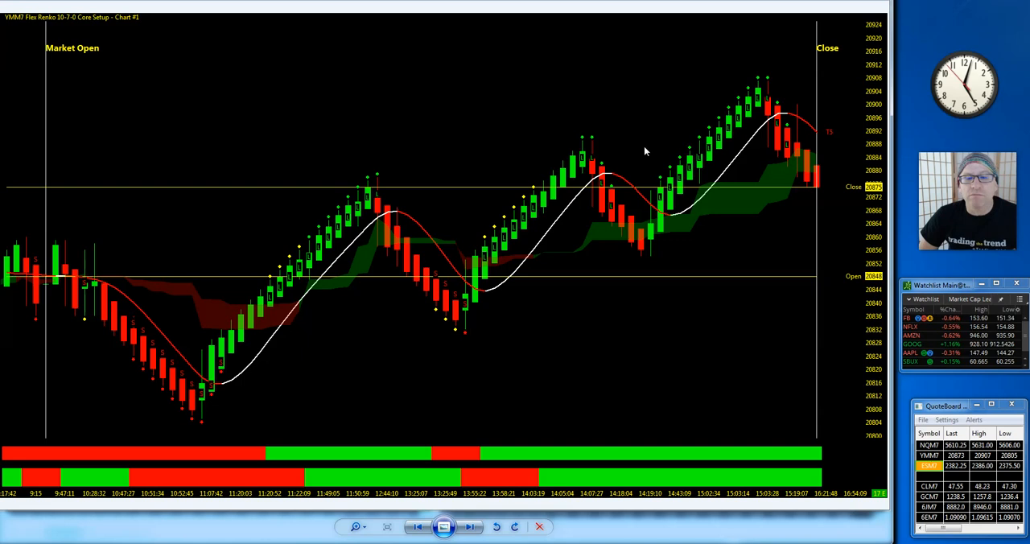
mouse_move(531, 233)
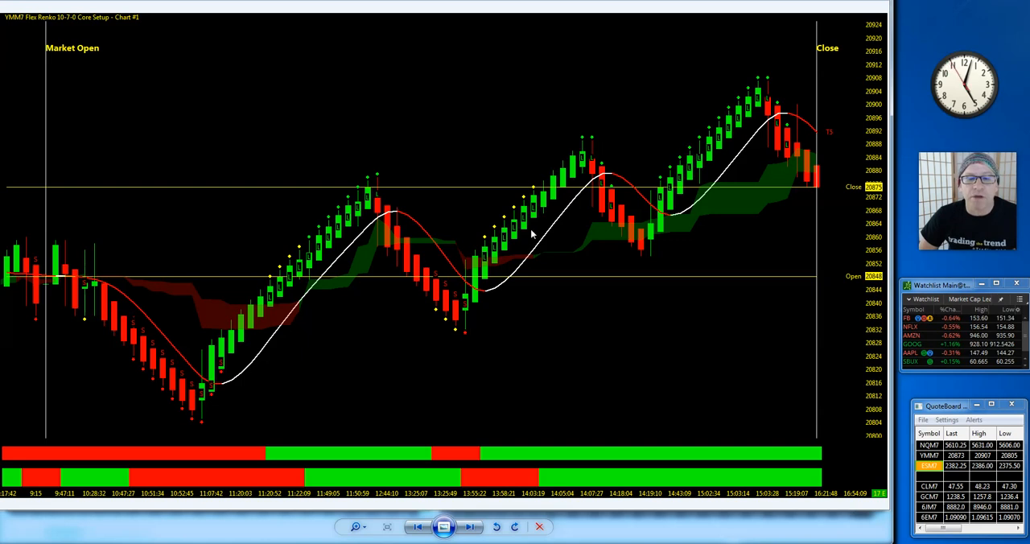
mouse_move(576, 181)
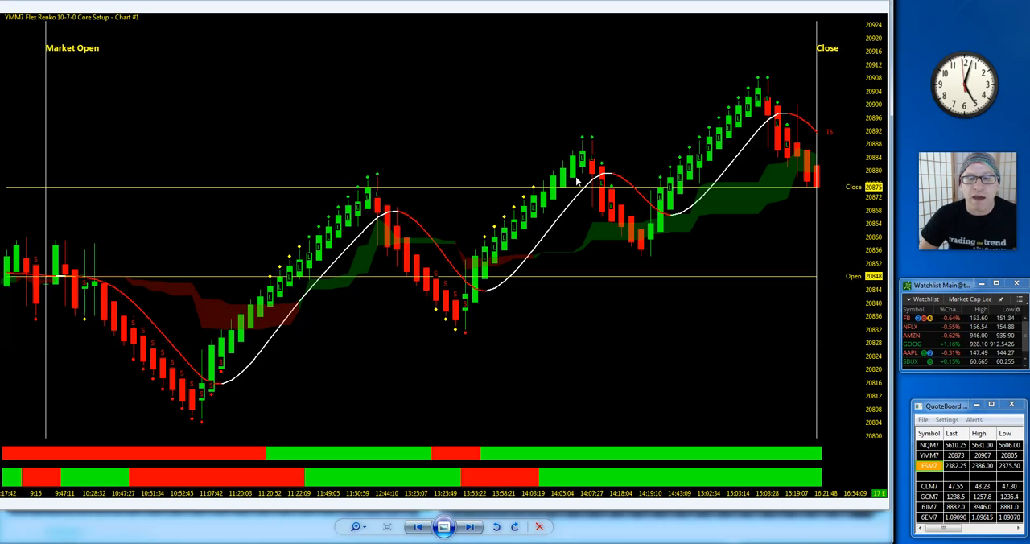
mouse_move(672, 185)
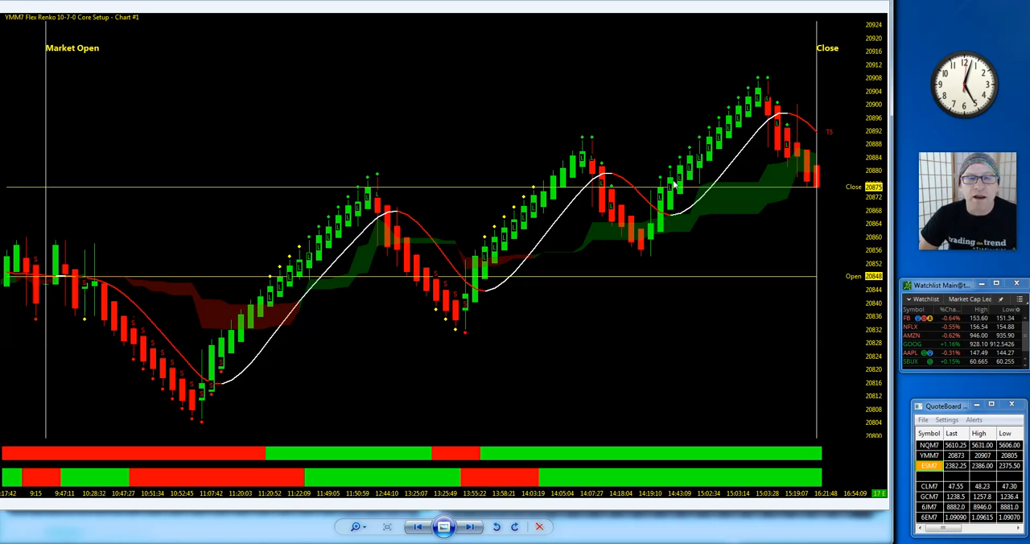
mouse_move(727, 221)
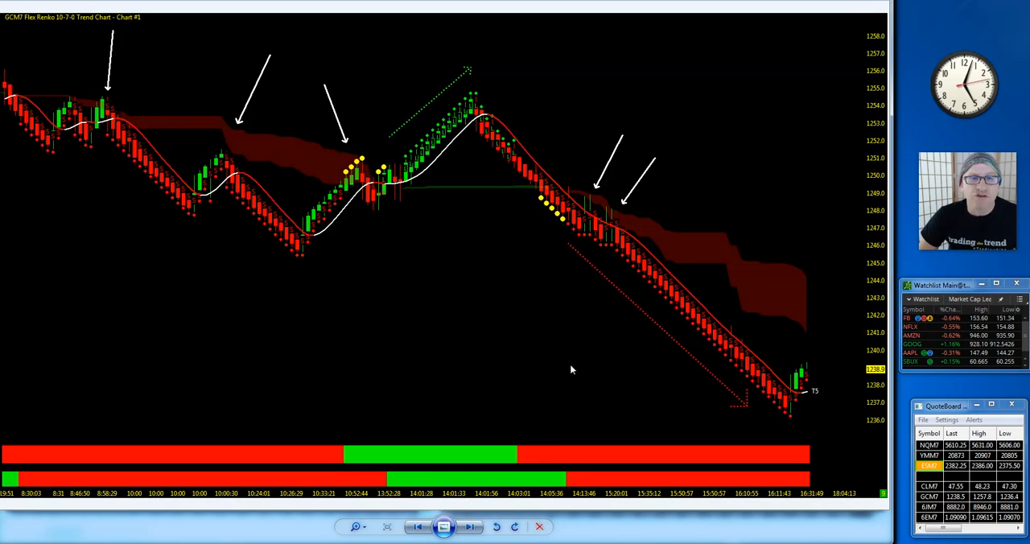
mouse_move(160, 195)
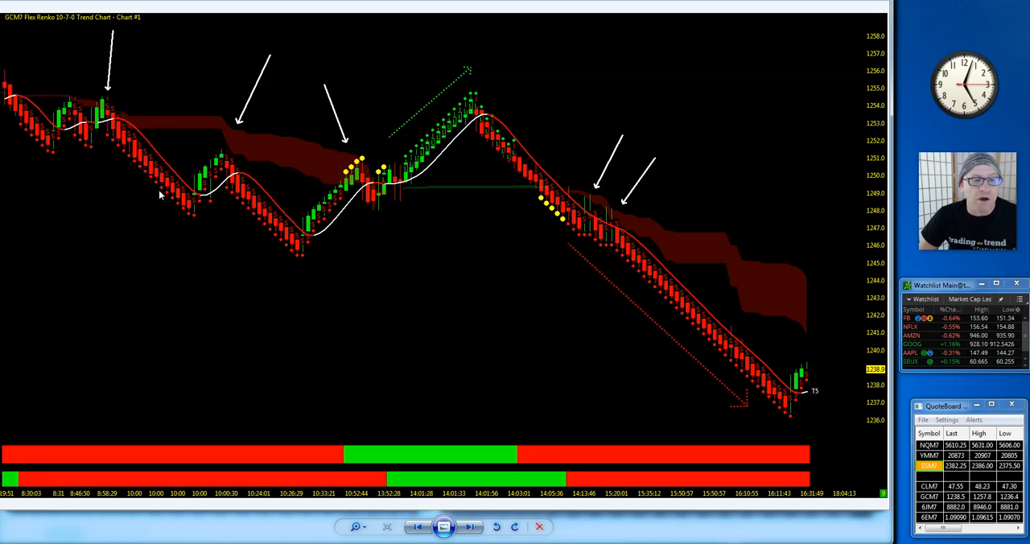
mouse_move(119, 134)
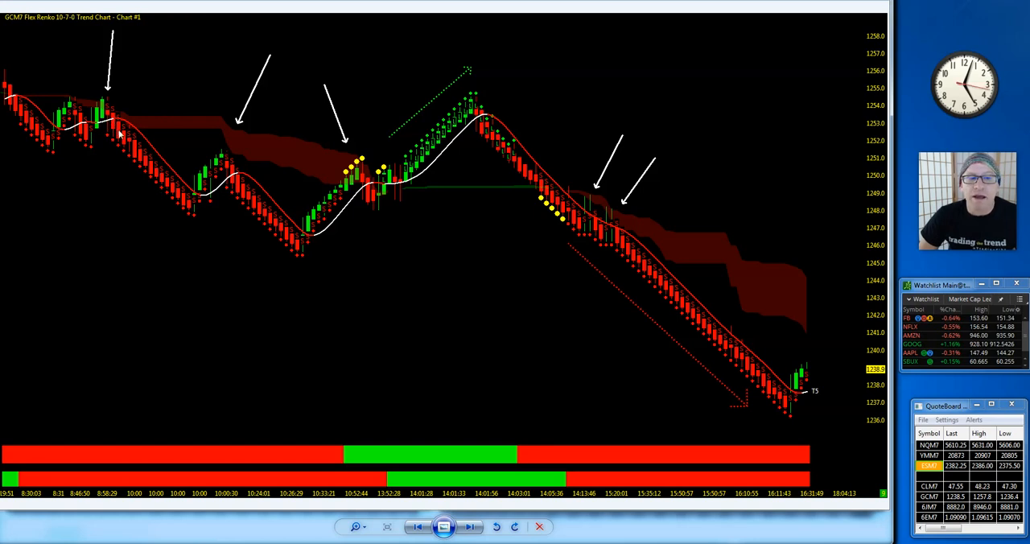
mouse_move(219, 165)
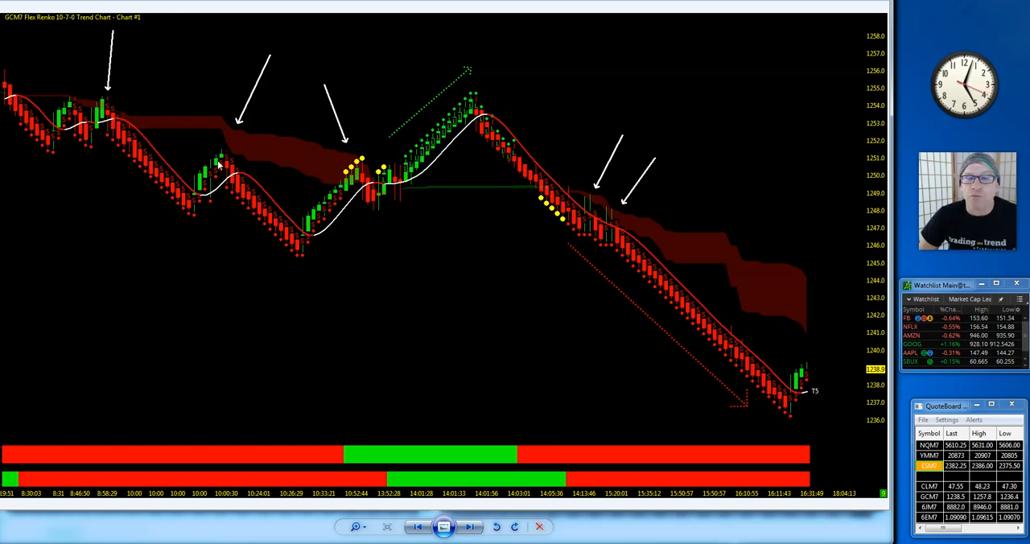
mouse_move(245, 133)
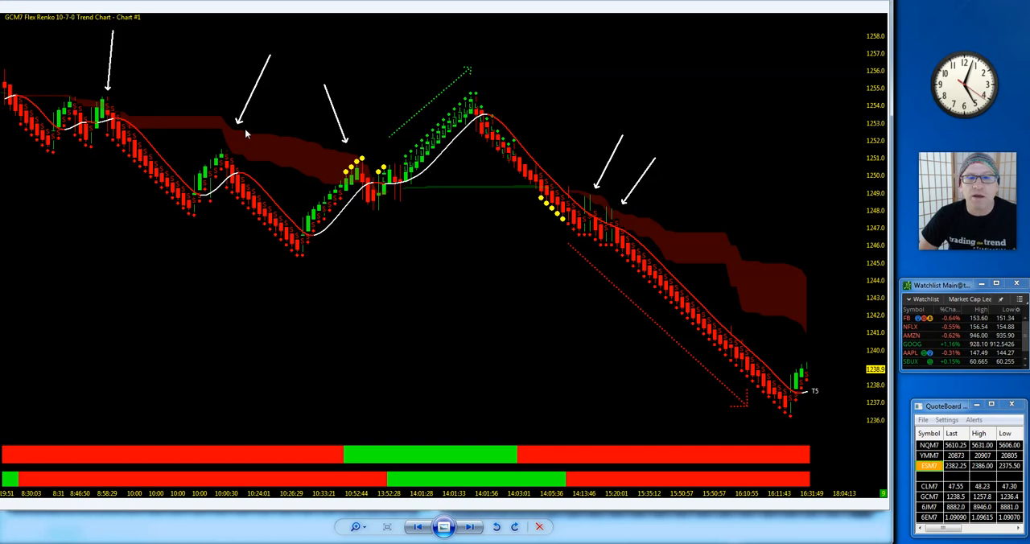
mouse_move(290, 260)
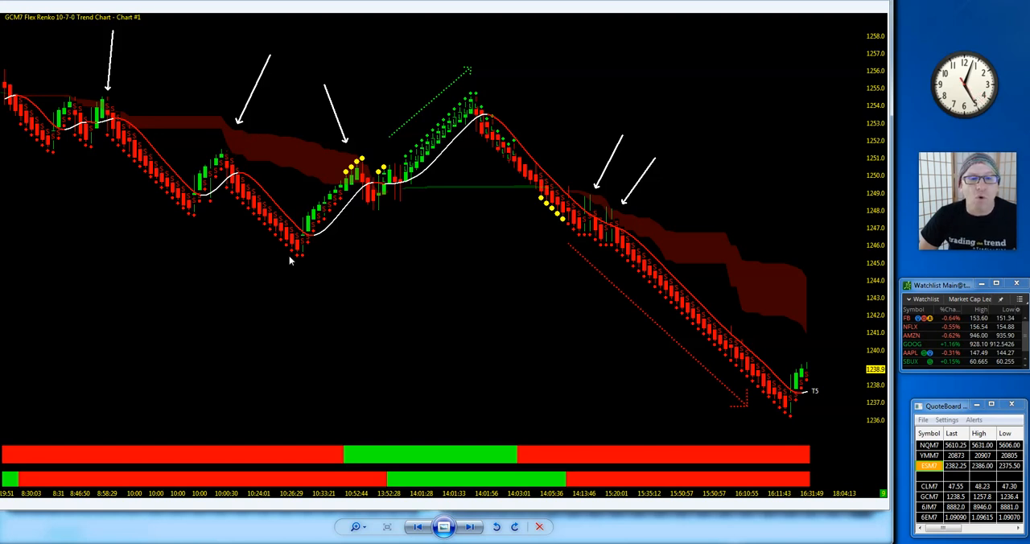
mouse_move(368, 157)
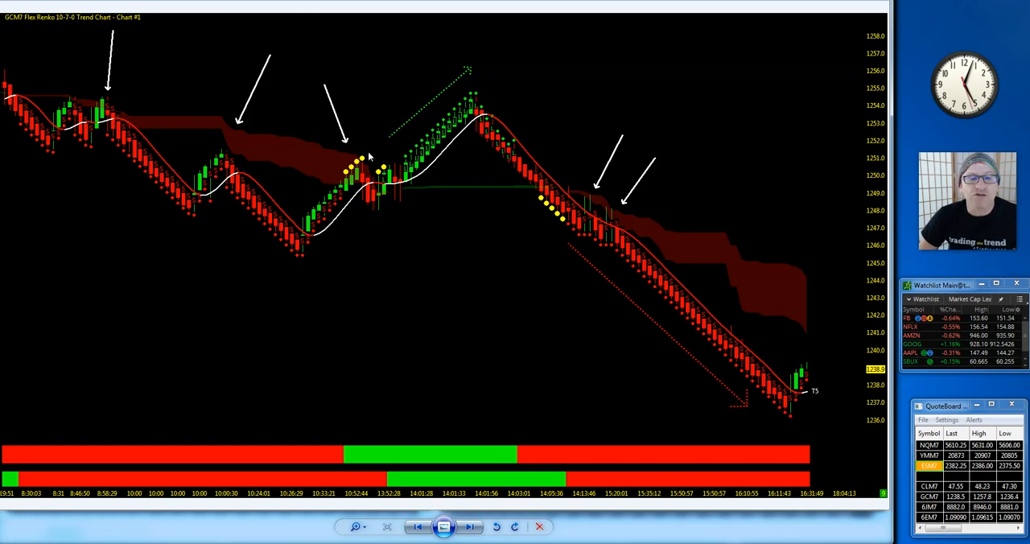
mouse_move(387, 151)
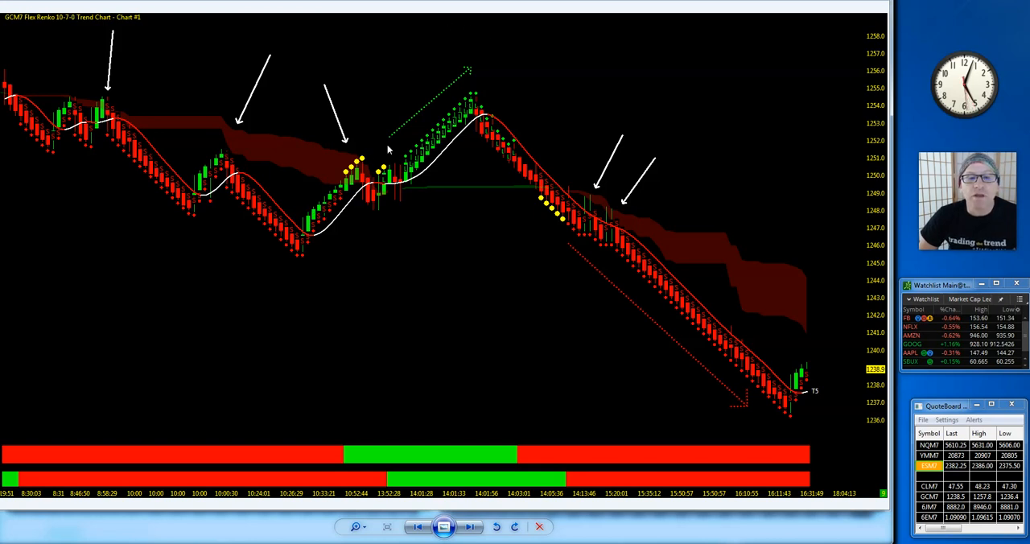
mouse_move(405, 310)
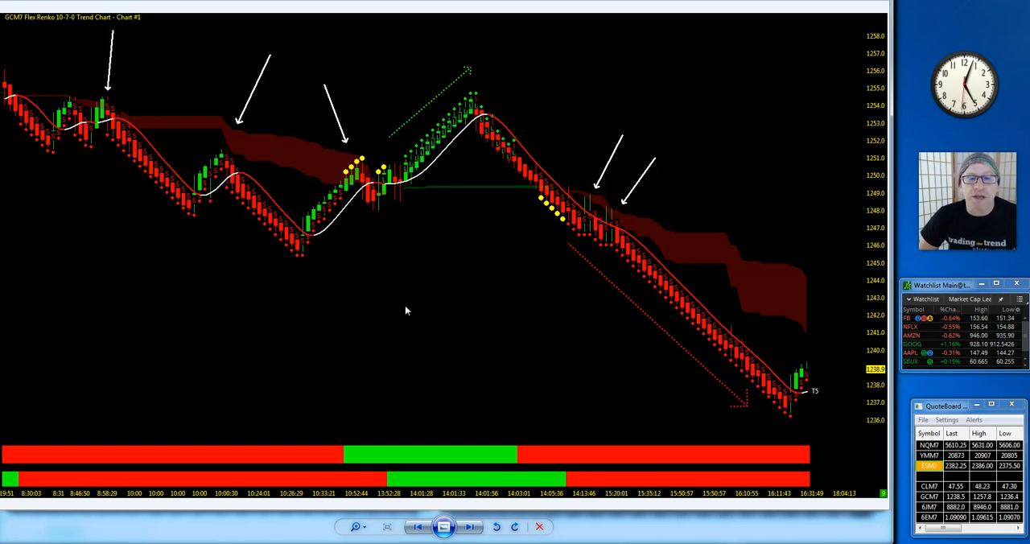
mouse_move(503, 193)
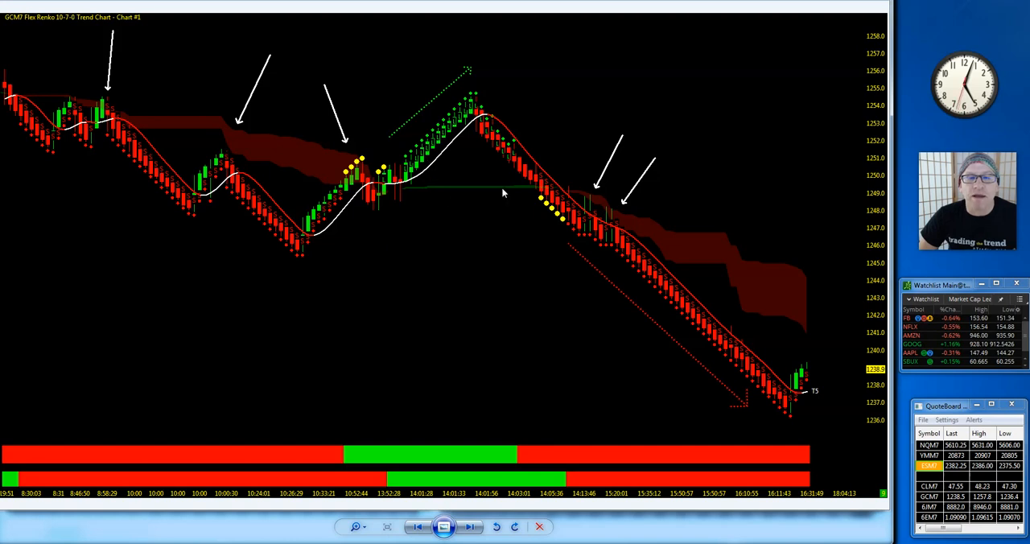
mouse_move(472, 190)
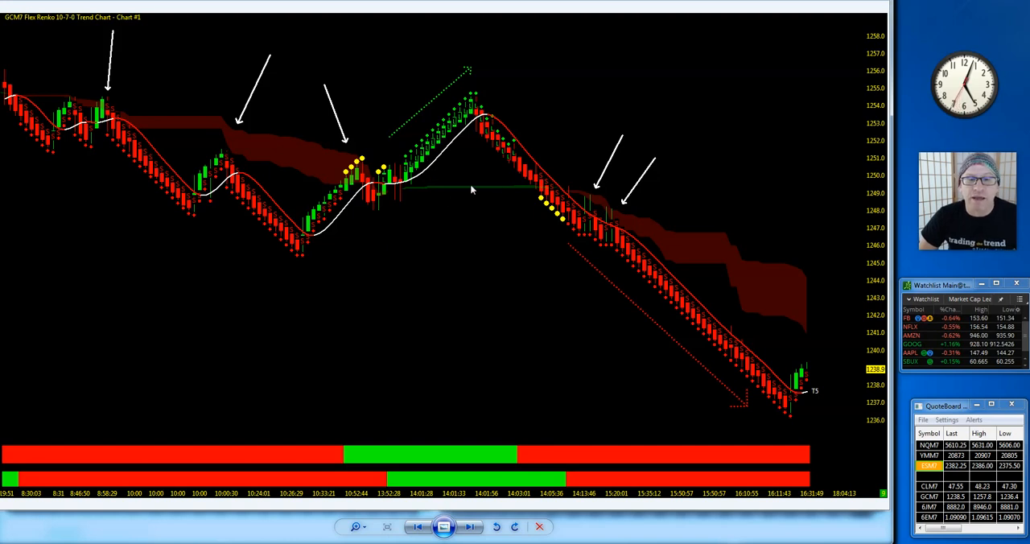
mouse_move(494, 125)
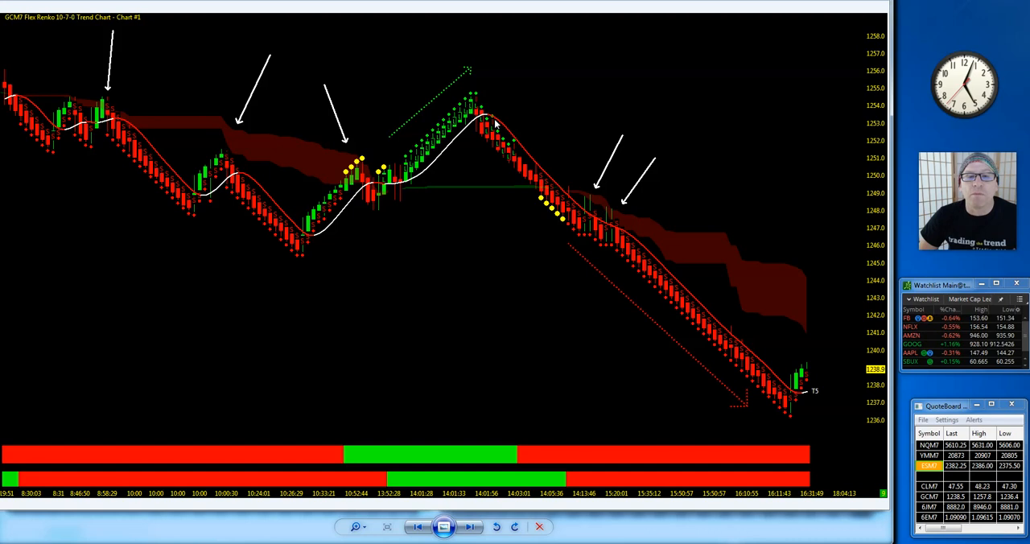
mouse_move(696, 236)
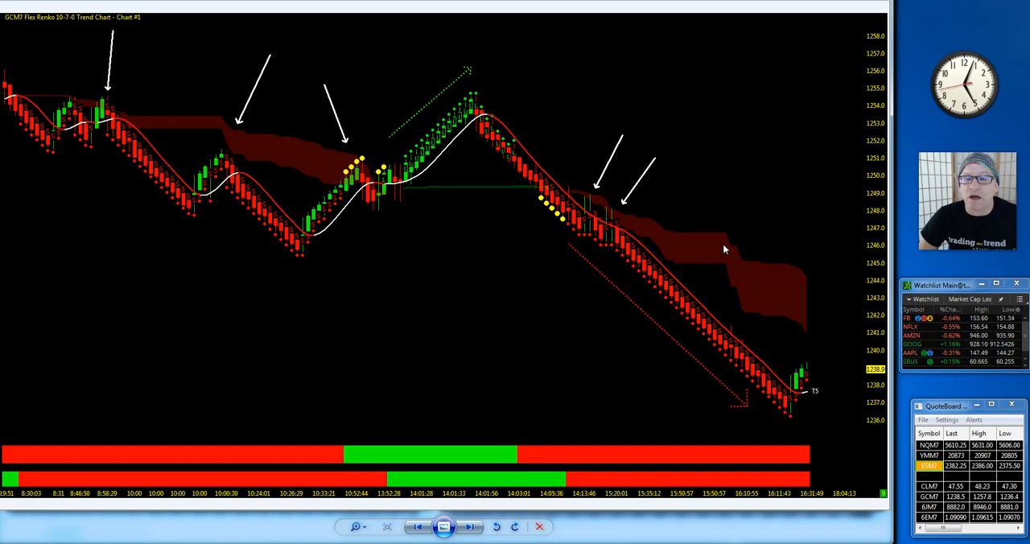
mouse_move(706, 321)
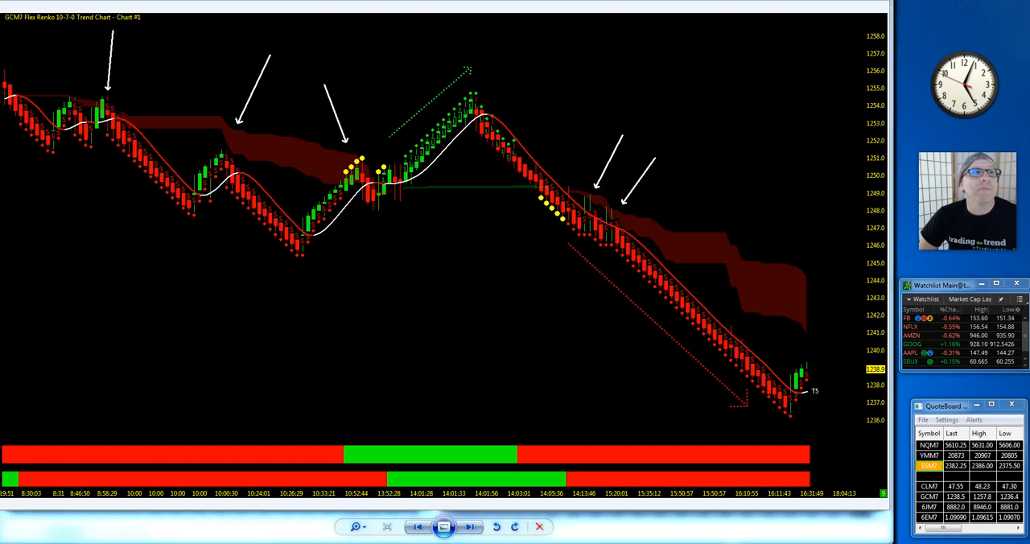
Step: Close the annotated GCM7 Renko chart image to return to the NISS AD Lines charts
left_click(127, 19)
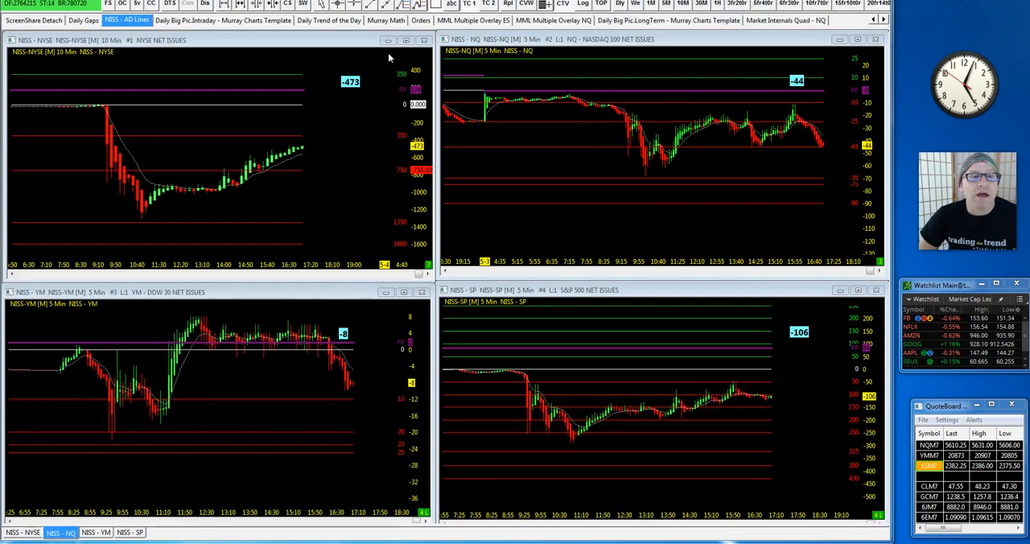
mouse_move(626, 27)
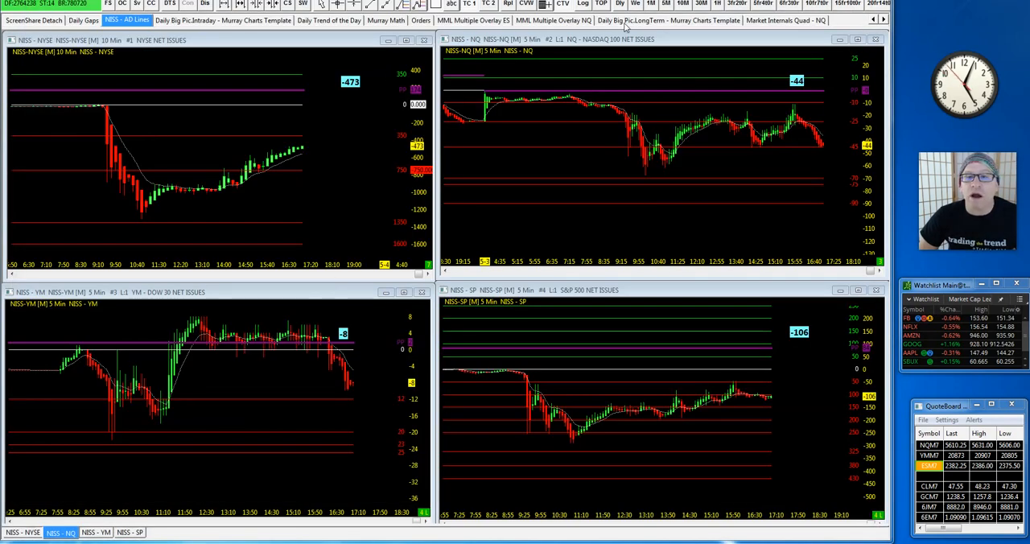
Step: View the ESM7 240-minute and 5-minute snapshot marking all-time high and gaps 2374, 2353
left_click(472, 20)
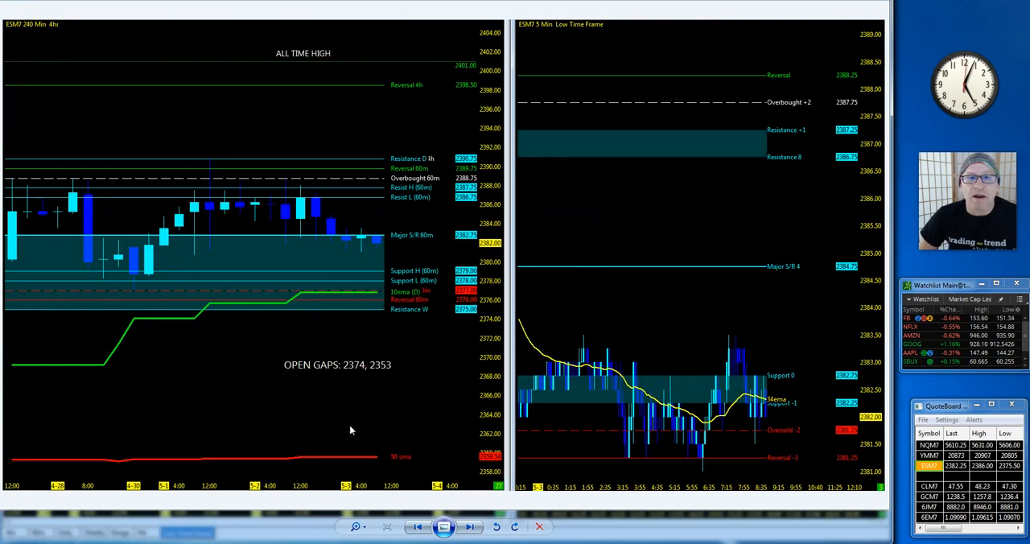
mouse_move(385, 204)
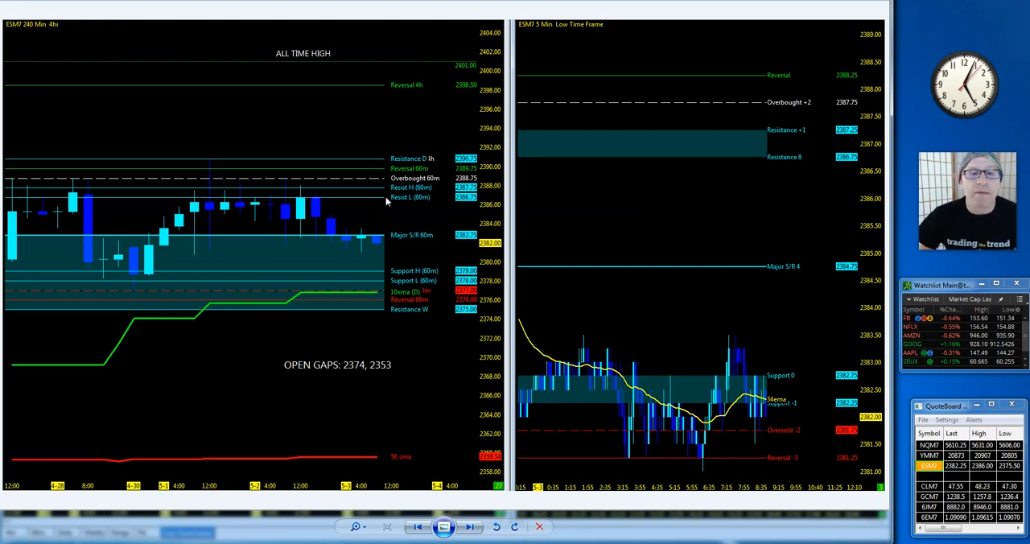
mouse_move(395, 206)
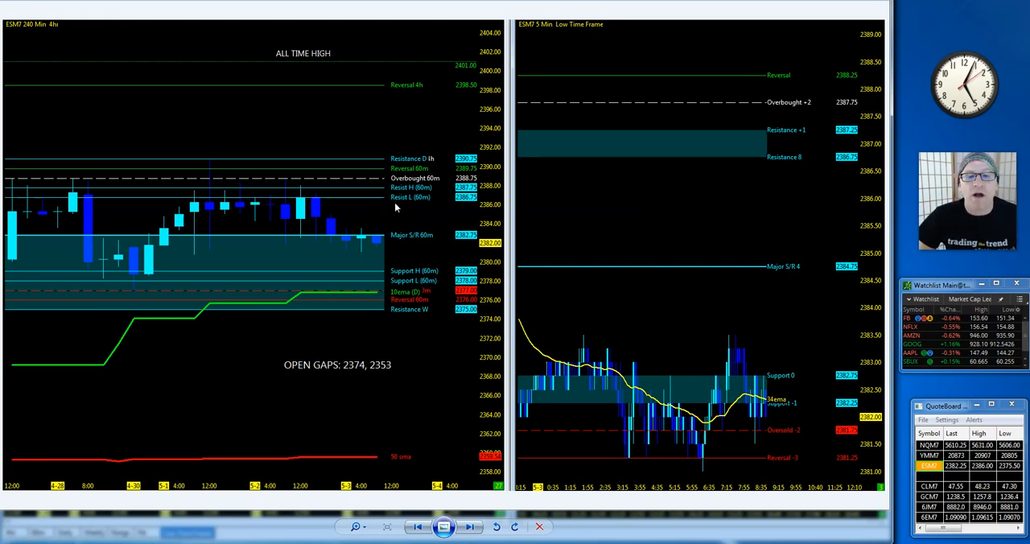
mouse_move(396, 226)
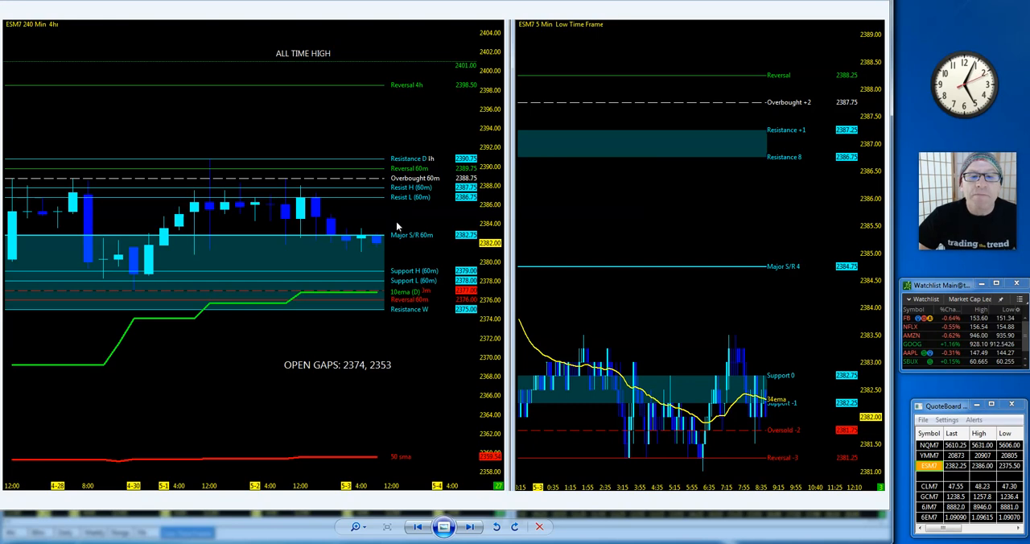
mouse_move(406, 174)
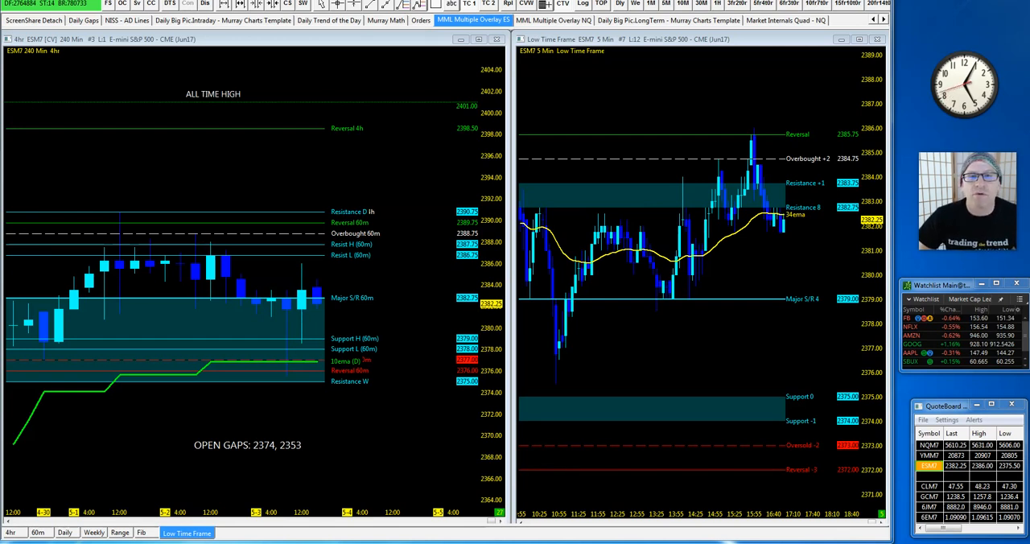
mouse_move(315, 291)
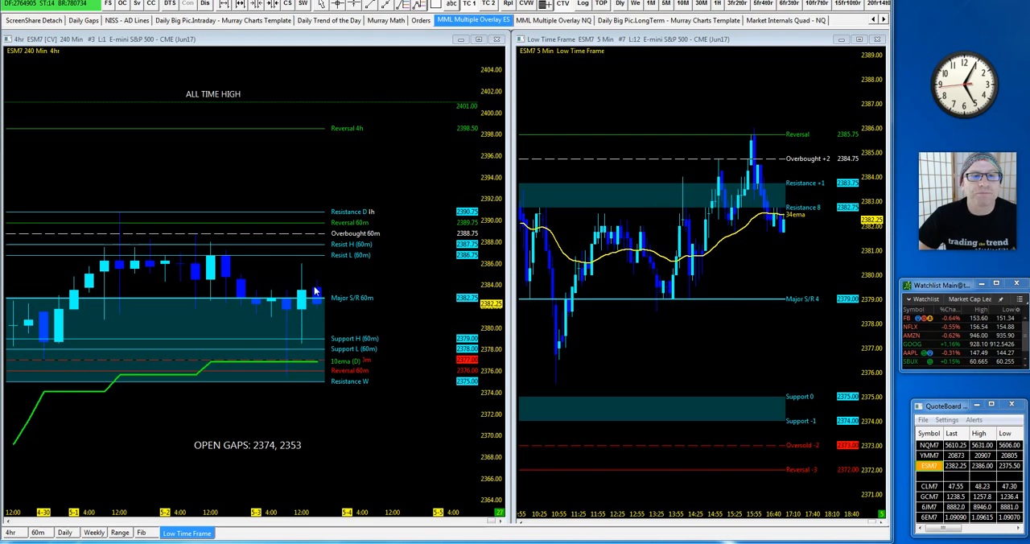
mouse_move(261, 236)
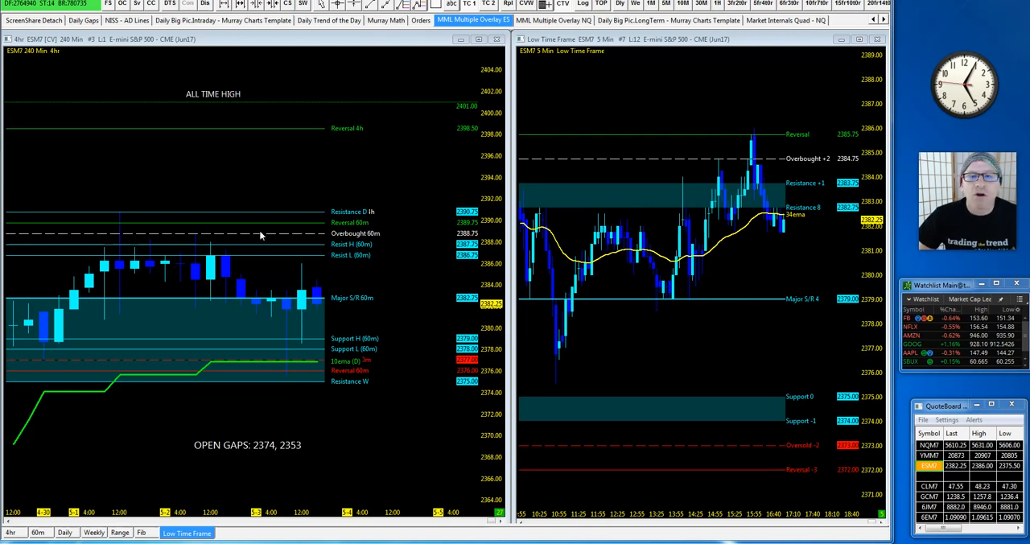
mouse_move(328, 243)
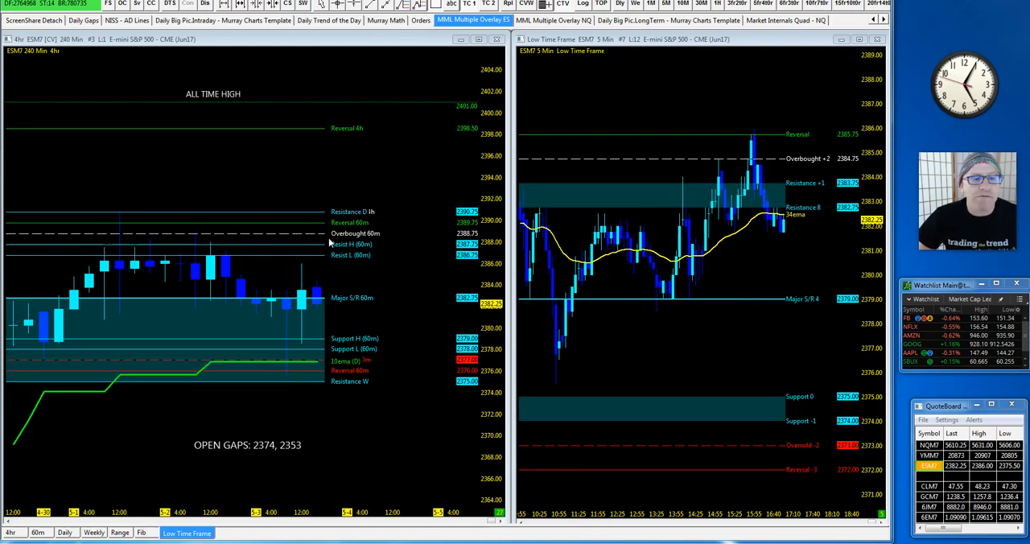
mouse_move(400, 292)
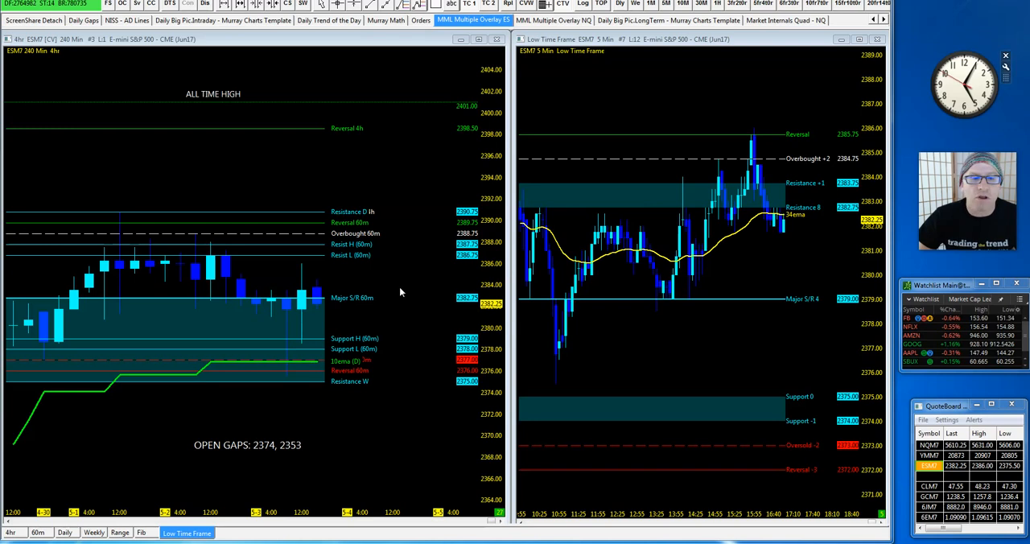
mouse_move(301, 368)
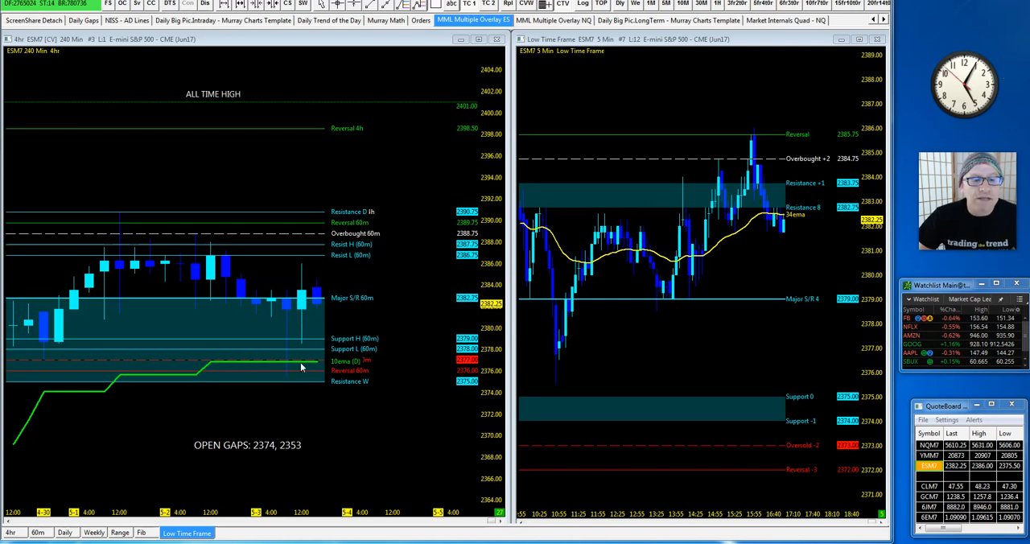
mouse_move(290, 369)
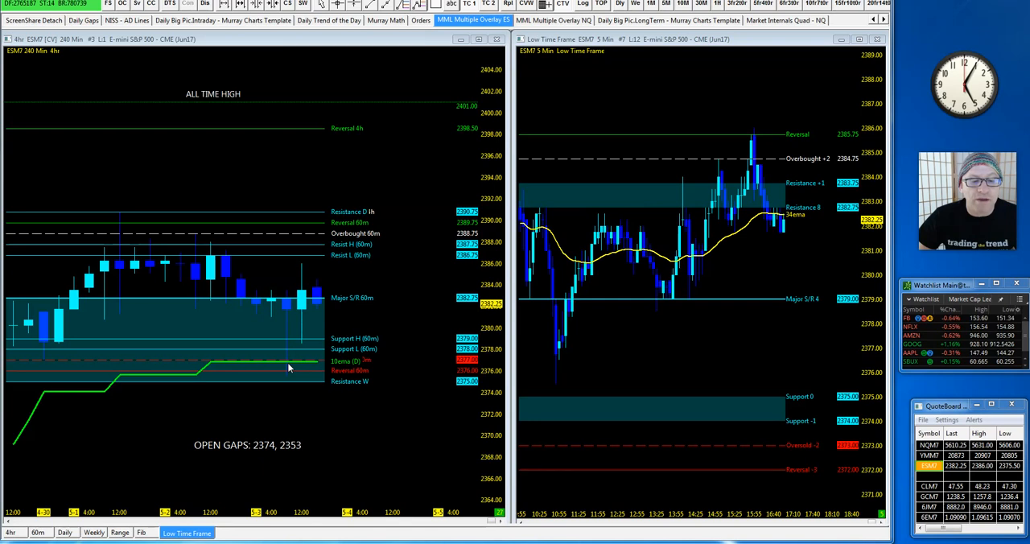
mouse_move(301, 369)
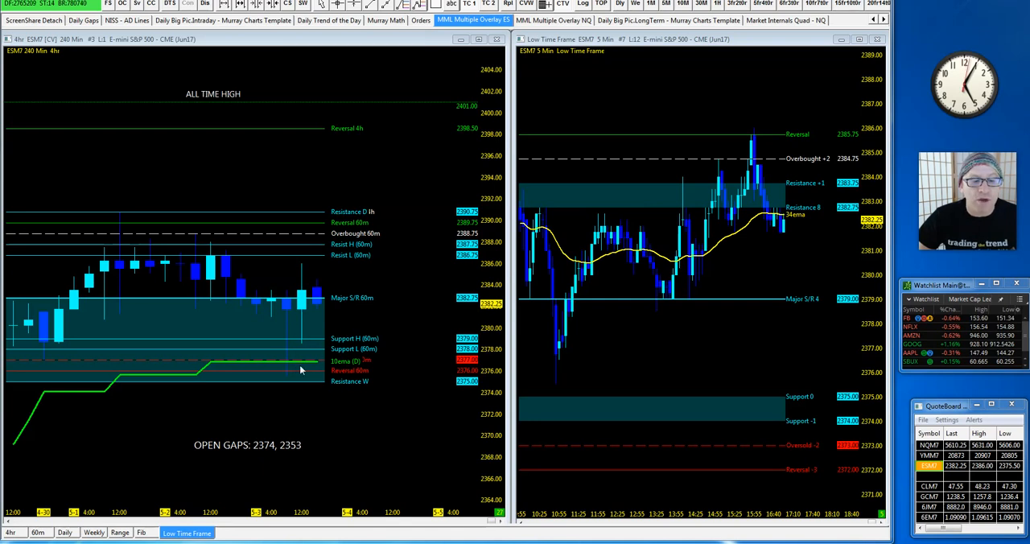
mouse_move(296, 350)
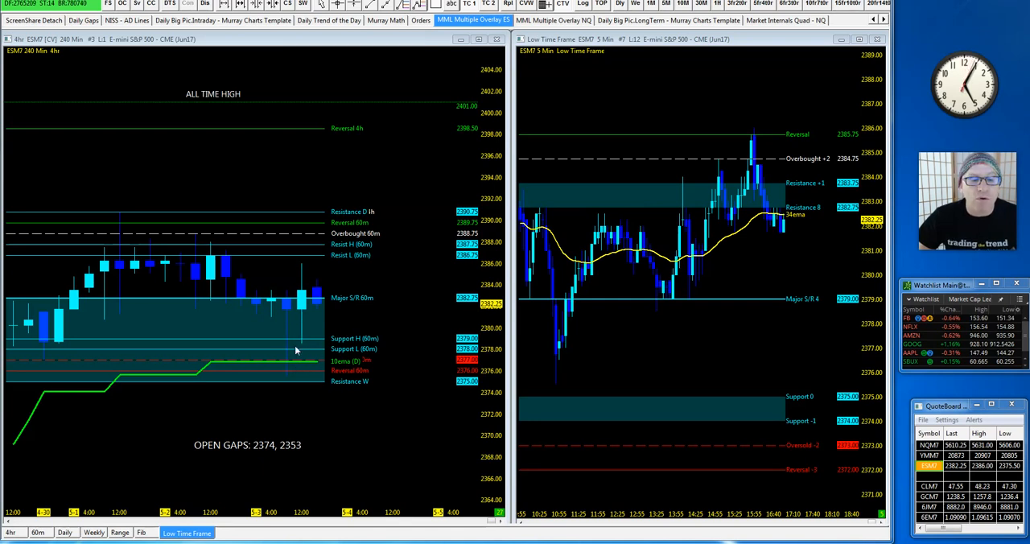
mouse_move(322, 288)
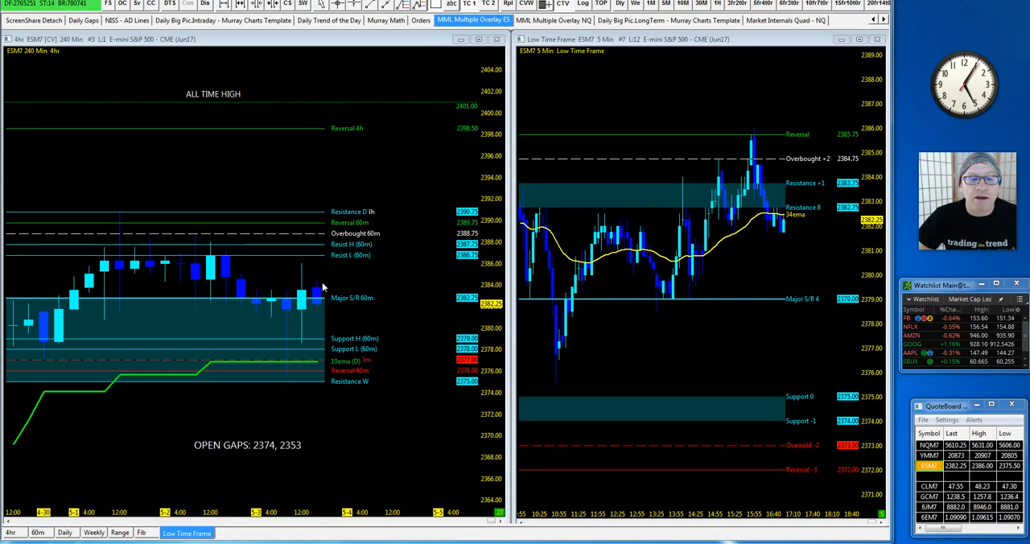
mouse_move(288, 396)
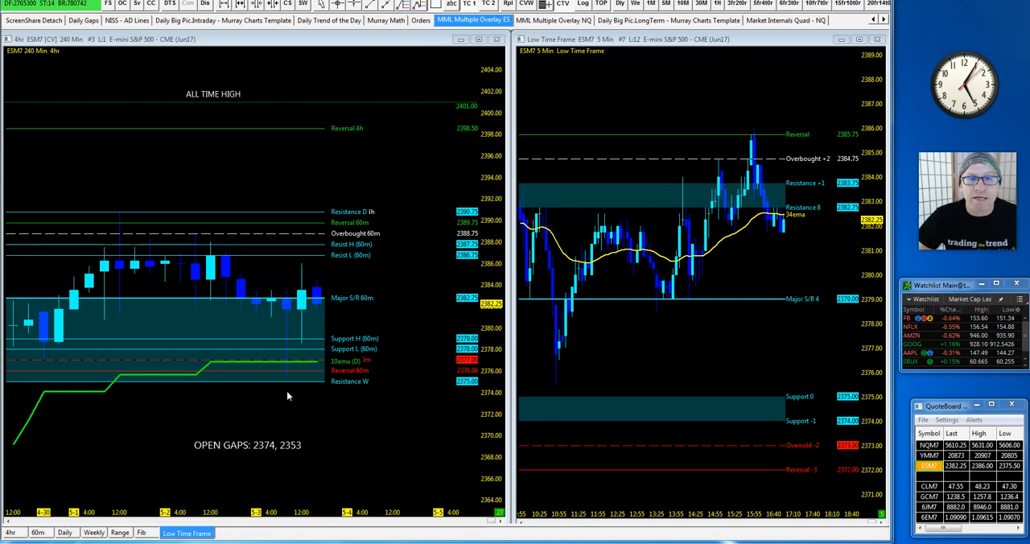
mouse_move(279, 355)
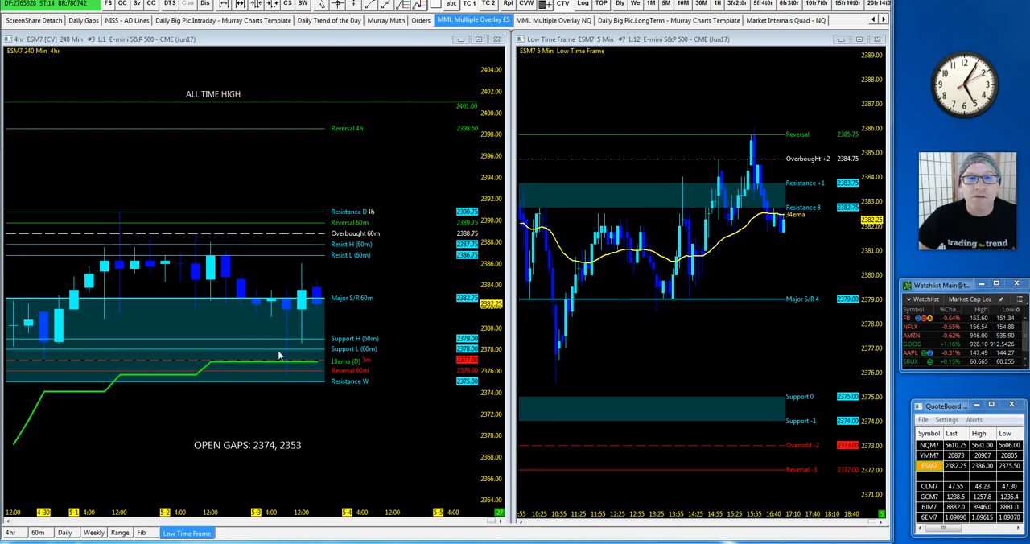
mouse_move(285, 368)
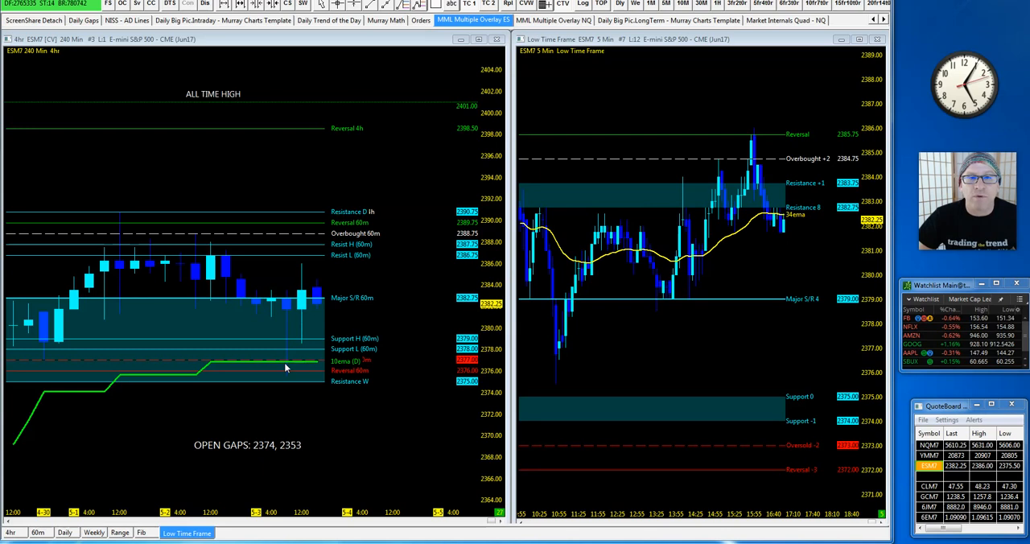
mouse_move(585, 403)
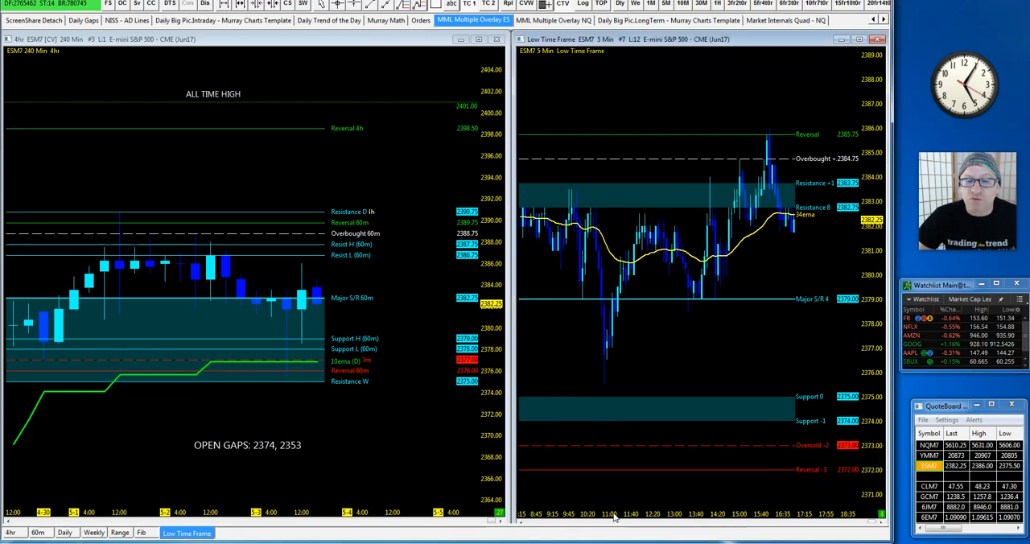
mouse_move(690, 537)
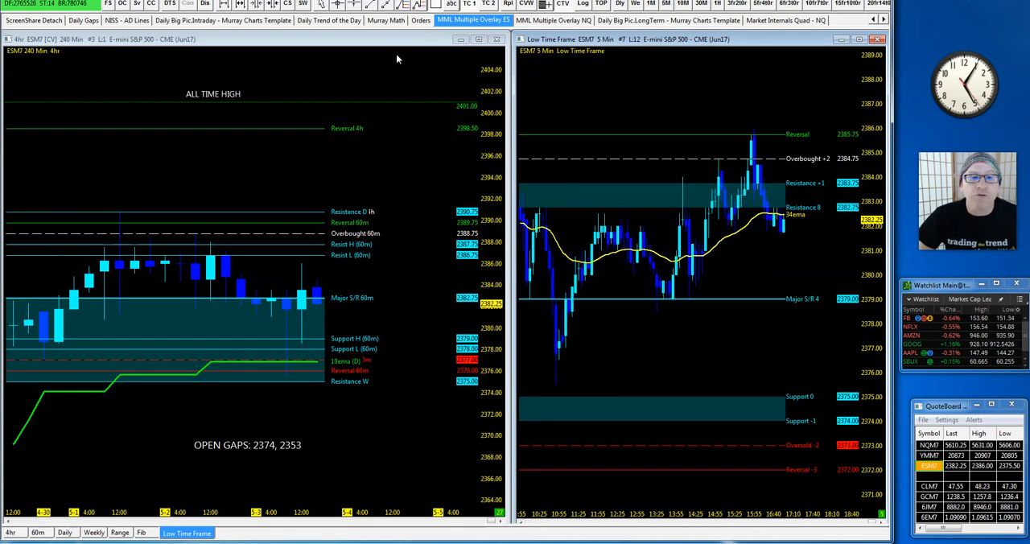
mouse_move(338, 24)
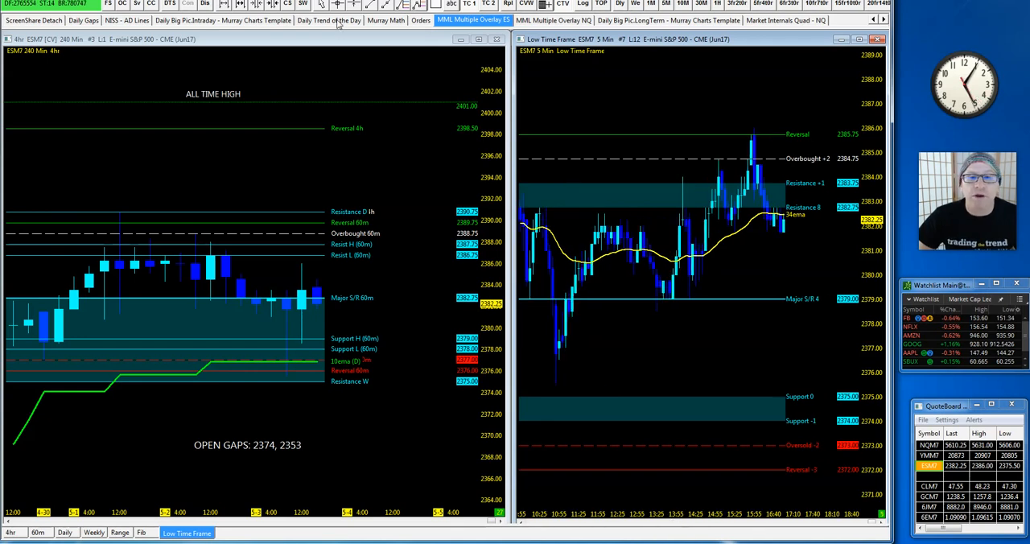
Step: Show the Daily Trend of the Day charts, then the 5-minute ESM7 MML chart with 34ema
left_click(327, 19)
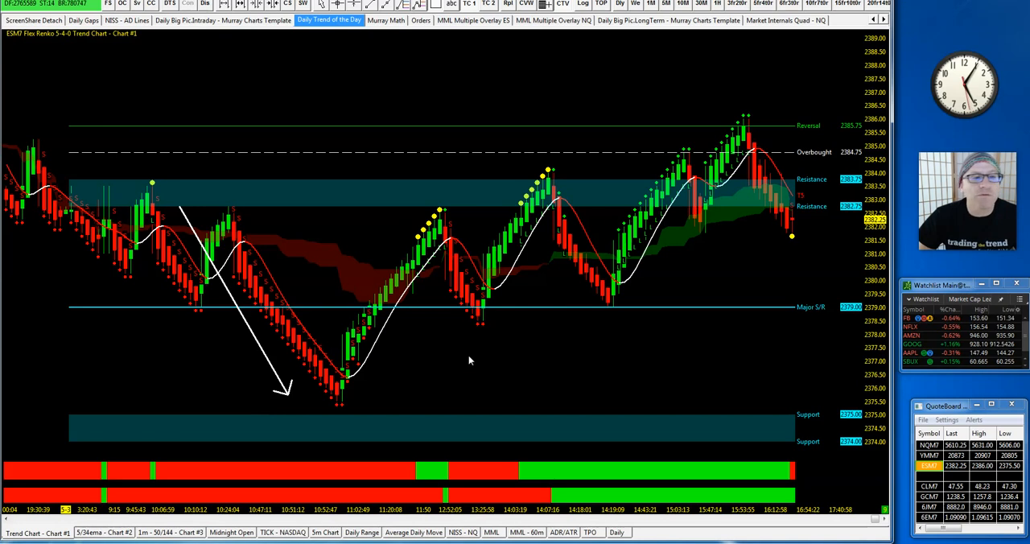
mouse_move(193, 256)
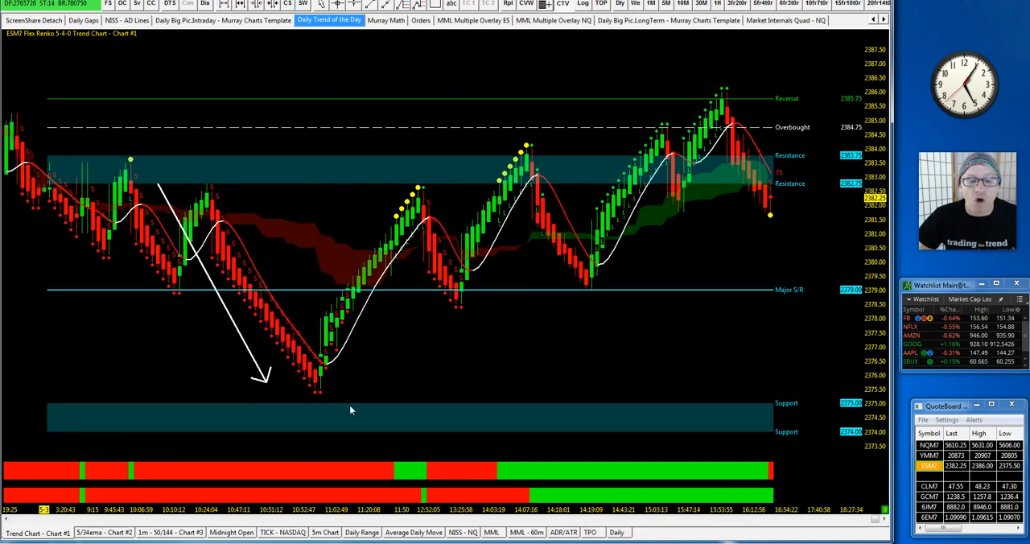
left_click(491, 532)
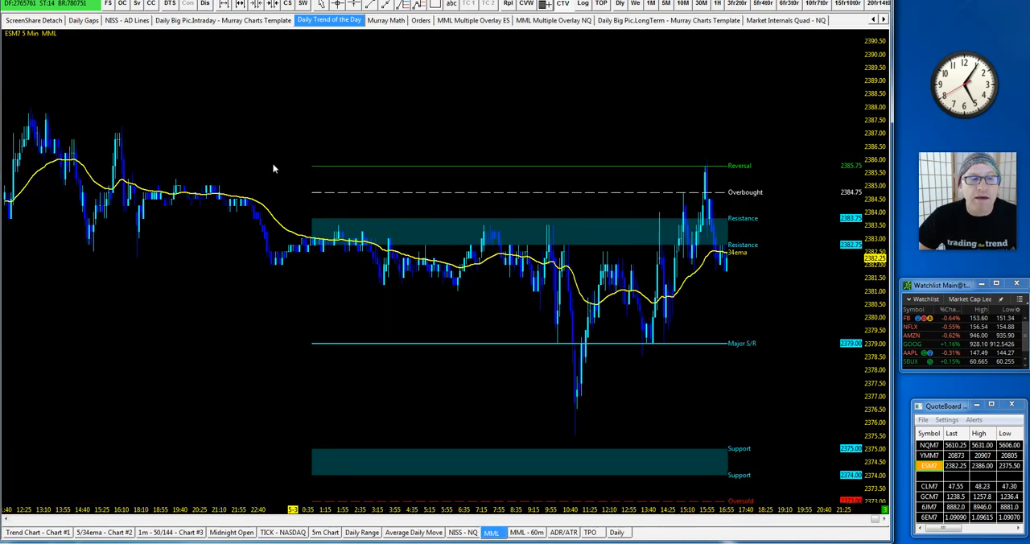
mouse_move(448, 335)
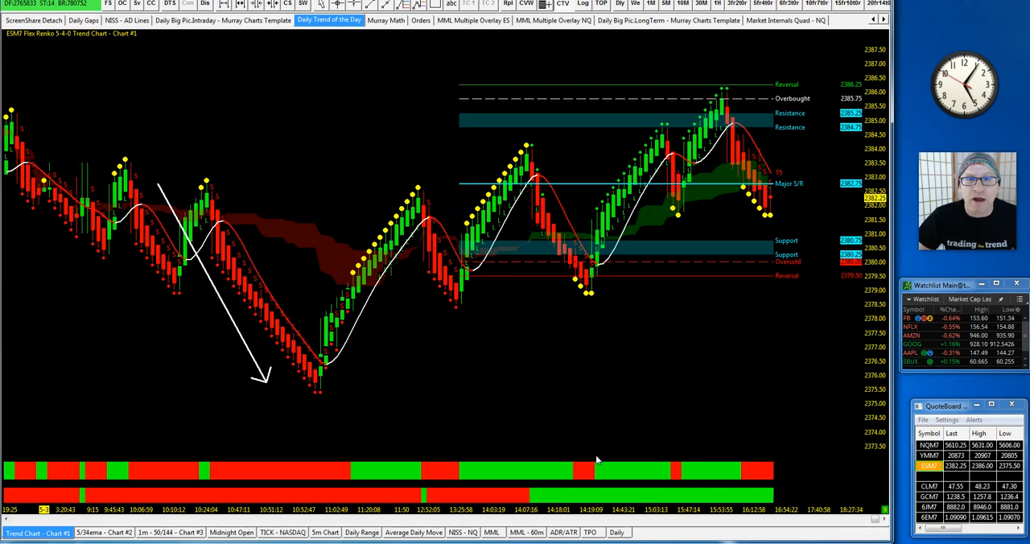
mouse_move(588, 505)
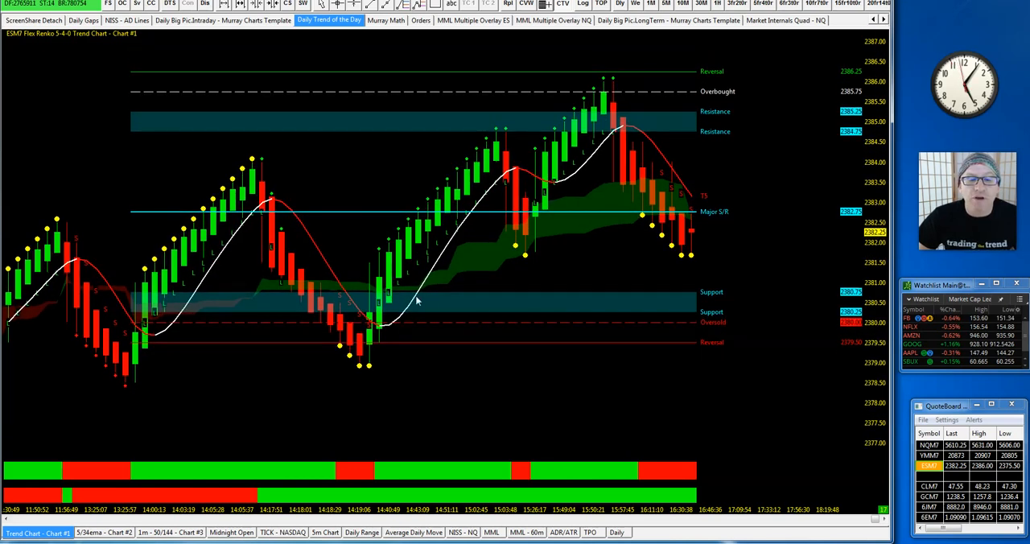
mouse_move(384, 296)
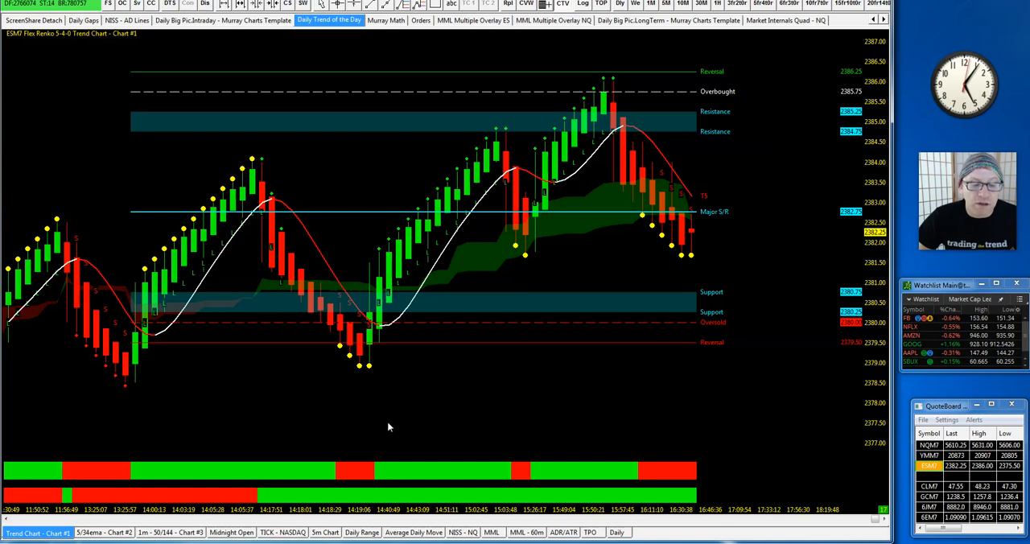
mouse_move(374, 298)
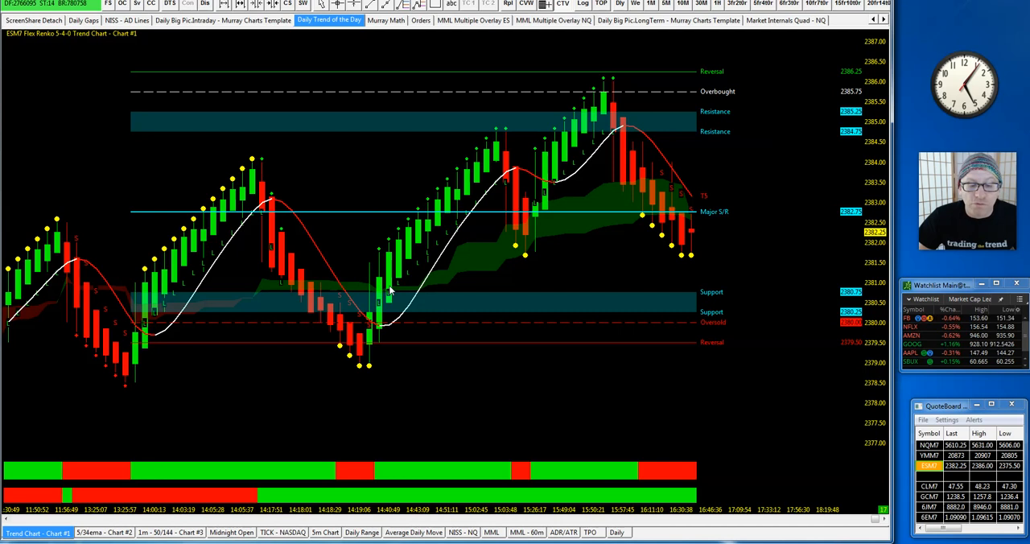
mouse_move(506, 144)
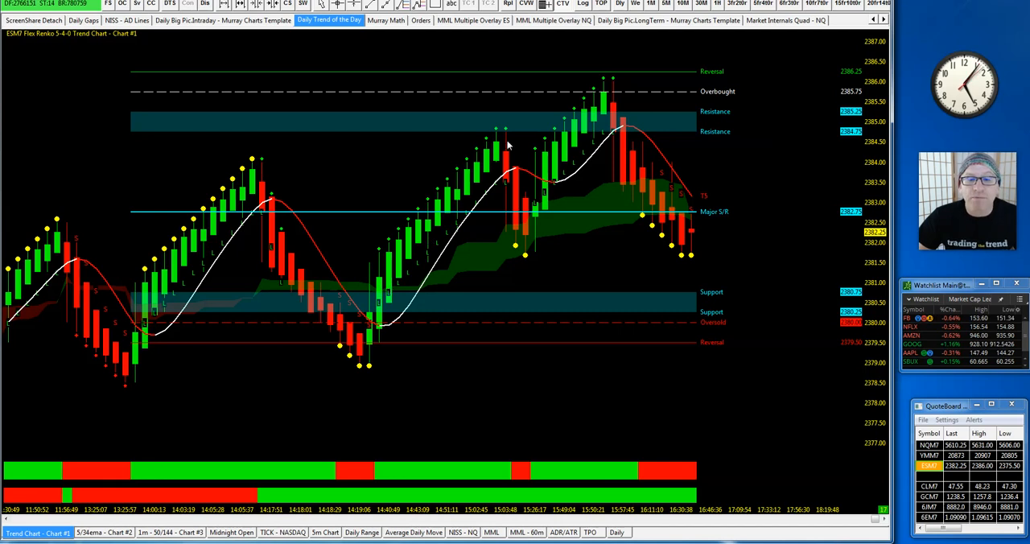
mouse_move(509, 124)
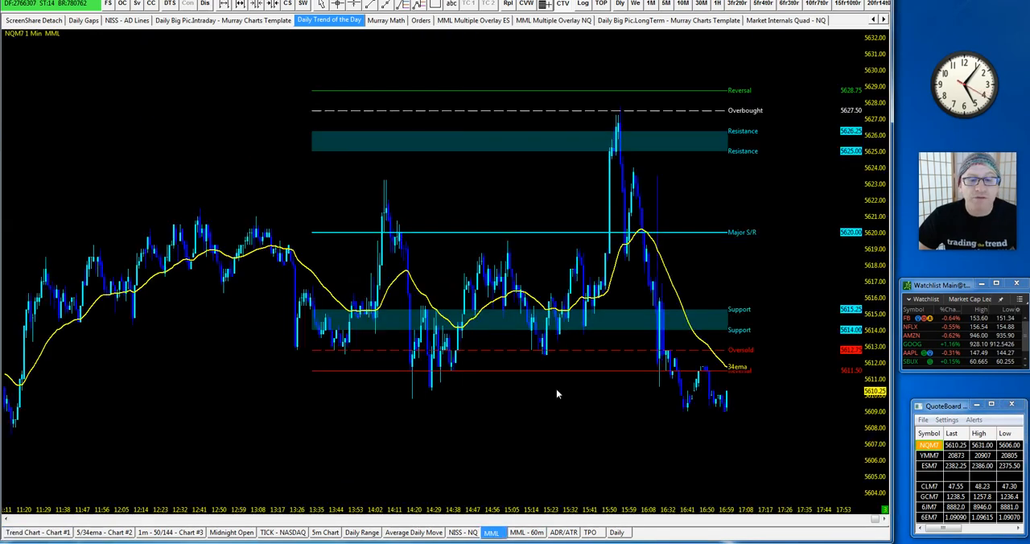
Step: Show the NQM7 Flex Renko 10-7-0 trend chart with downswing and rally arrows
left_click(103, 532)
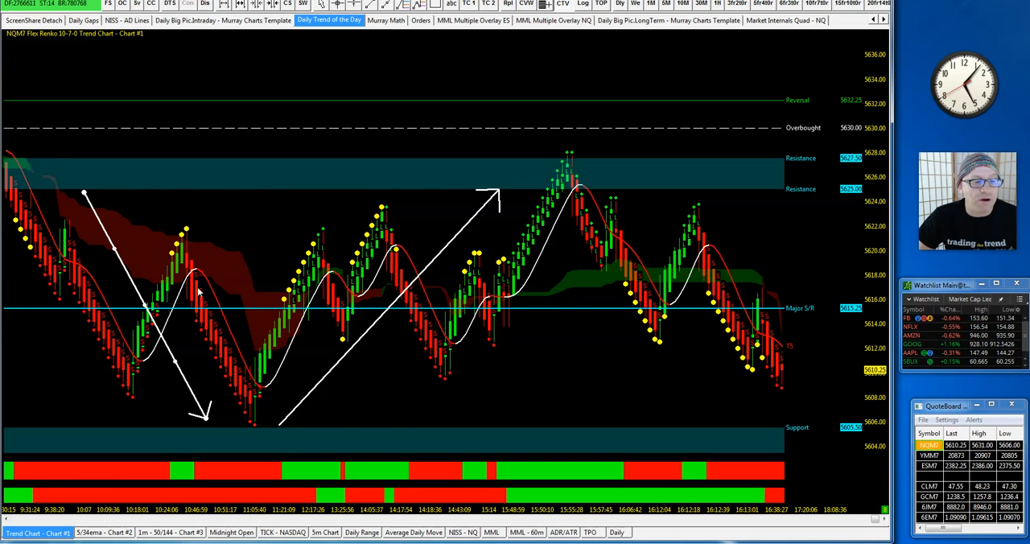
mouse_move(261, 426)
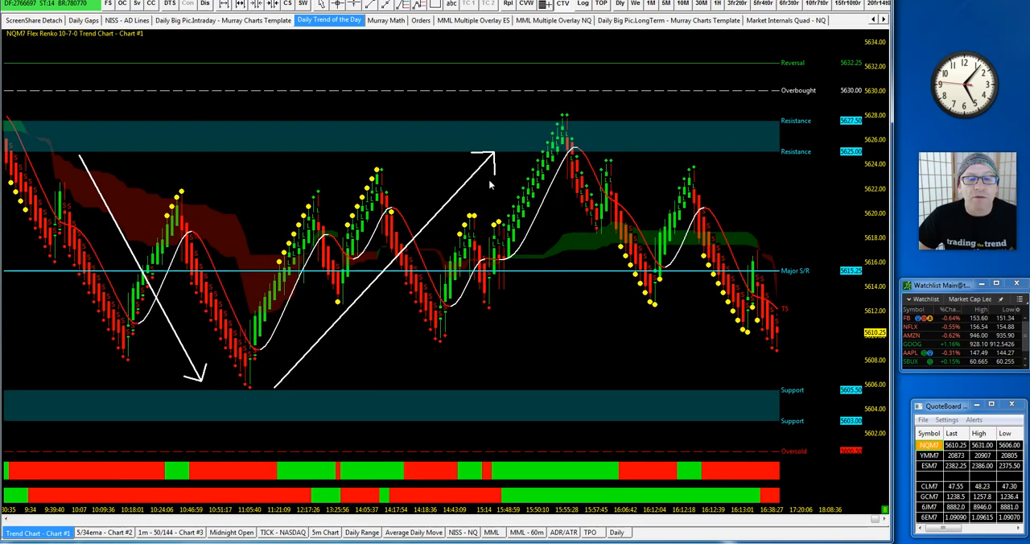
mouse_move(489, 179)
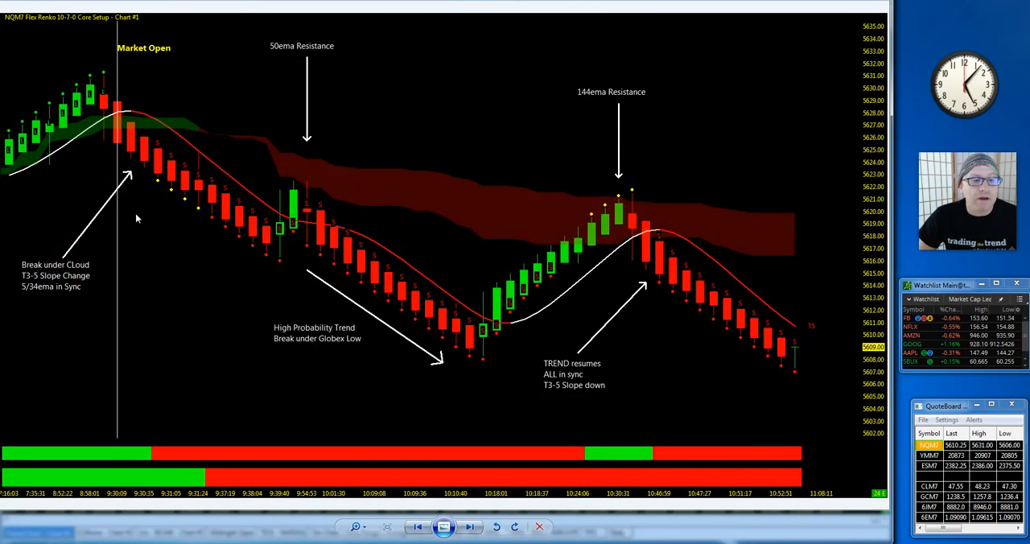
mouse_move(178, 148)
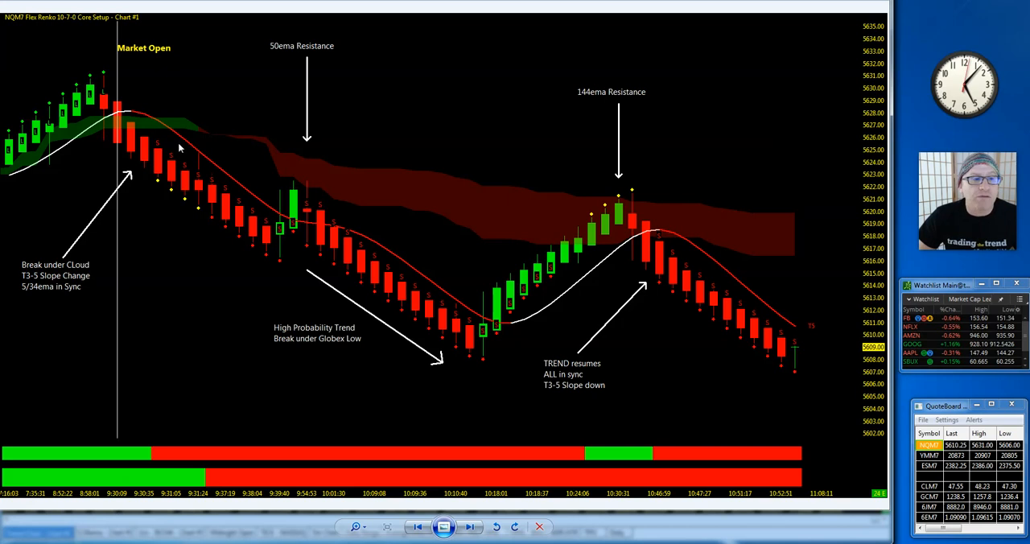
mouse_move(264, 232)
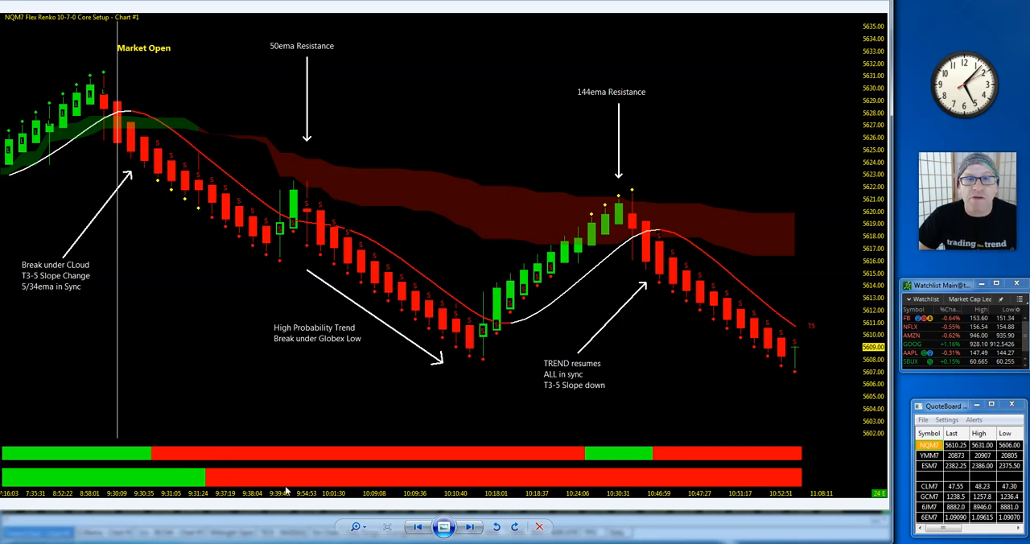
mouse_move(427, 493)
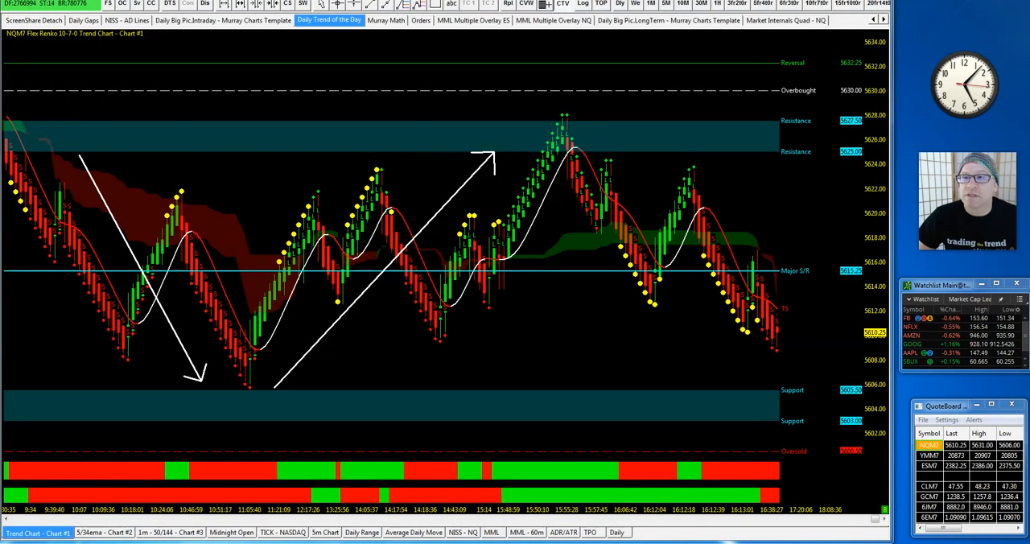
mouse_move(491, 34)
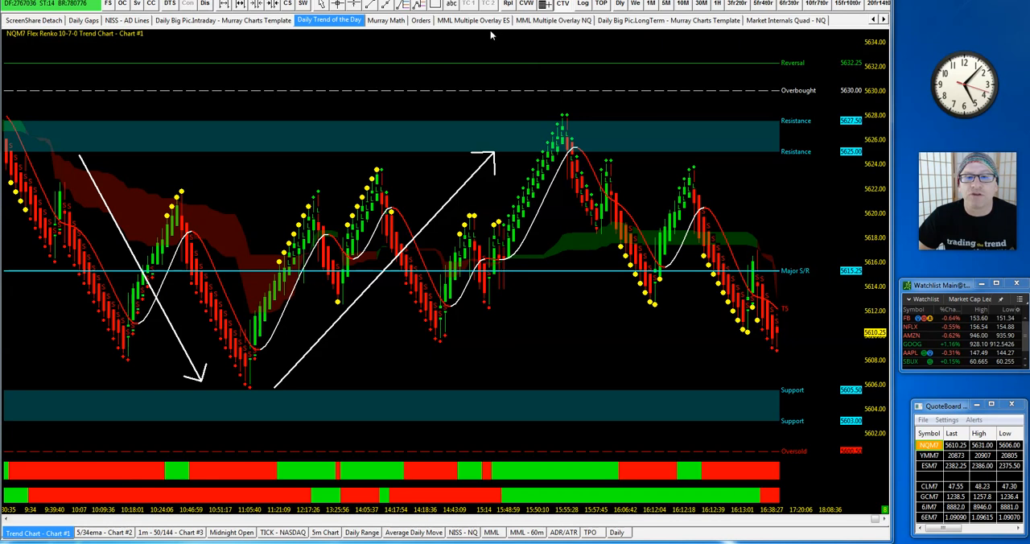
Step: Return to the MML Multiple Overlay ES layout with ESM7 240-minute and 5-minute charts
left_click(472, 20)
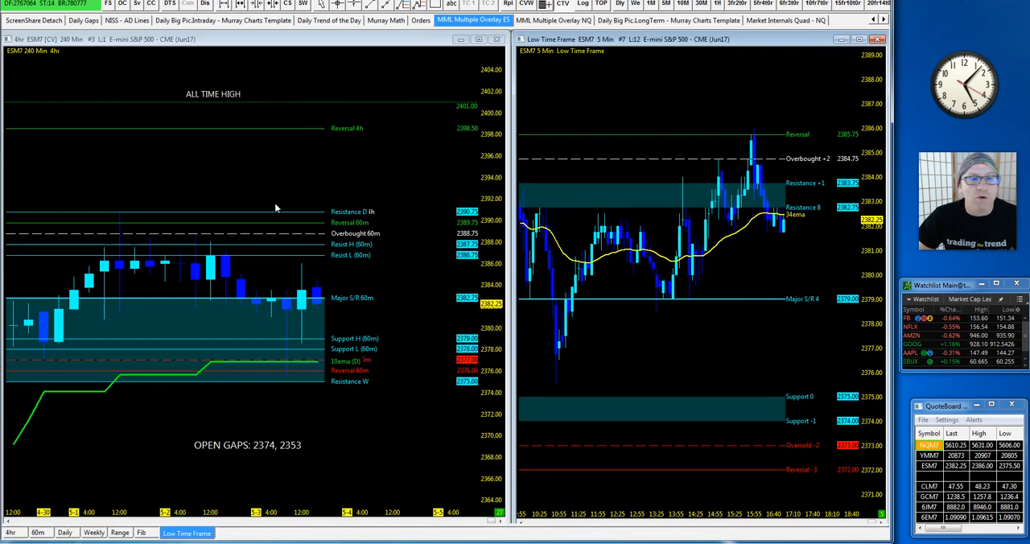
mouse_move(270, 282)
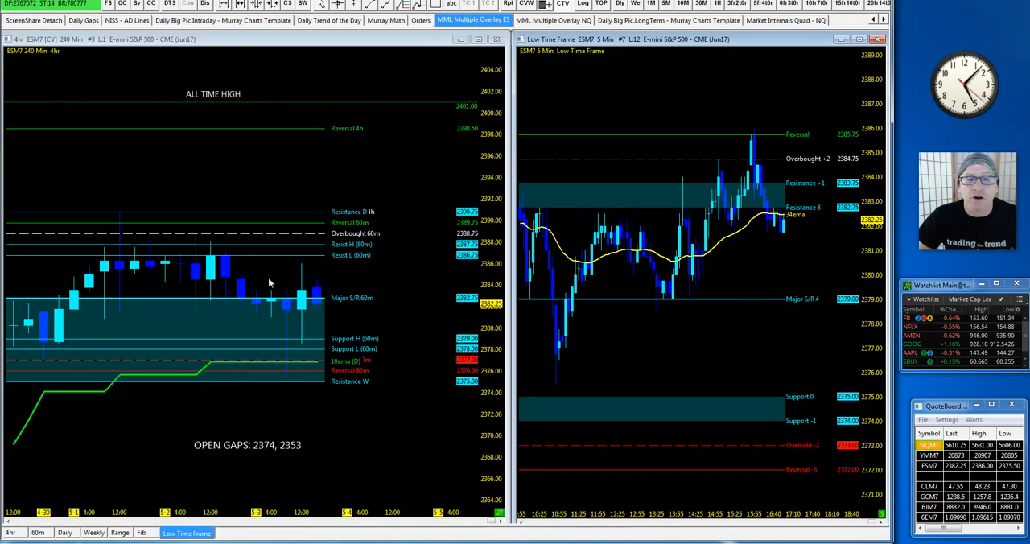
mouse_move(302, 289)
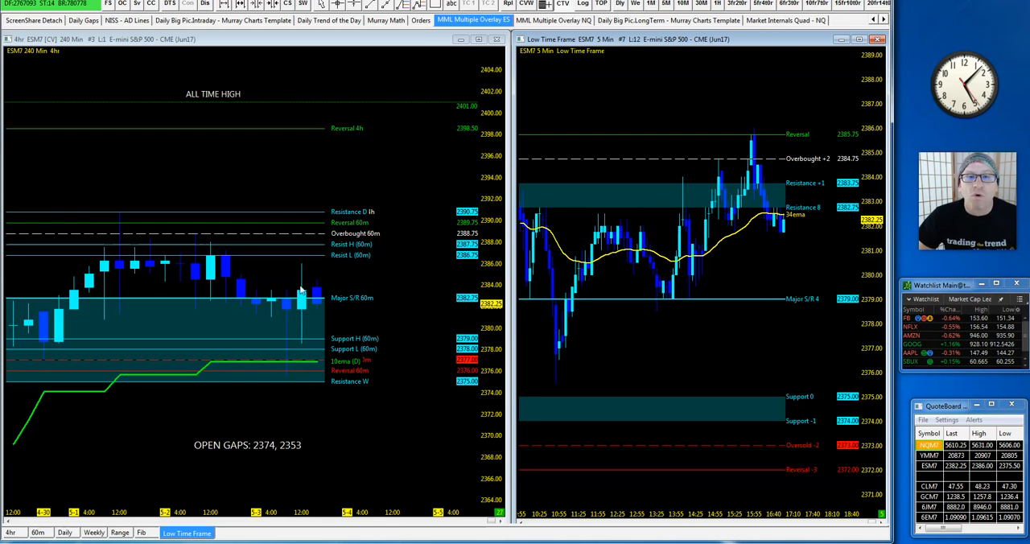
mouse_move(225, 93)
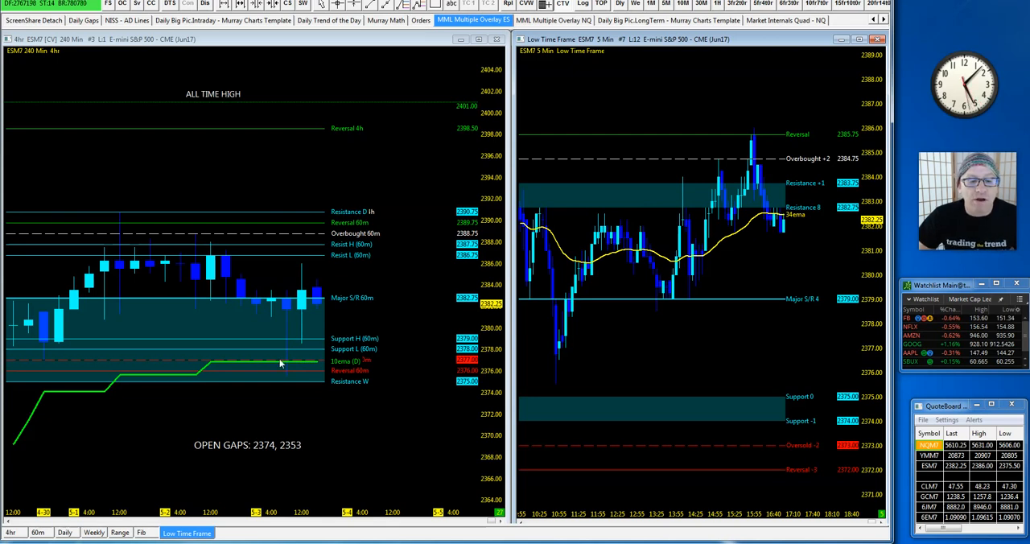
mouse_move(352, 335)
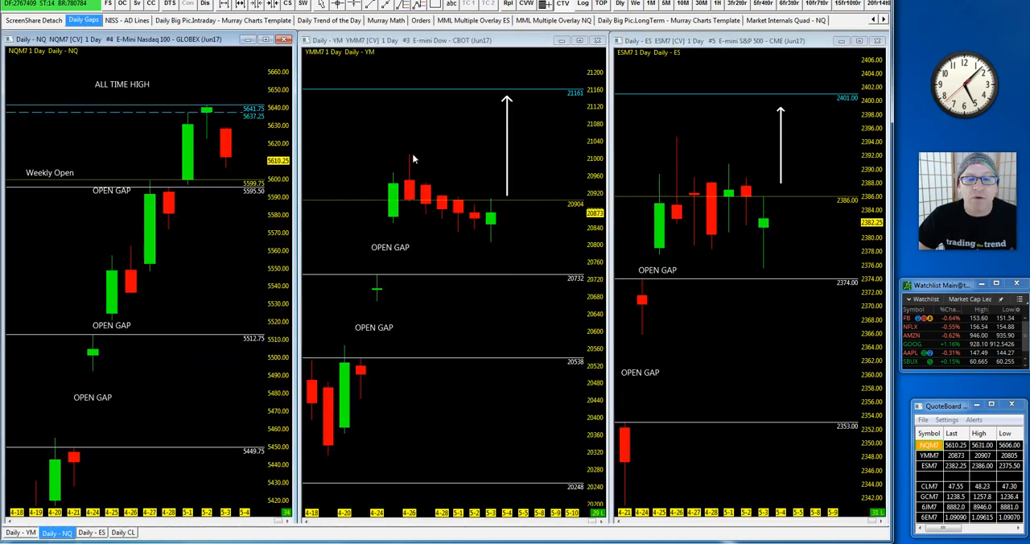
mouse_move(490, 295)
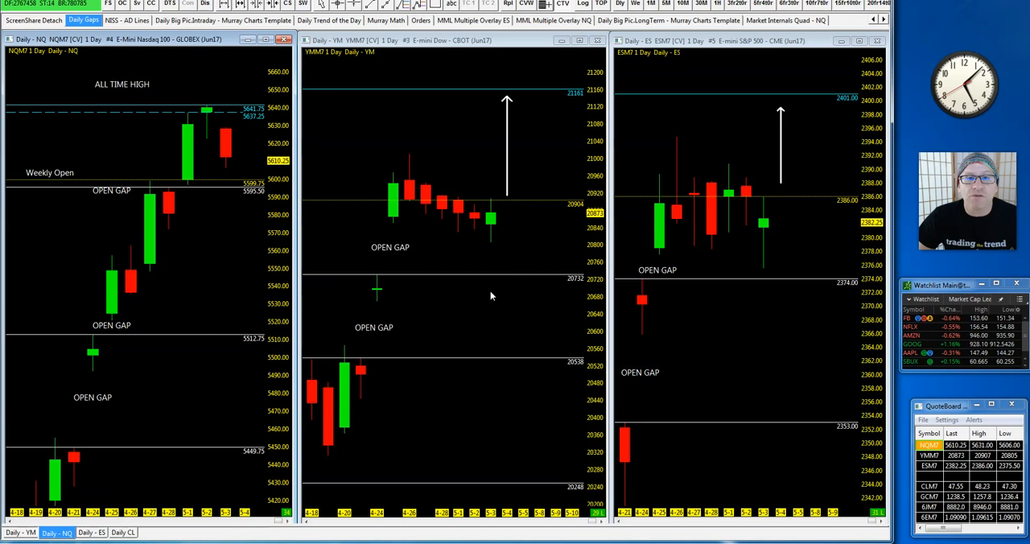
mouse_move(563, 18)
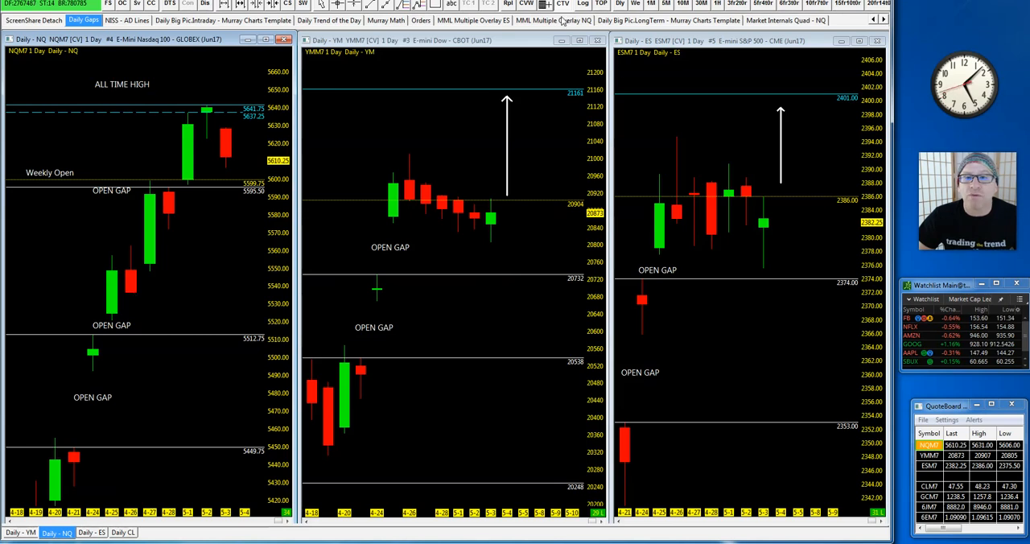
Step: Show the MML Multiple Overlay NQ layout with NQM7 gaps 5595.5, 5512.75, 5449.75
left_click(553, 20)
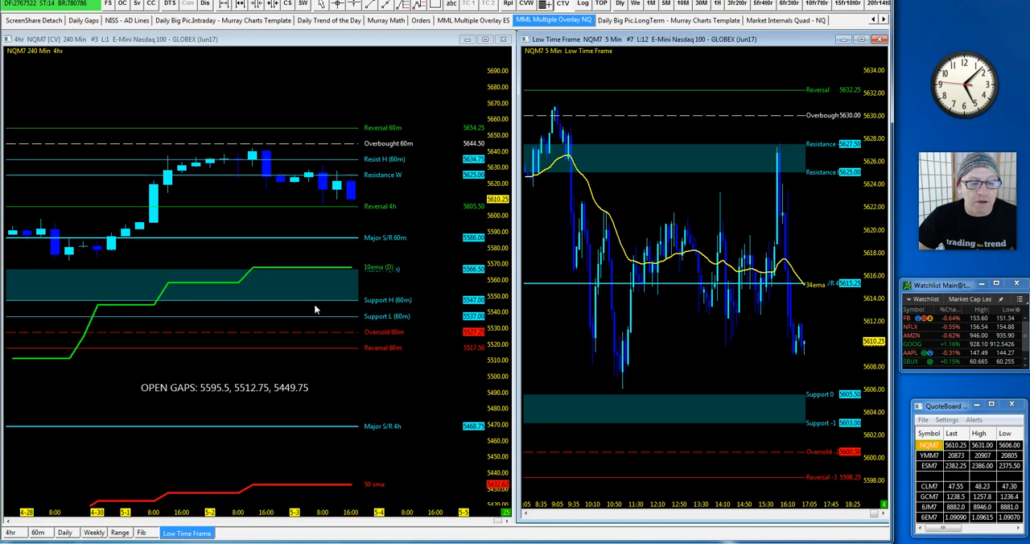
mouse_move(340, 170)
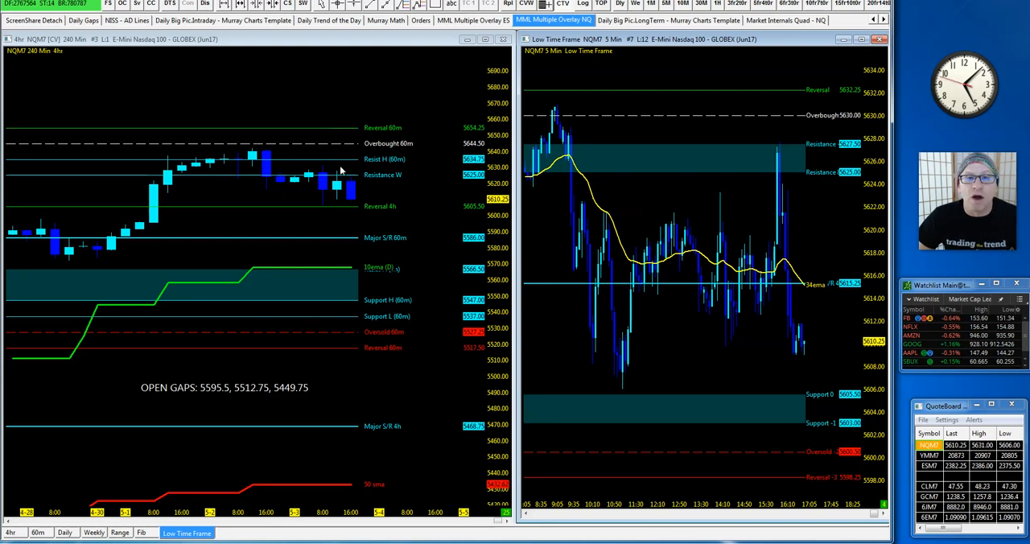
mouse_move(339, 153)
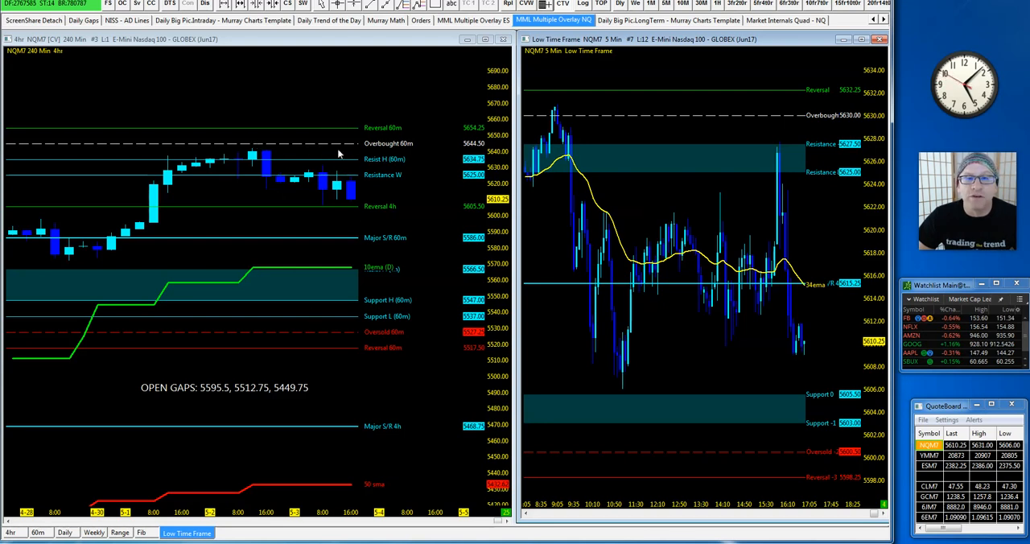
mouse_move(343, 175)
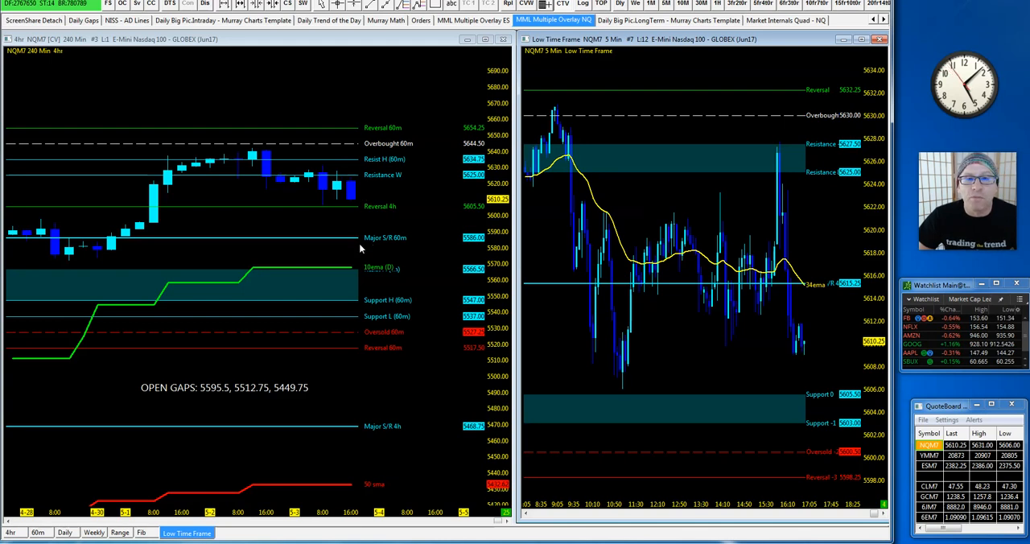
mouse_move(353, 239)
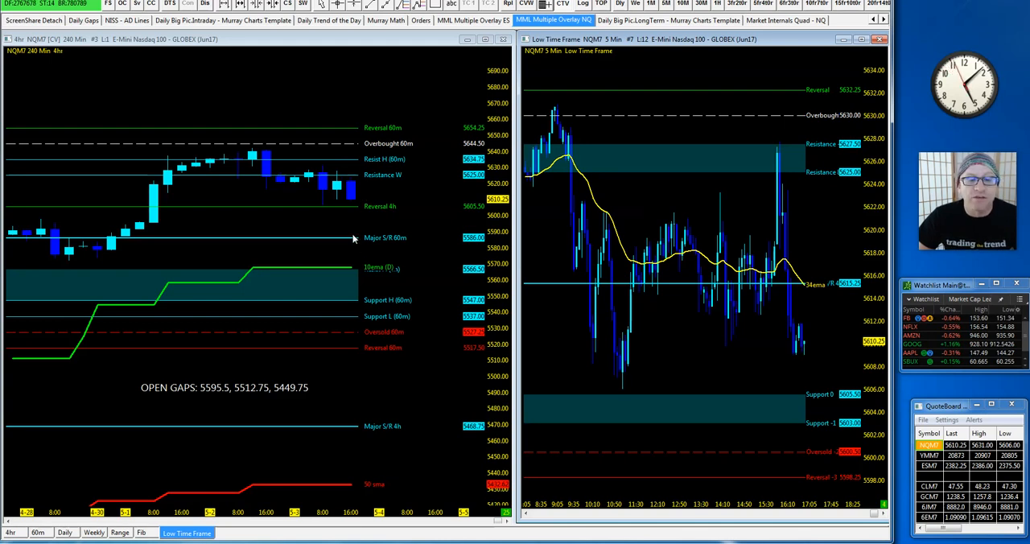
mouse_move(218, 394)
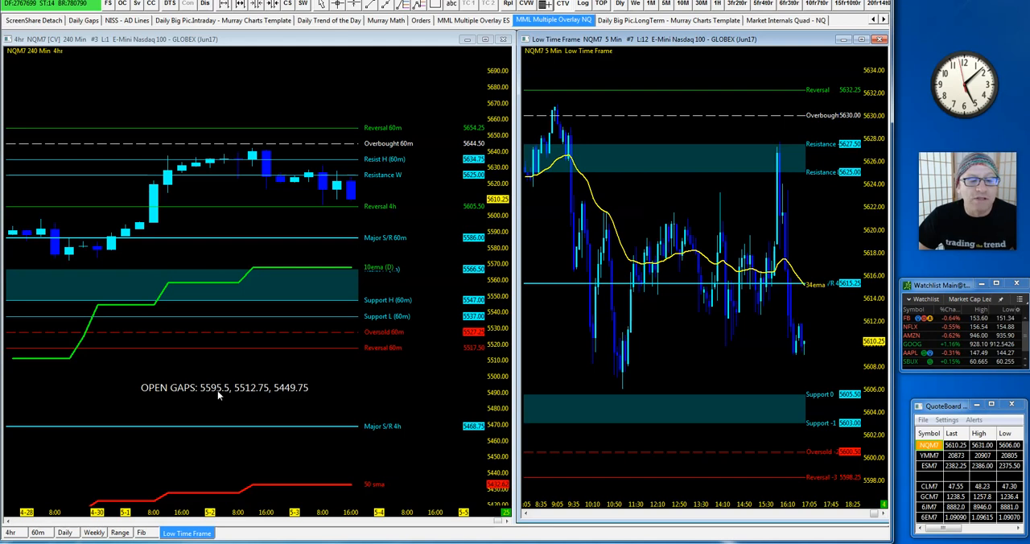
mouse_move(246, 395)
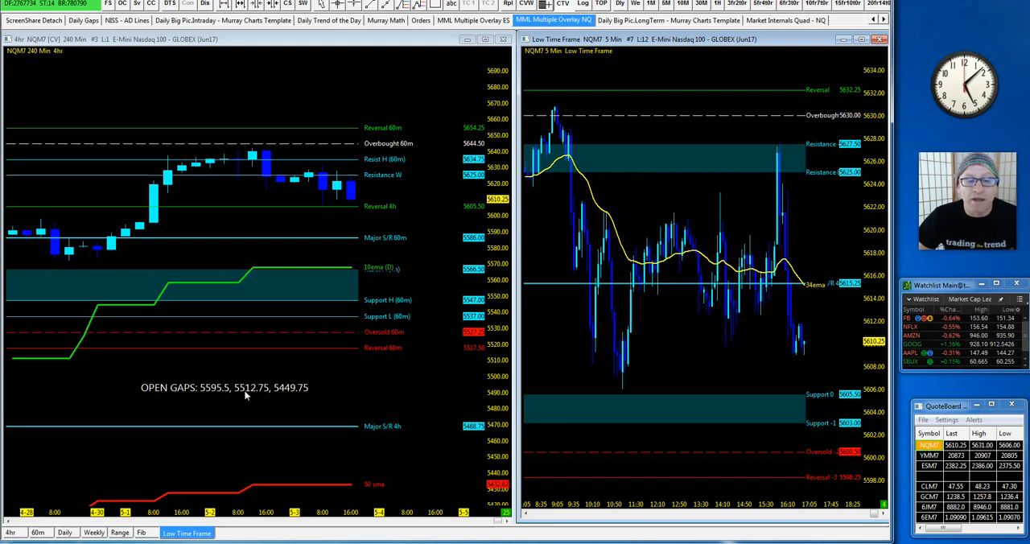
mouse_move(360, 334)
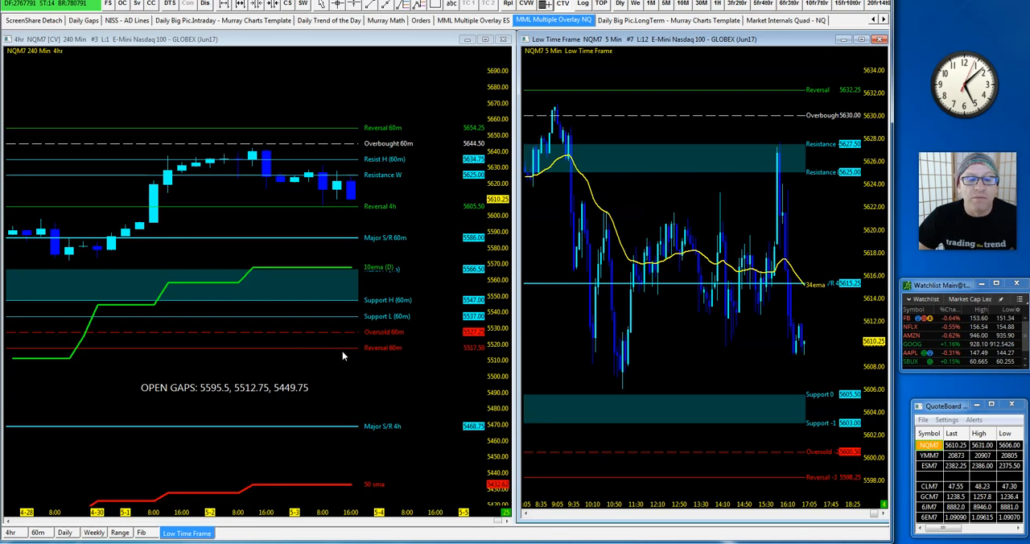
mouse_move(376, 262)
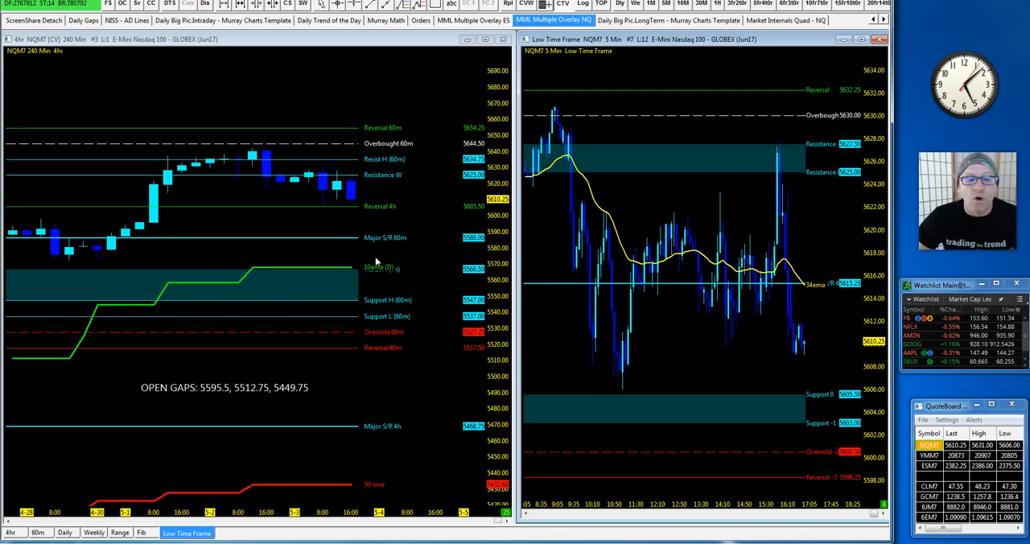
mouse_move(406, 272)
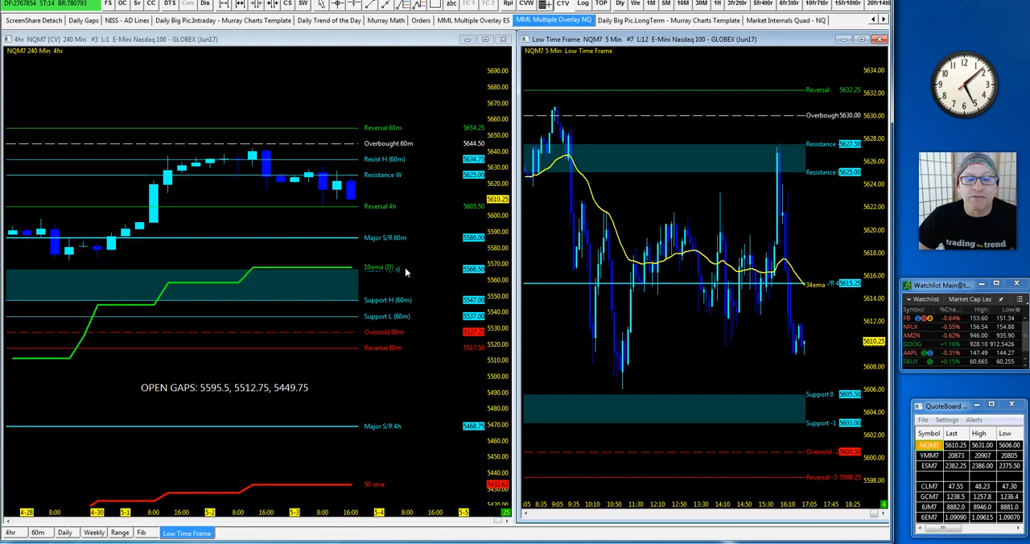
mouse_move(467, 278)
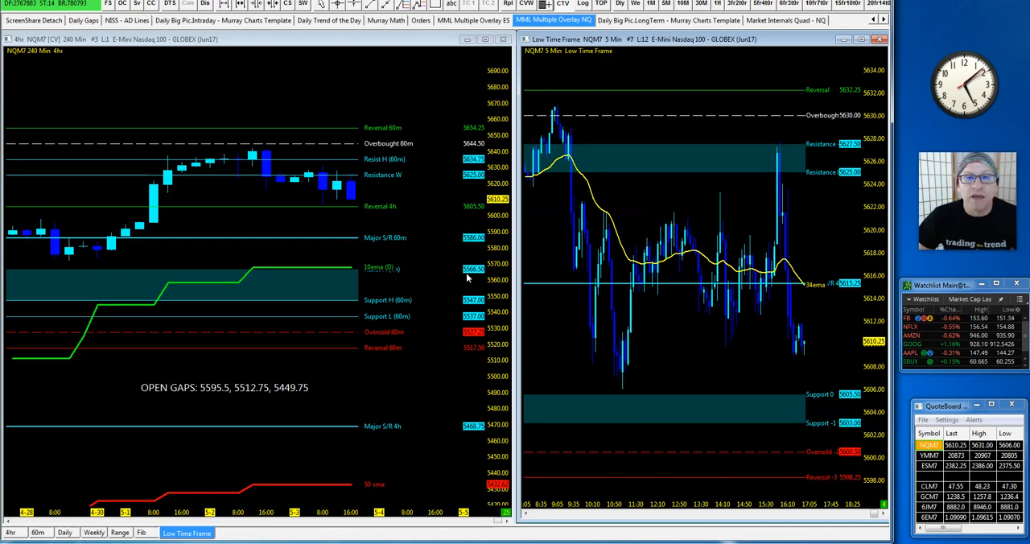
mouse_move(351, 434)
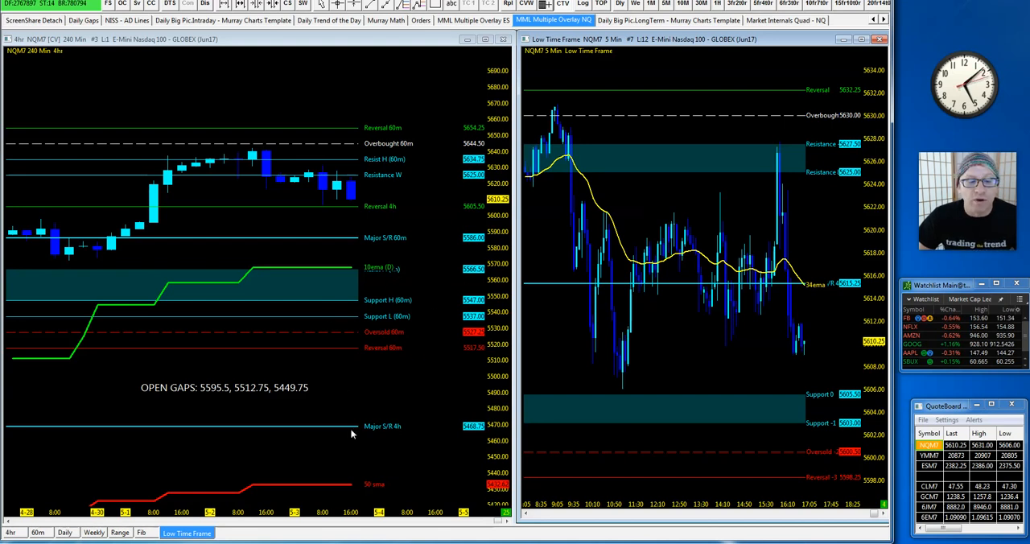
mouse_move(348, 469)
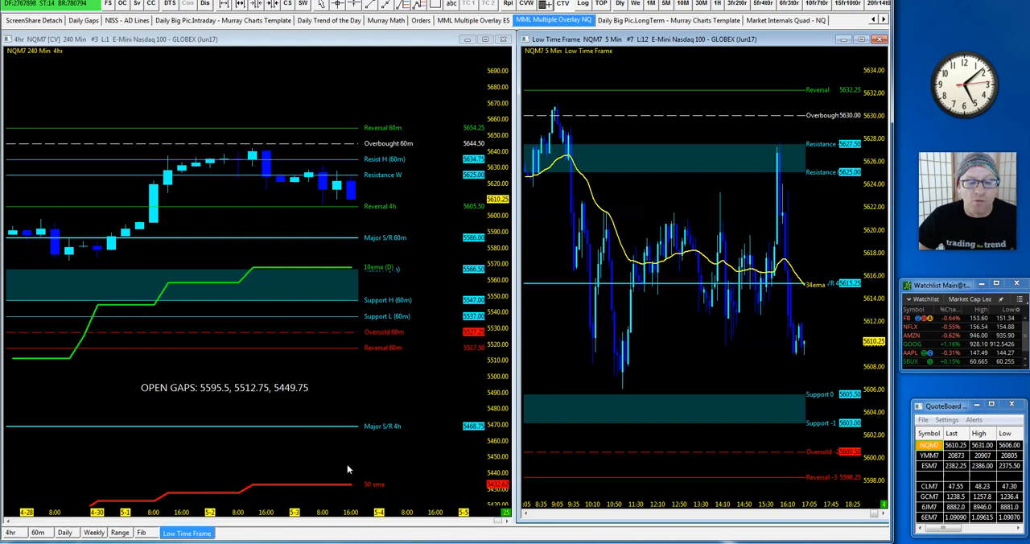
mouse_move(864, 143)
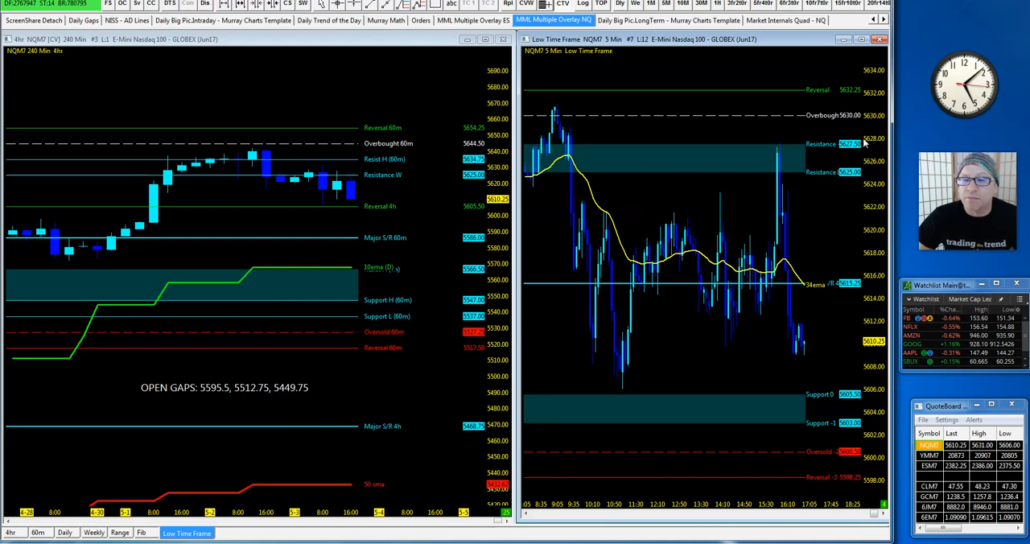
mouse_move(563, 188)
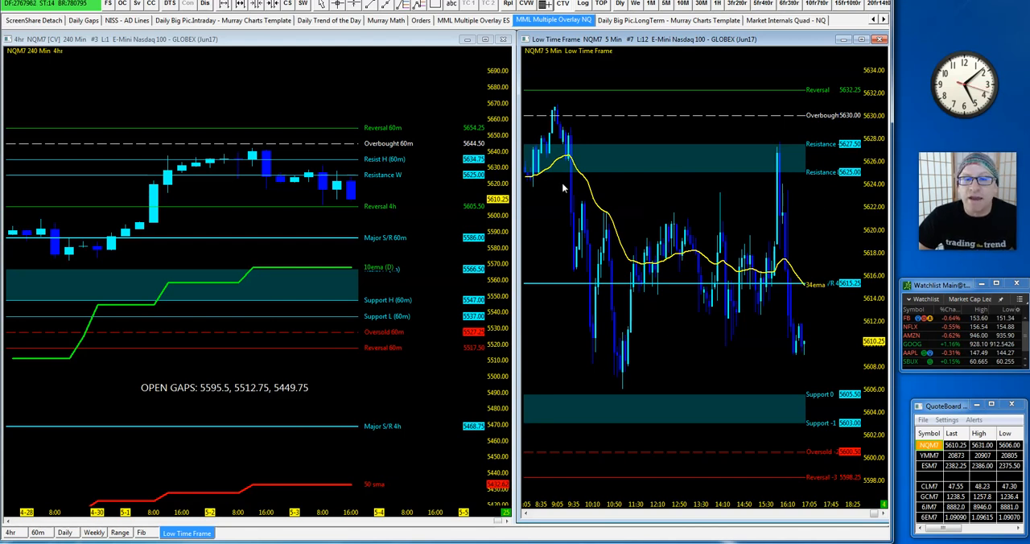
mouse_move(697, 336)
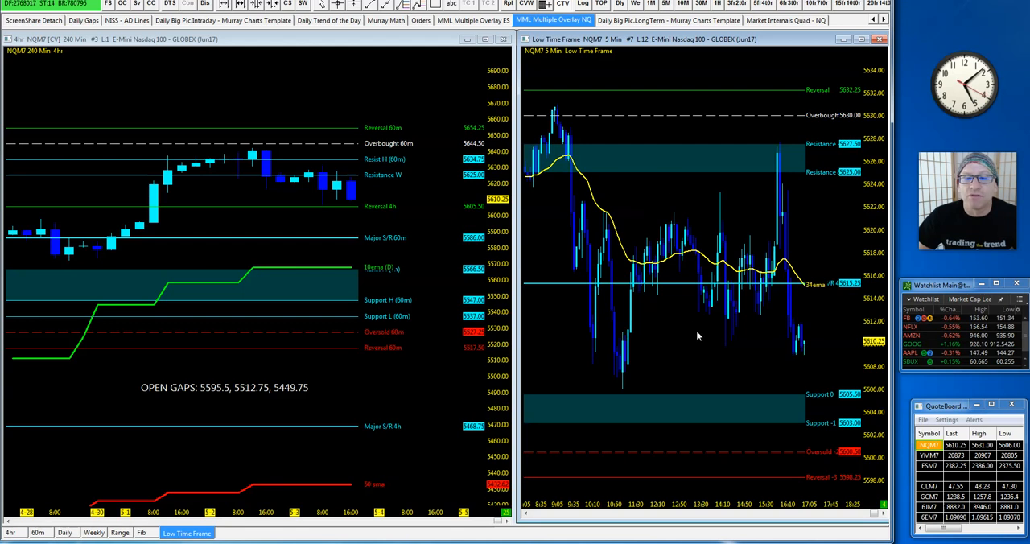
mouse_move(780, 250)
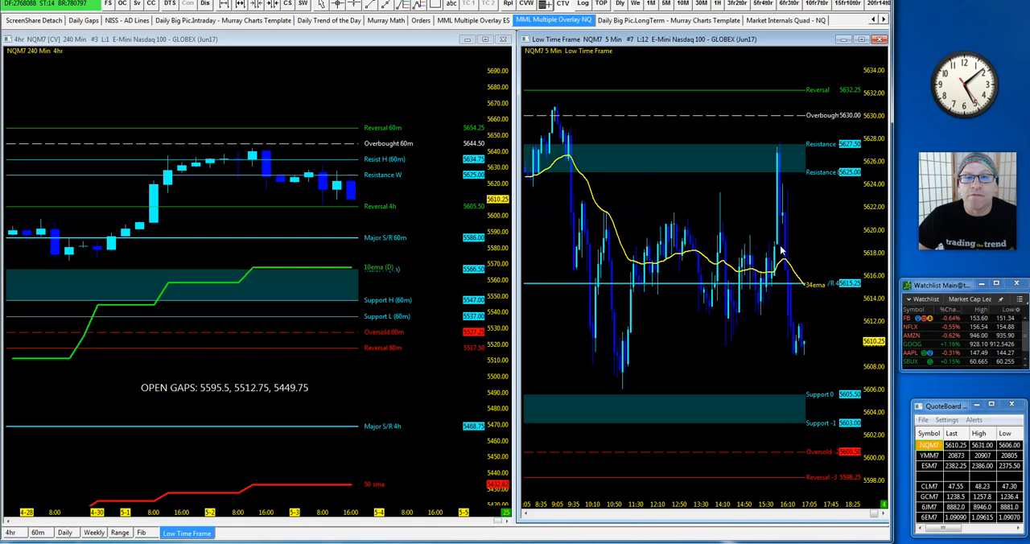
Step: Open the Daily Trend of the Day chartbook, its MML sheet, then the NQM7 Flex Renko trend chart
left_click(328, 20)
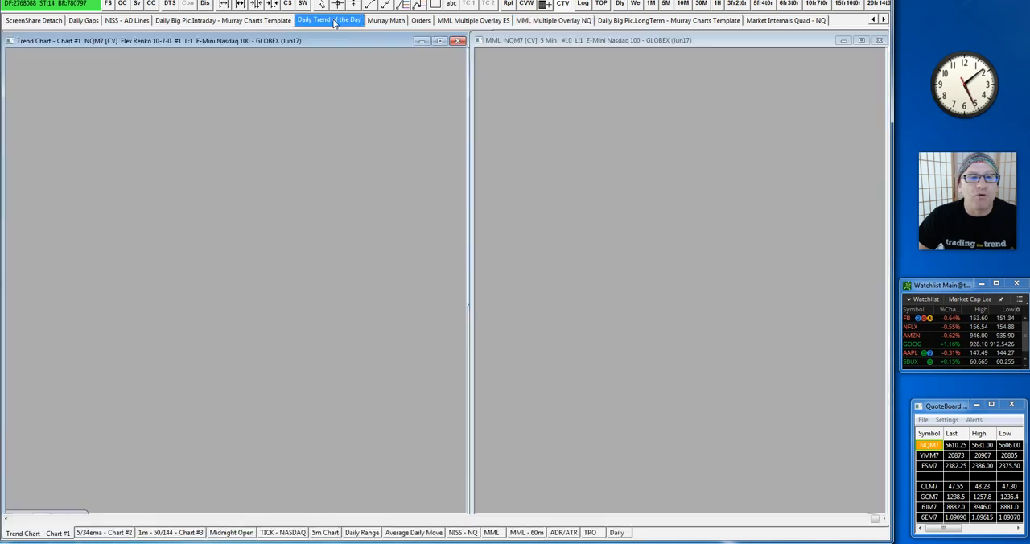
left_click(328, 21)
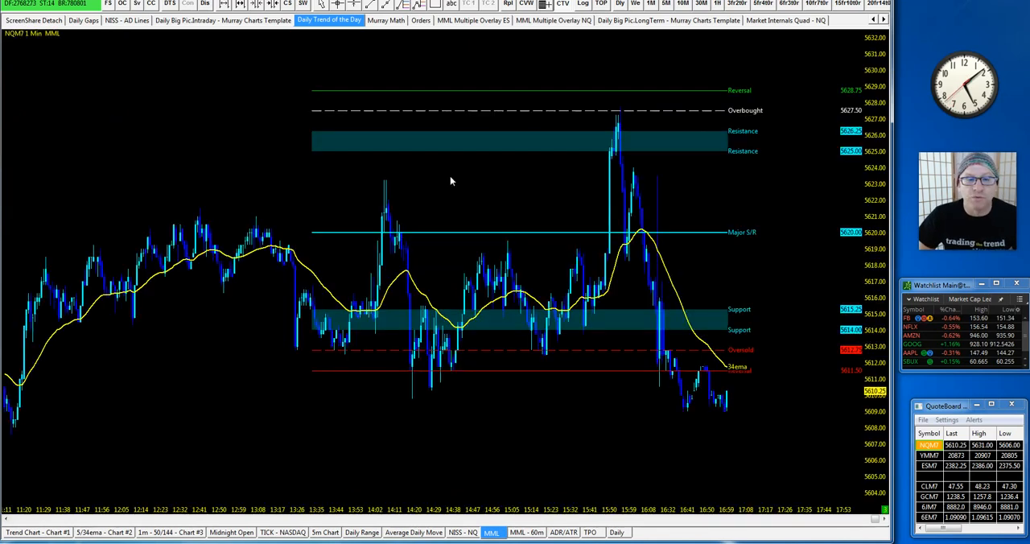
left_click(38, 531)
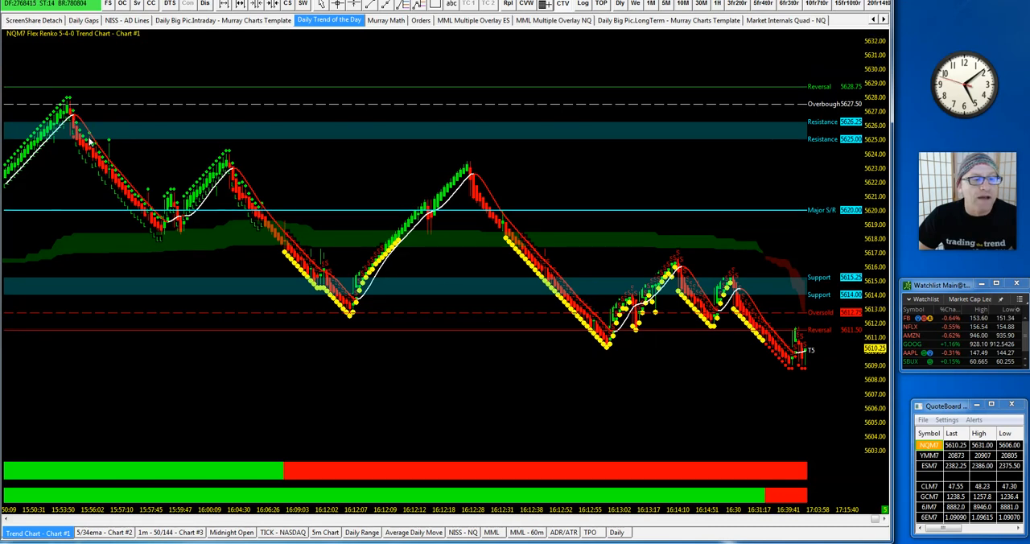
mouse_move(354, 322)
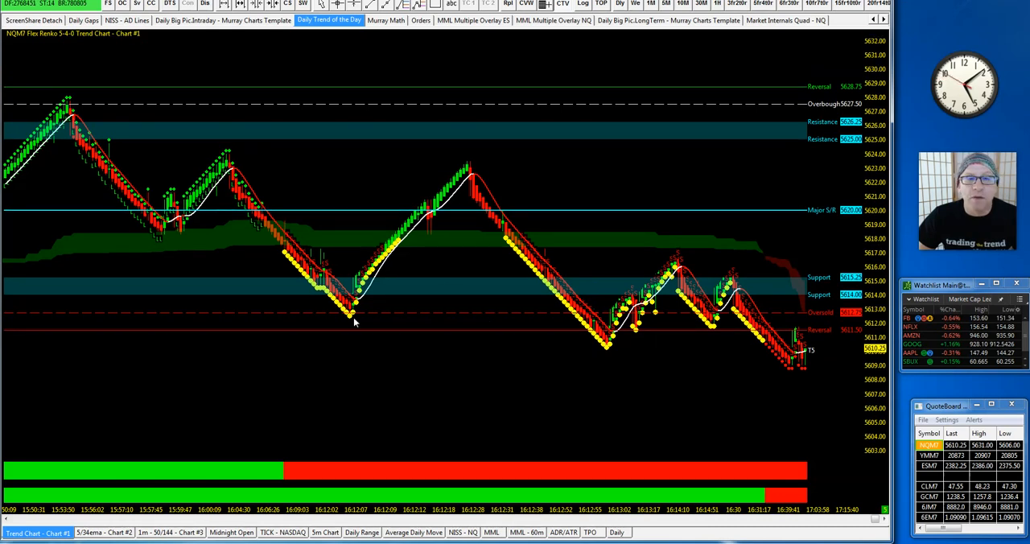
mouse_move(423, 218)
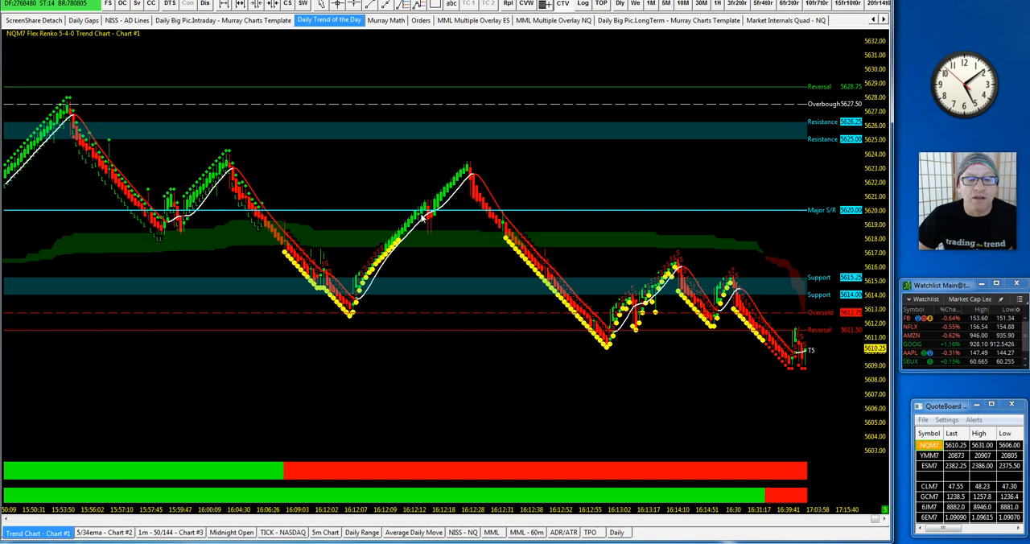
mouse_move(463, 220)
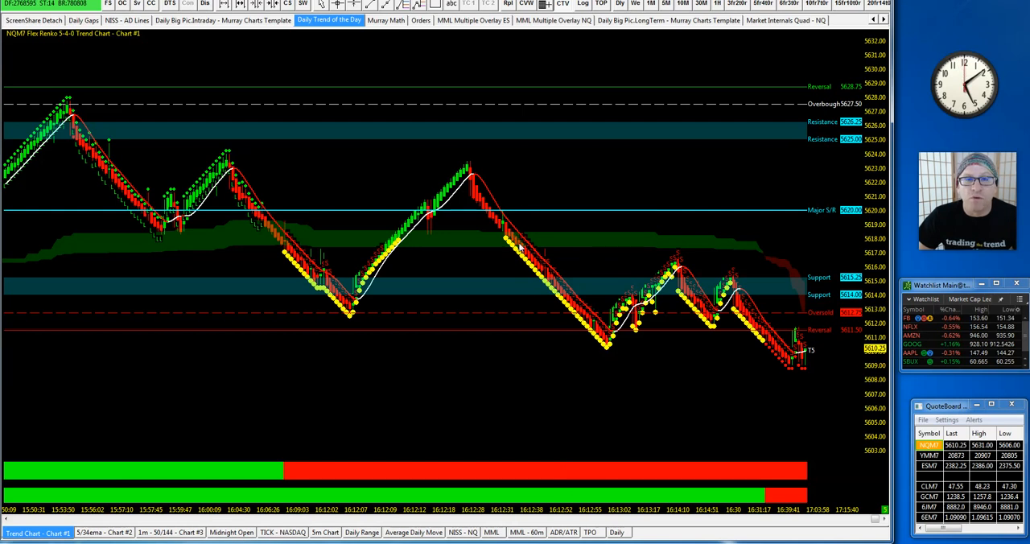
mouse_move(478, 459)
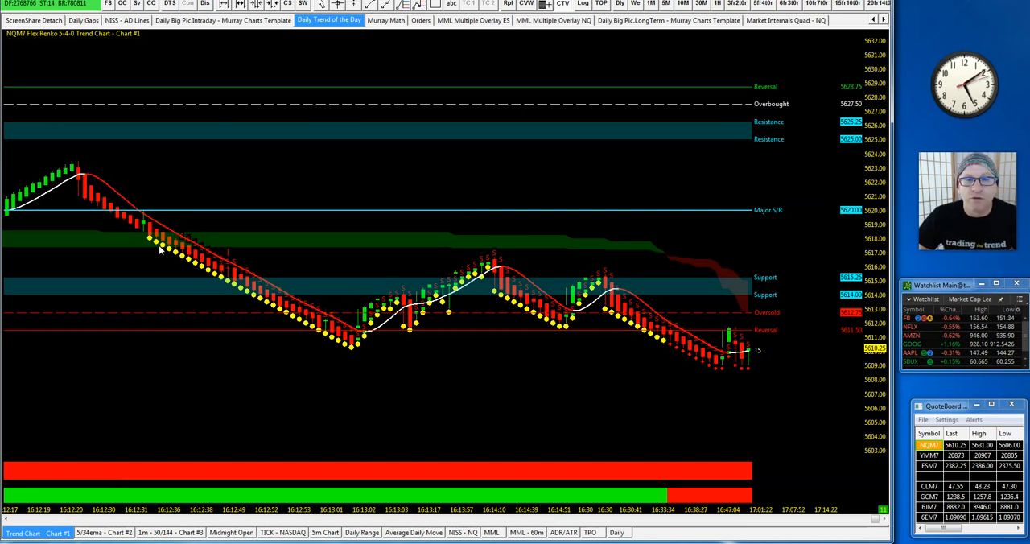
mouse_move(247, 225)
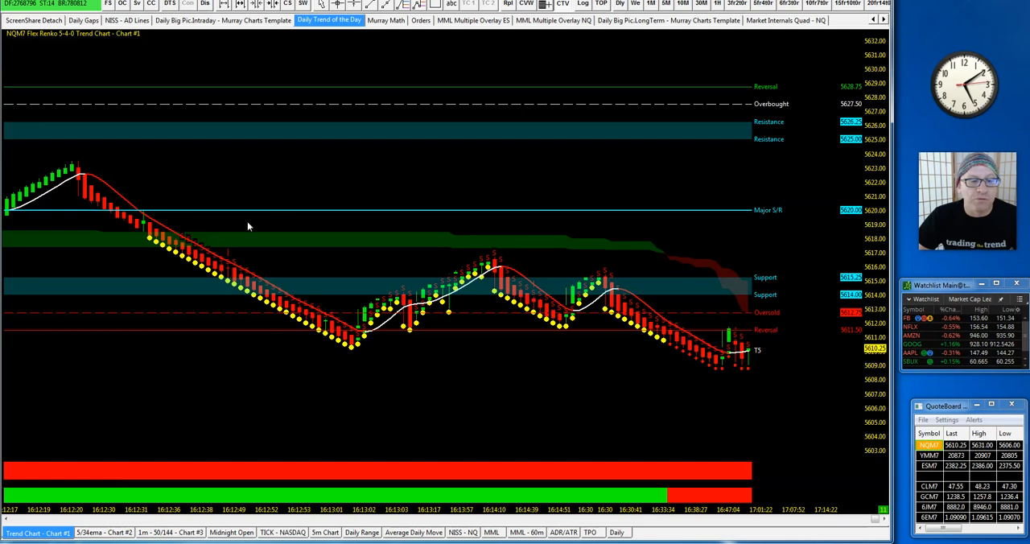
mouse_move(286, 331)
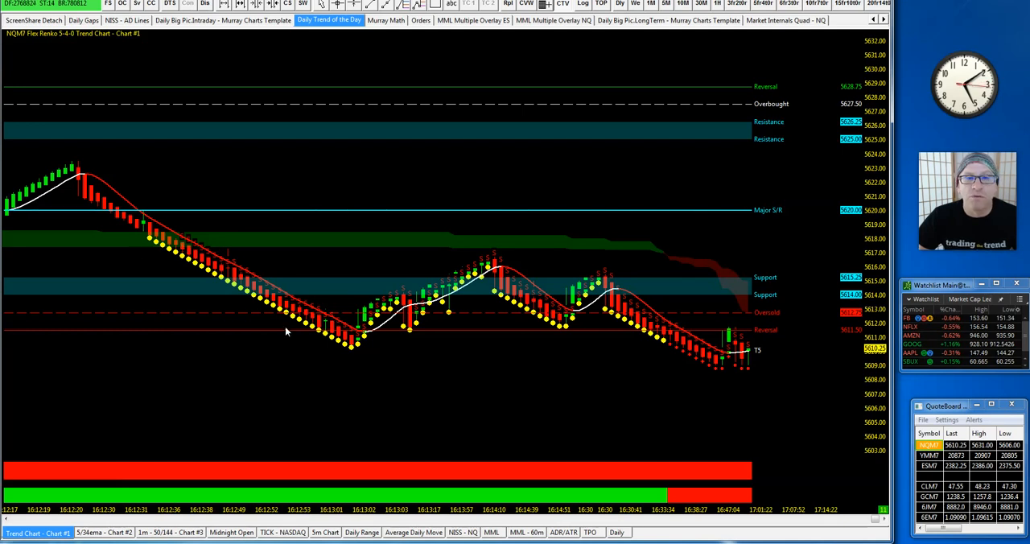
mouse_move(742, 36)
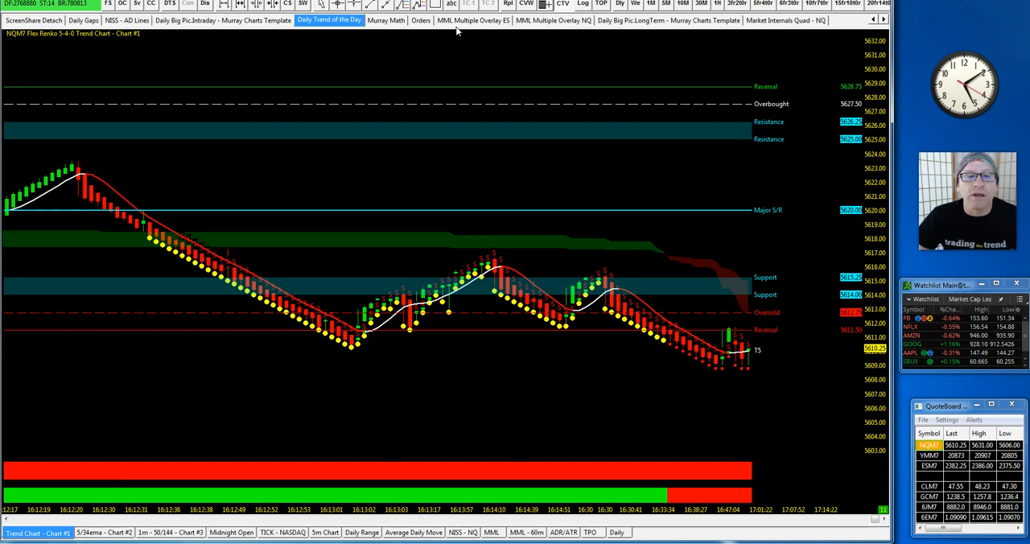
left_click(385, 20)
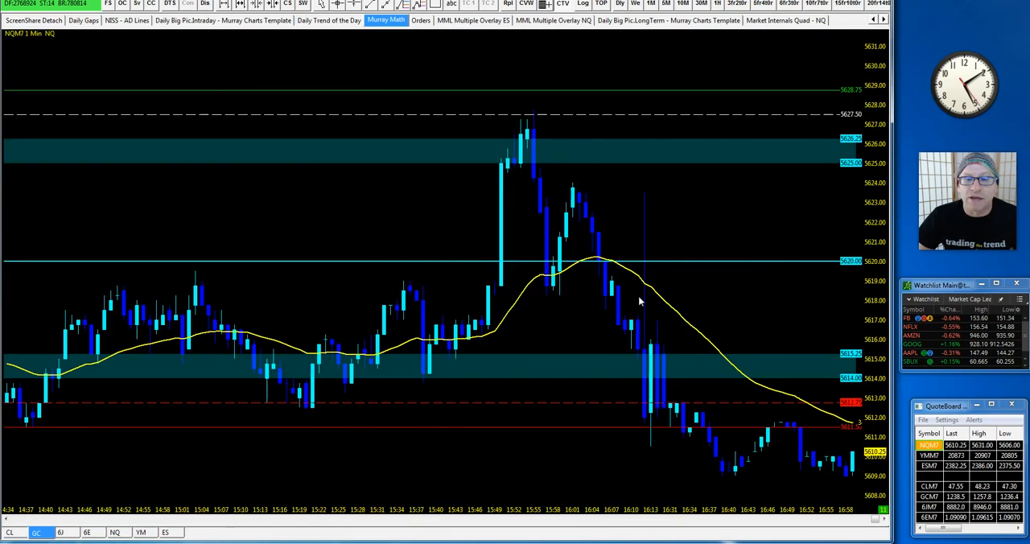
left_click(115, 531)
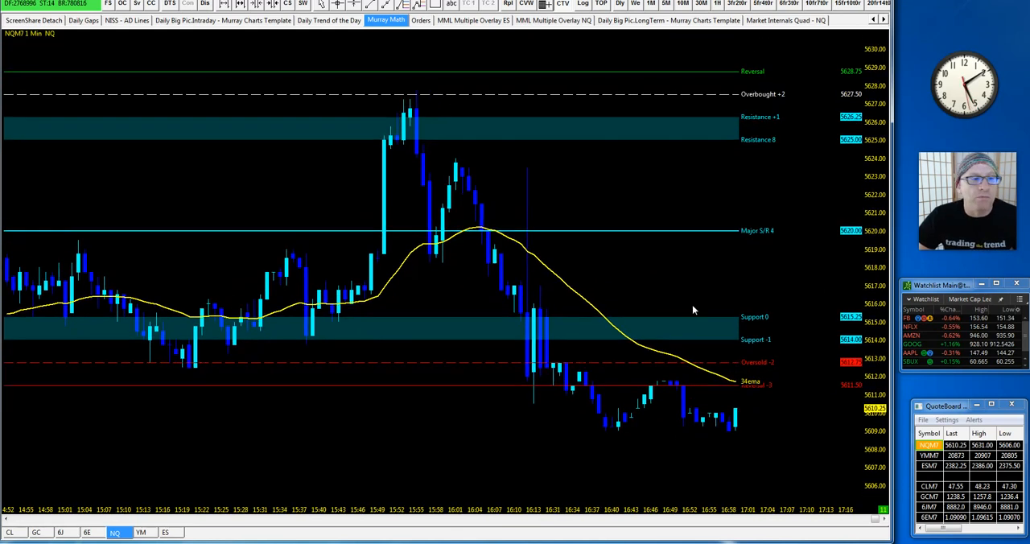
mouse_move(762, 227)
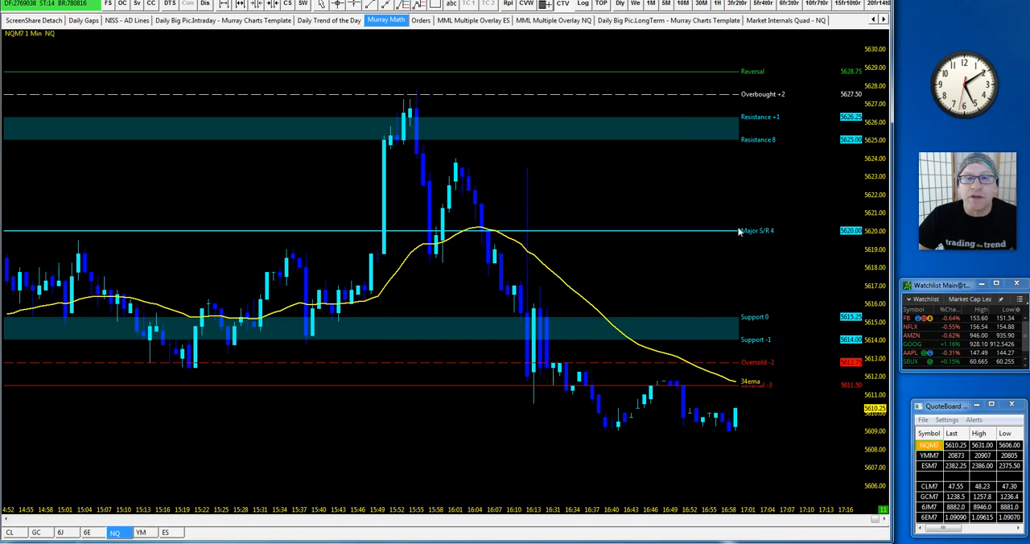
mouse_move(672, 355)
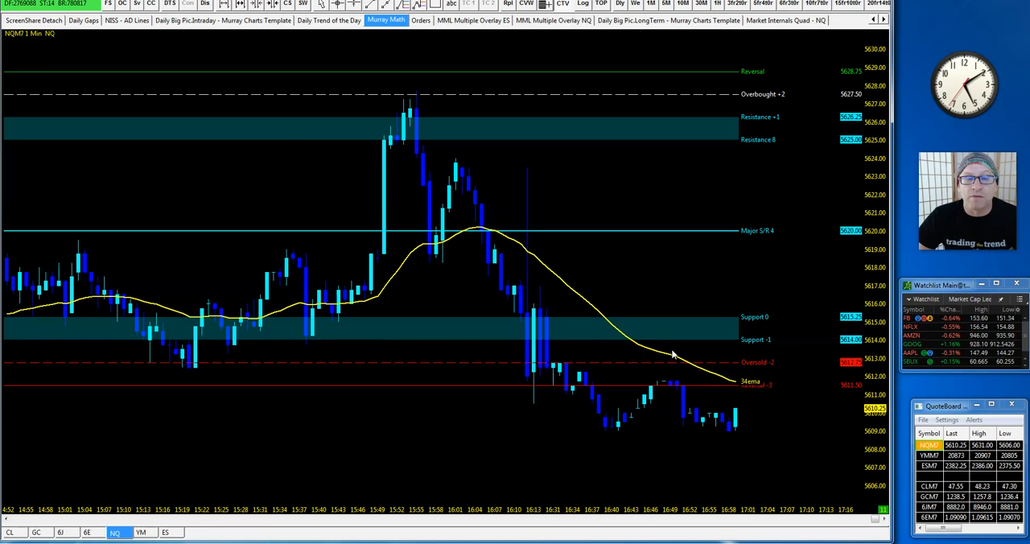
mouse_move(755, 285)
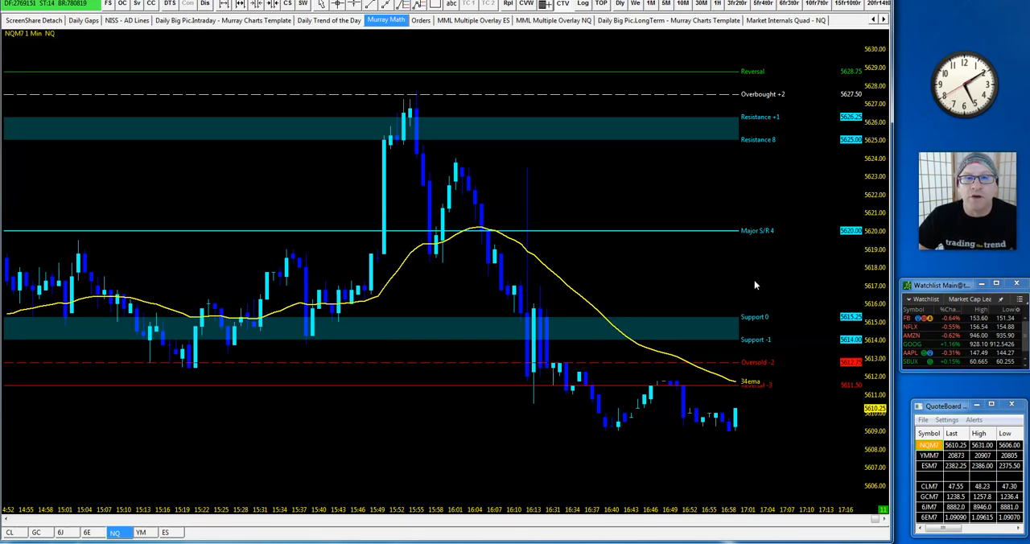
mouse_move(420, 371)
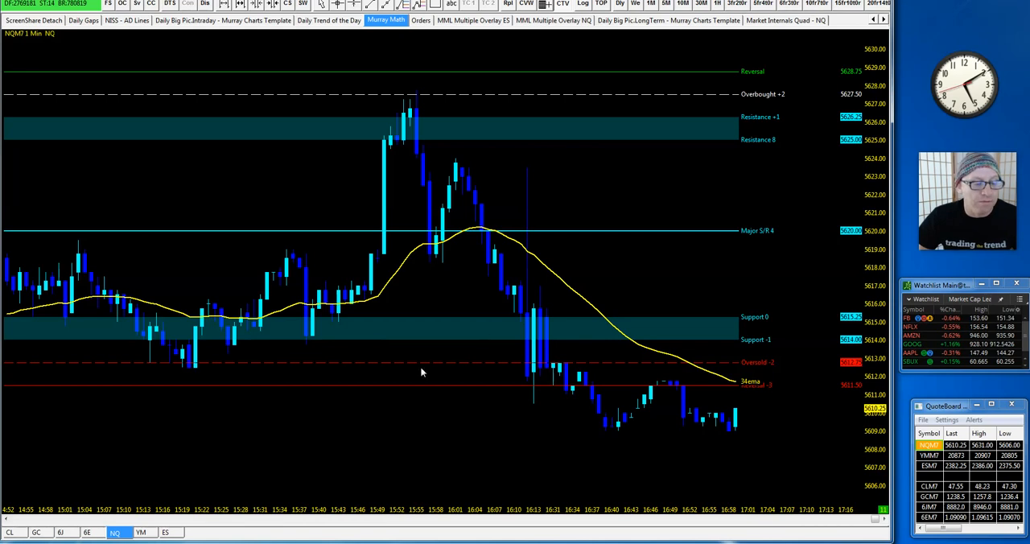
mouse_move(507, 356)
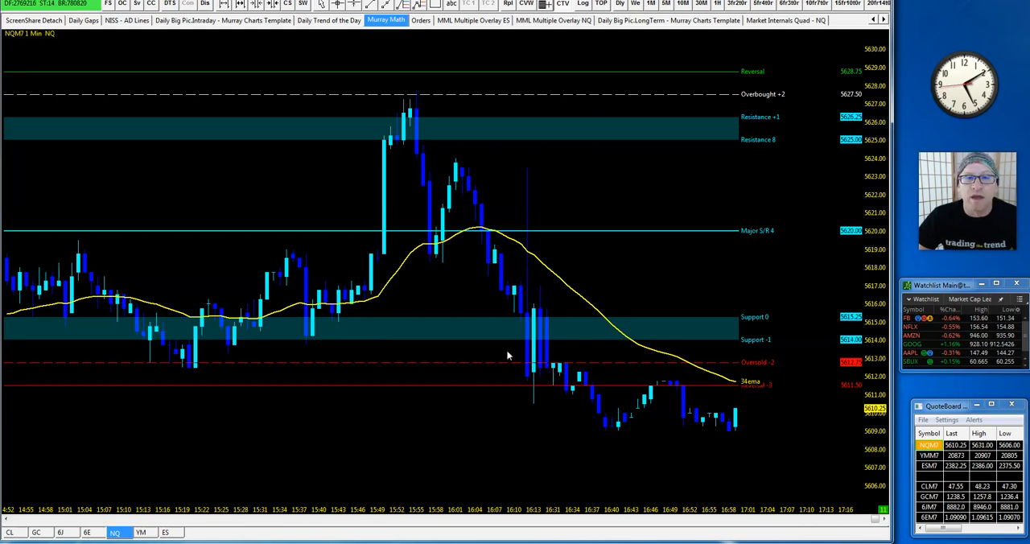
mouse_move(827, 287)
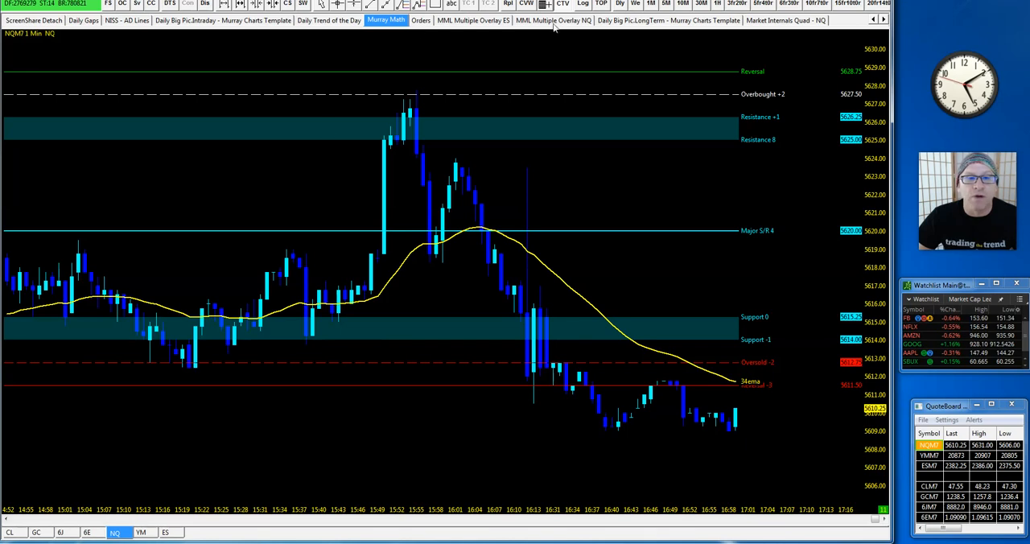
left_click(553, 20)
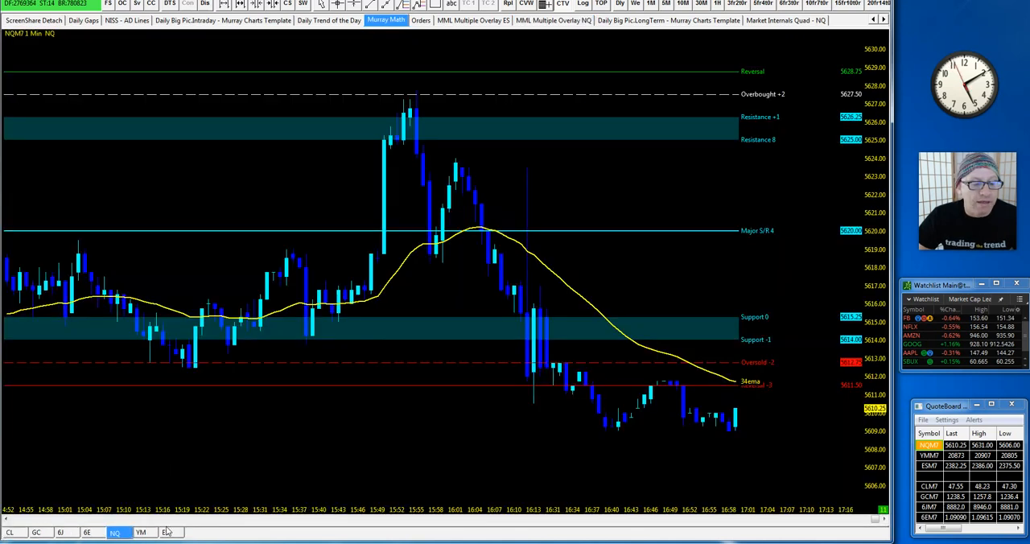
Step: Switch the chartbook to the ESM7 Murray Math chart via the ES tab
left_click(167, 532)
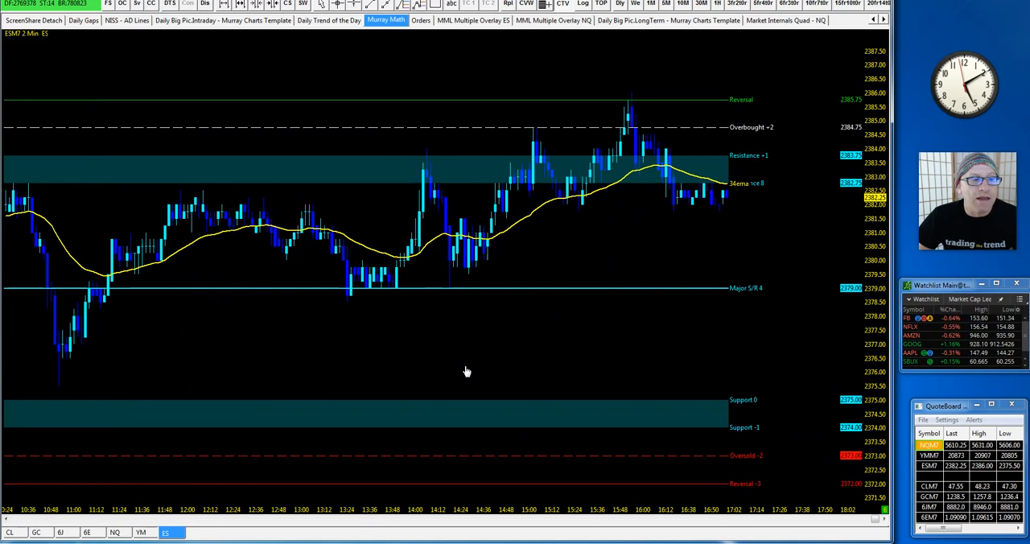
mouse_move(71, 353)
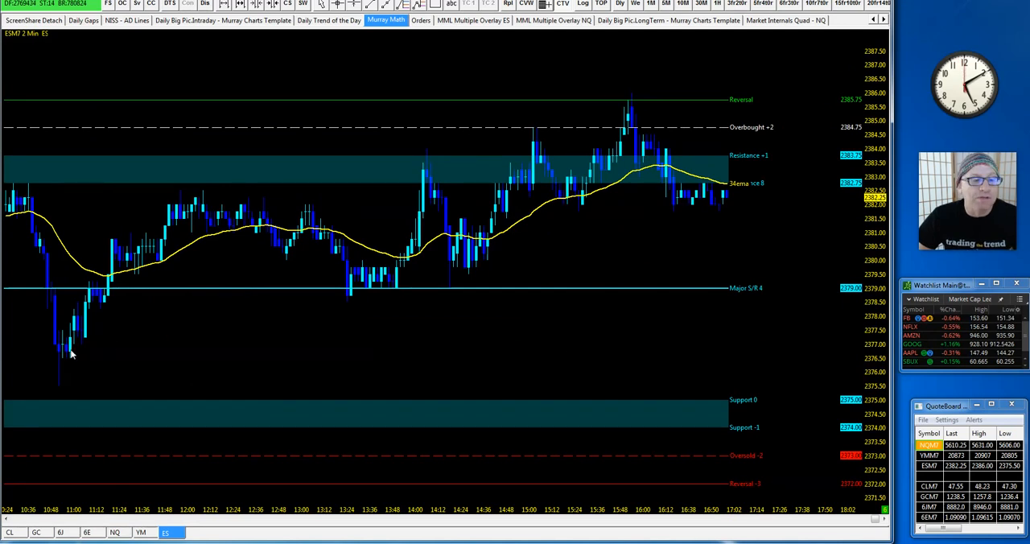
mouse_move(633, 249)
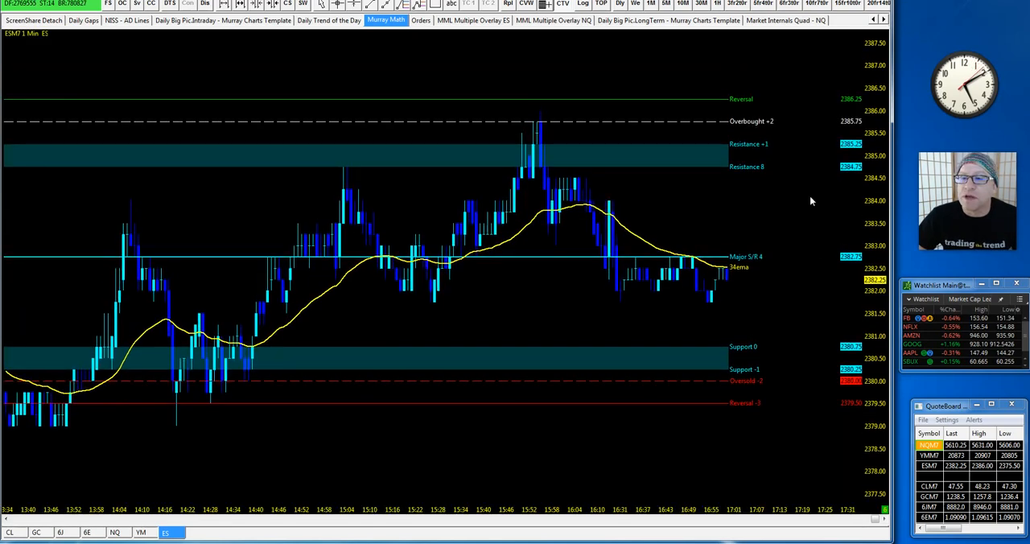
mouse_move(707, 374)
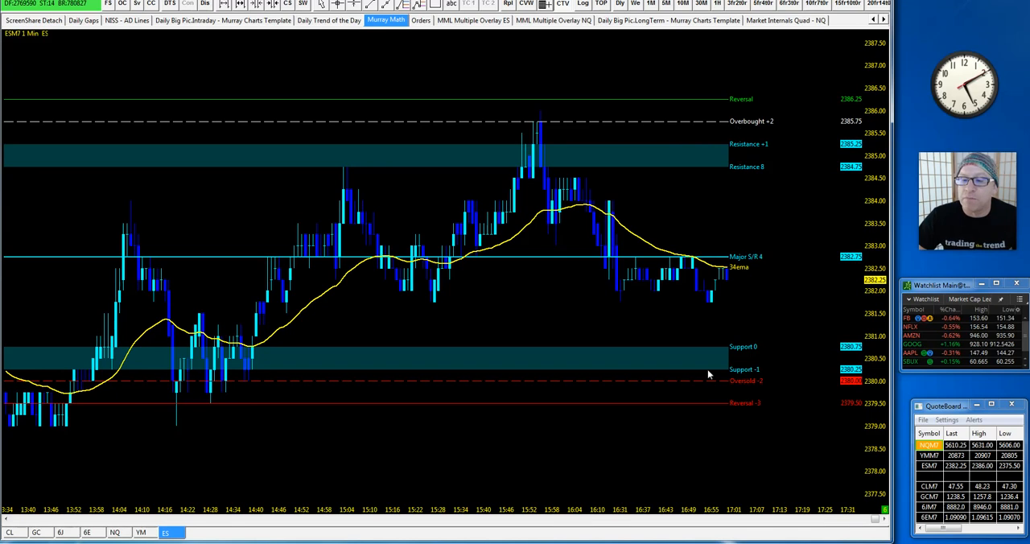
mouse_move(543, 420)
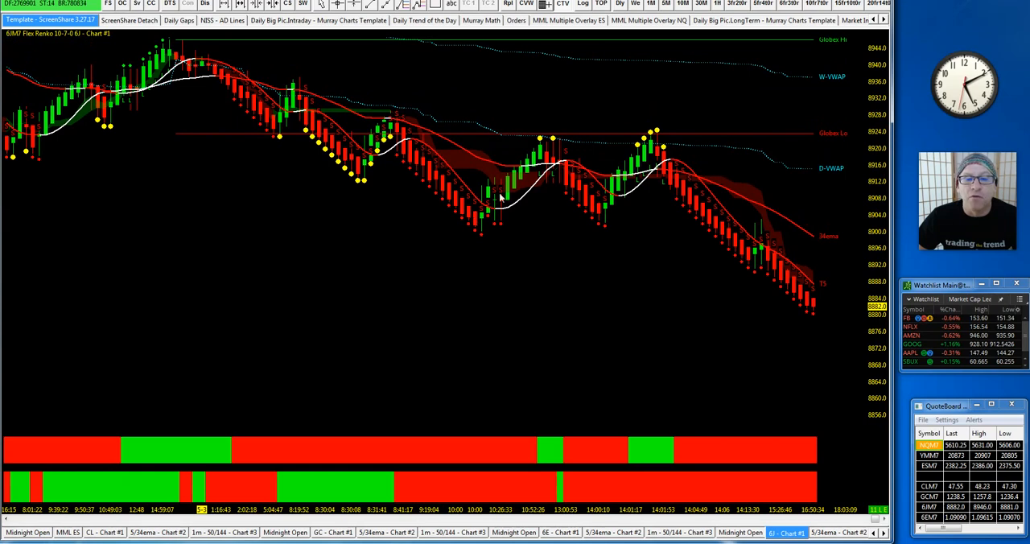
mouse_move(507, 250)
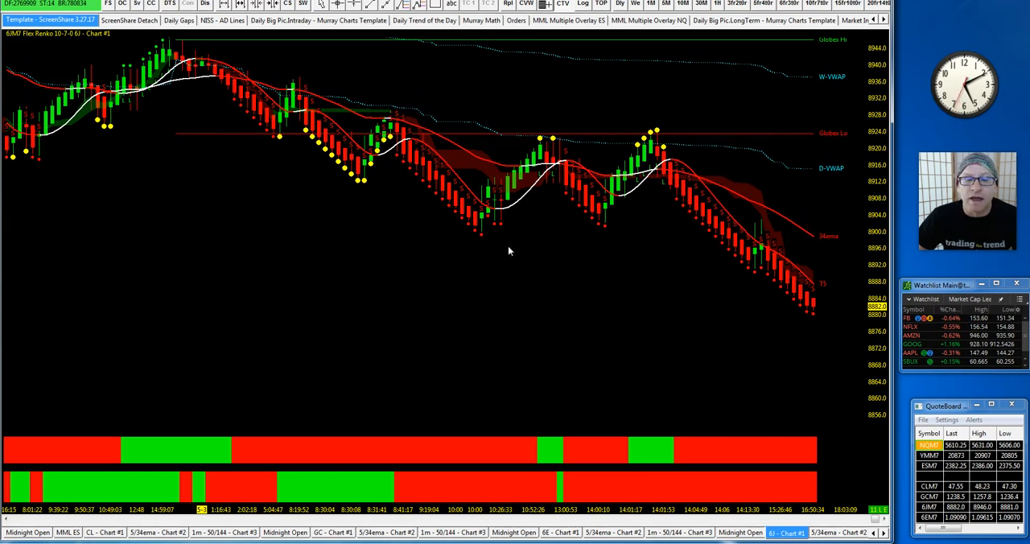
mouse_move(464, 394)
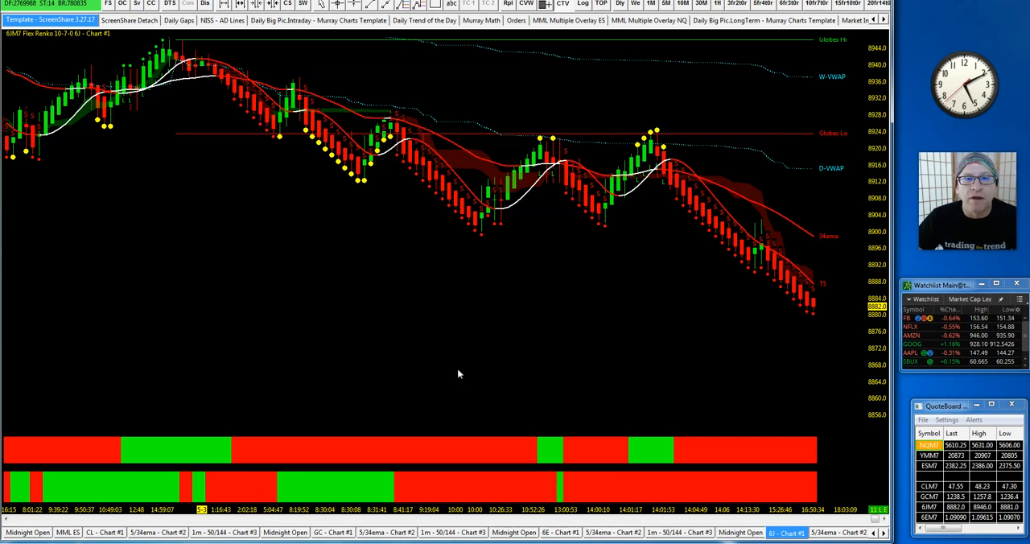
mouse_move(581, 125)
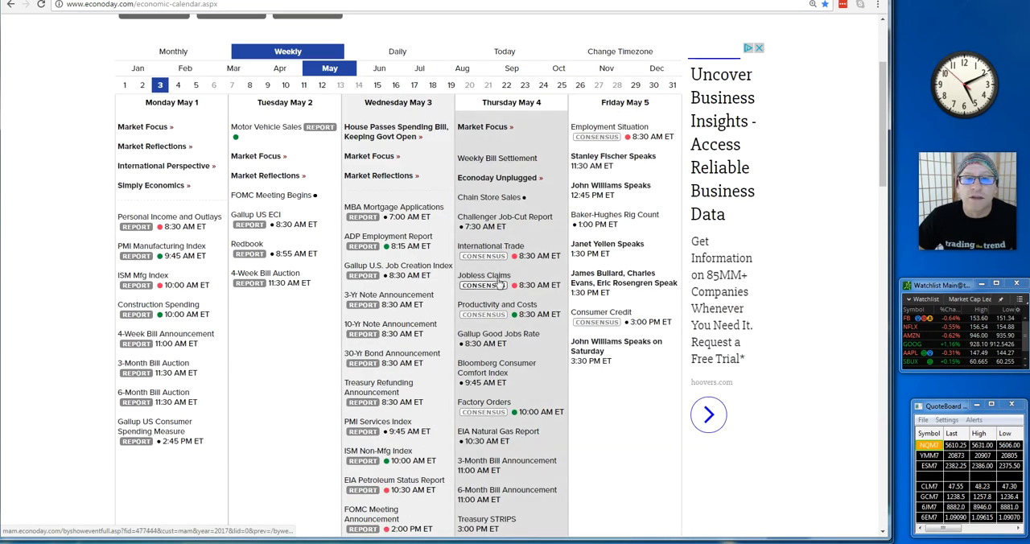
Step: Scroll through the Econoday weekly calendar events for May 1–5
scroll("down", 3)
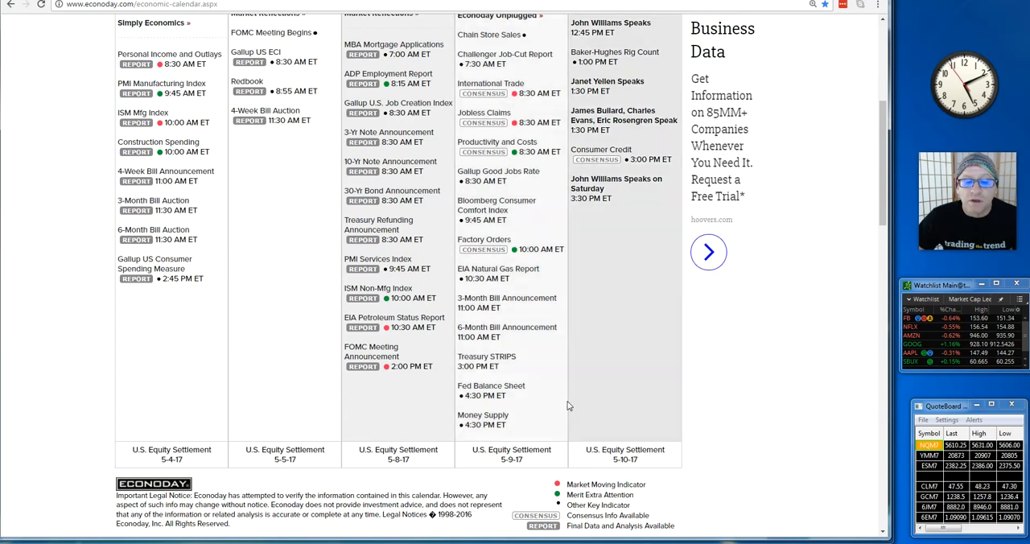
scroll("up", 3)
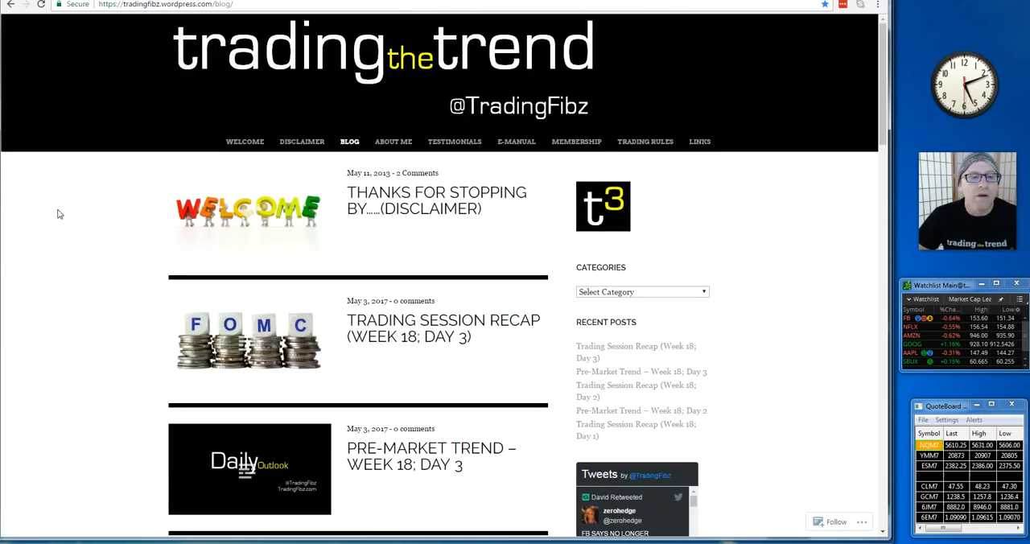
mouse_move(196, 306)
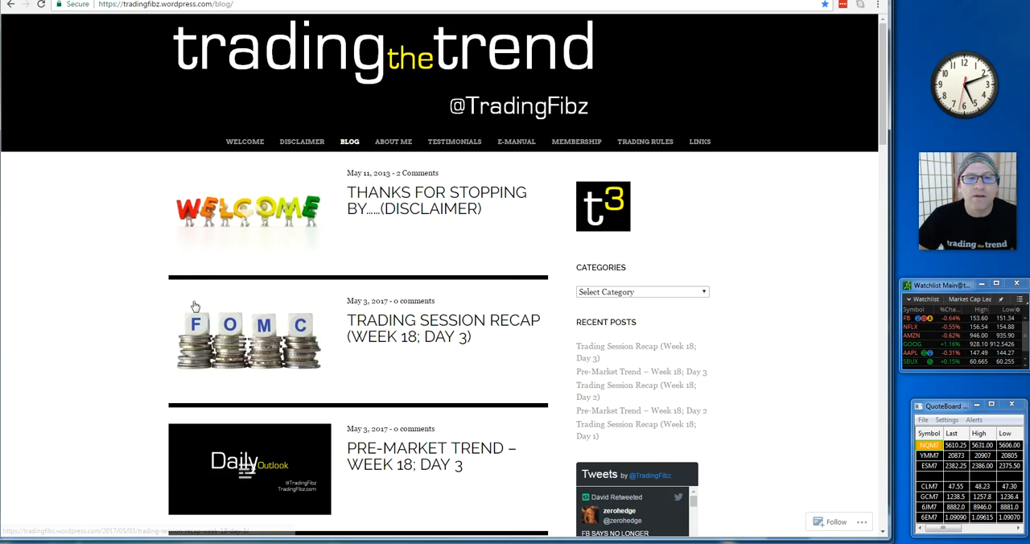
mouse_move(61, 346)
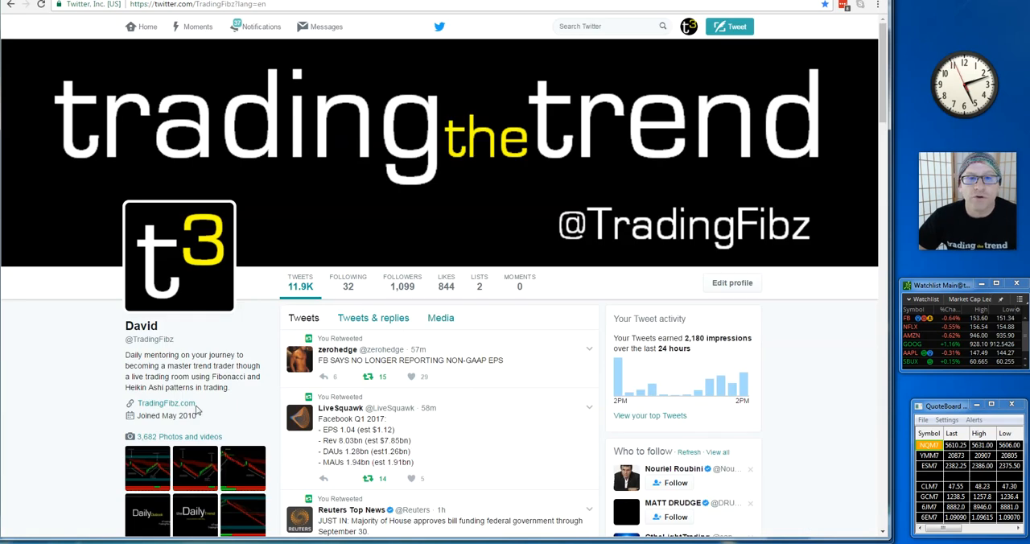
mouse_move(100, 438)
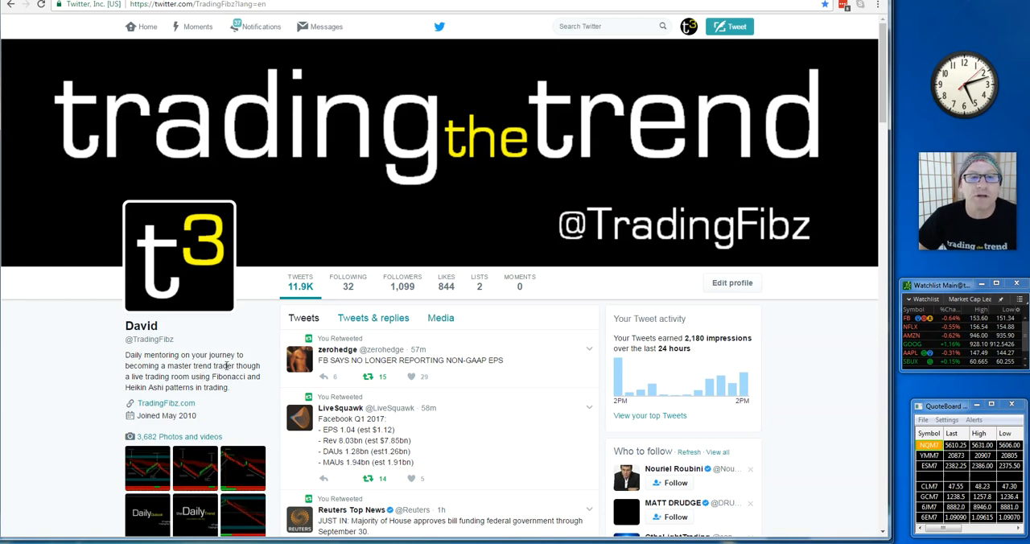
mouse_move(567, 39)
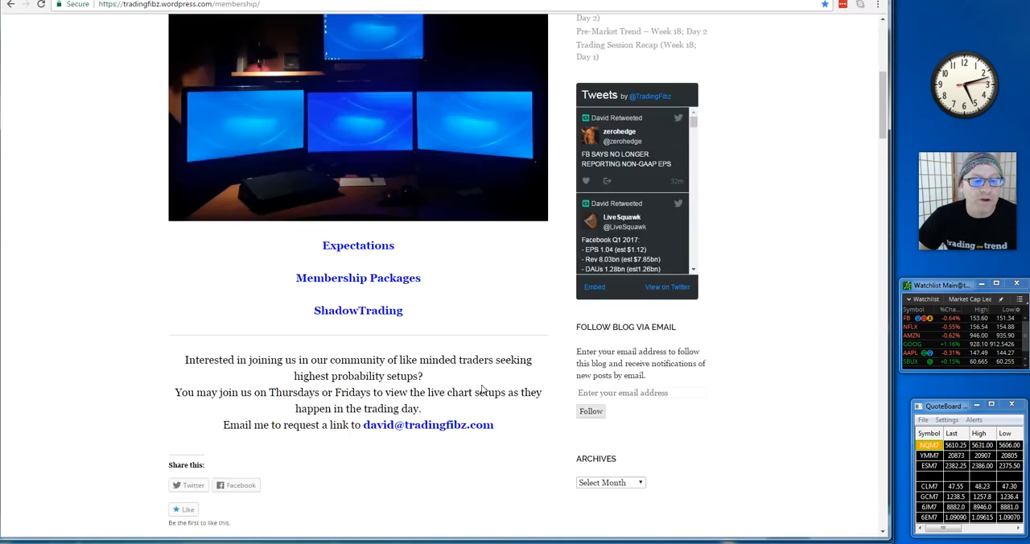
mouse_move(394, 518)
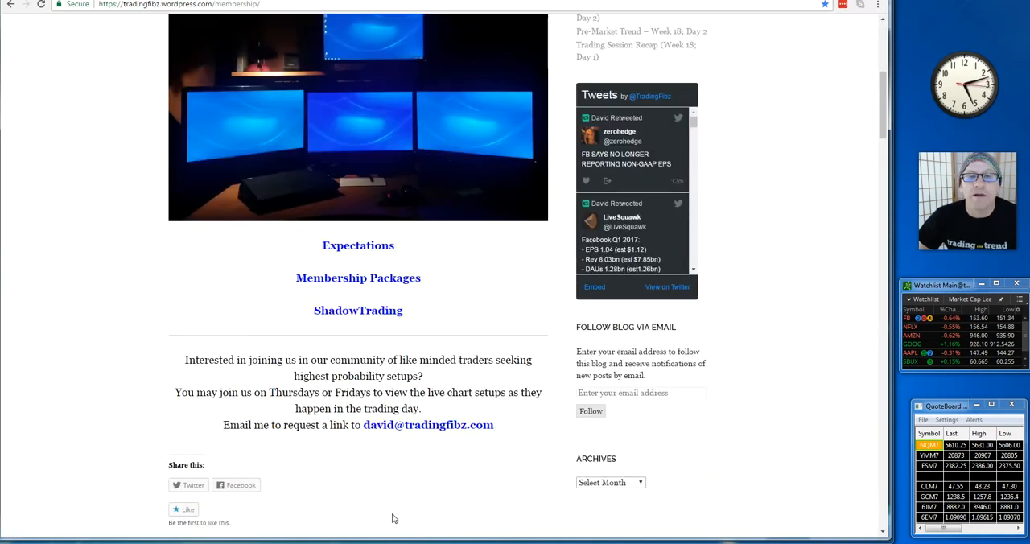
mouse_move(380, 467)
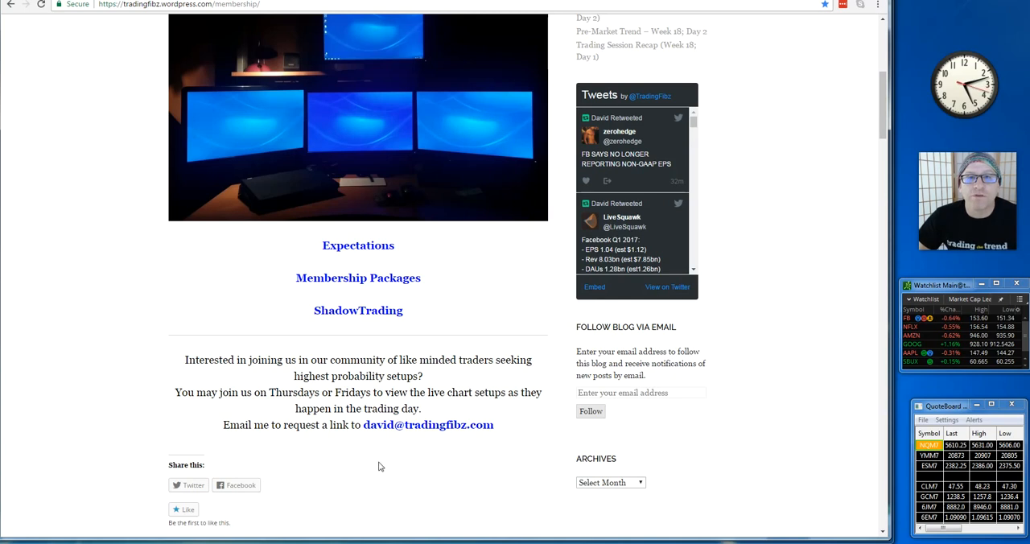
mouse_move(452, 452)
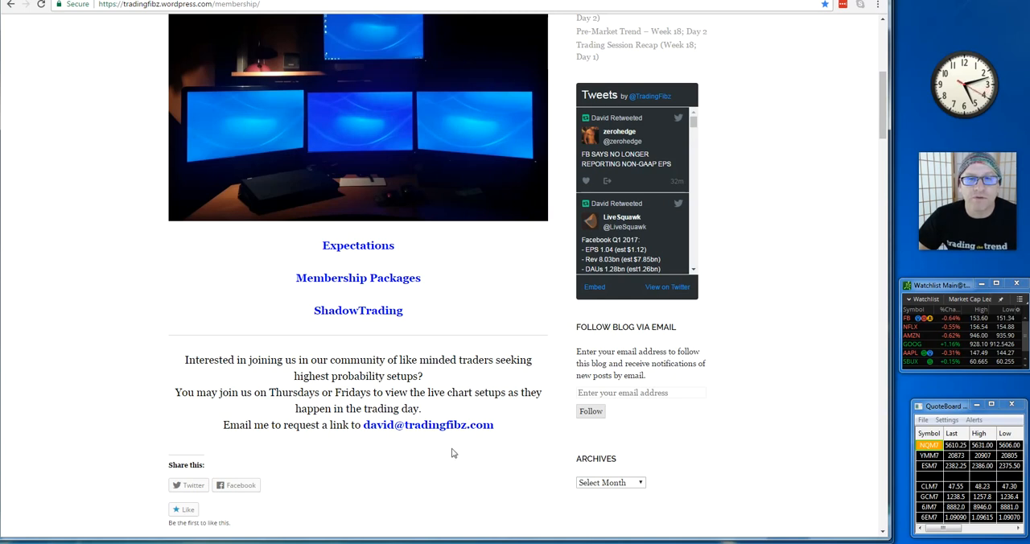
mouse_move(350, 461)
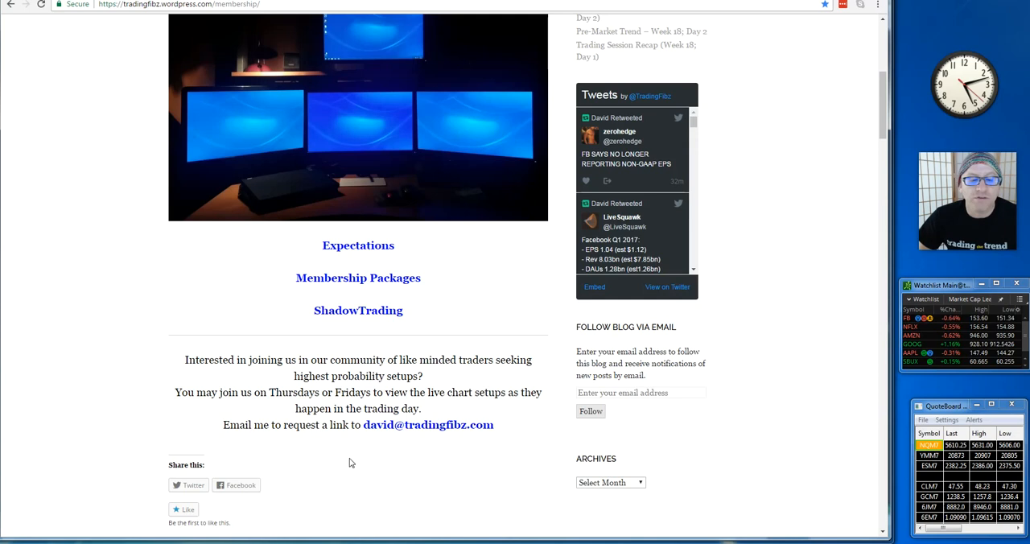
Step: Scroll to the top of the Membership page and return to the BLOG post list
scroll("up", 3)
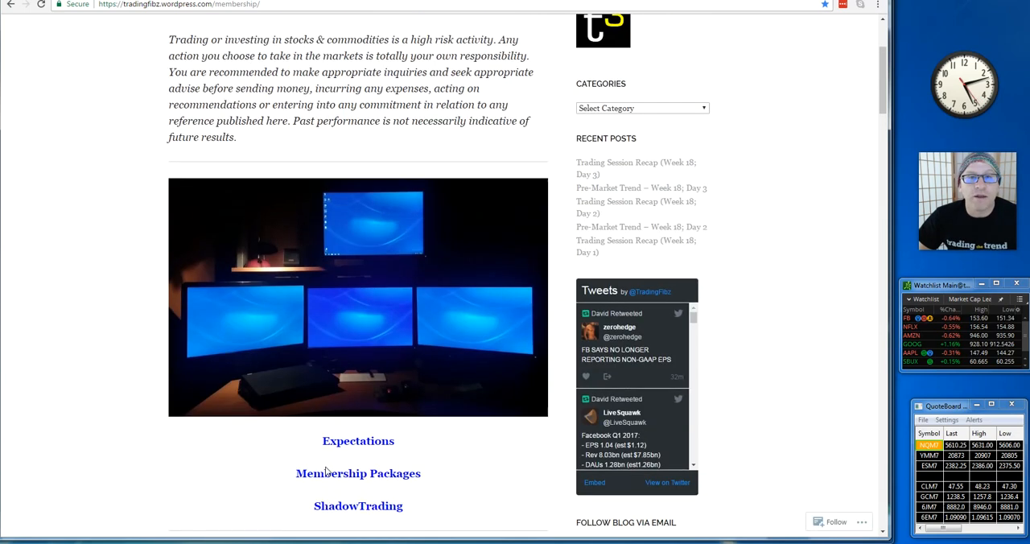
scroll("up", 3)
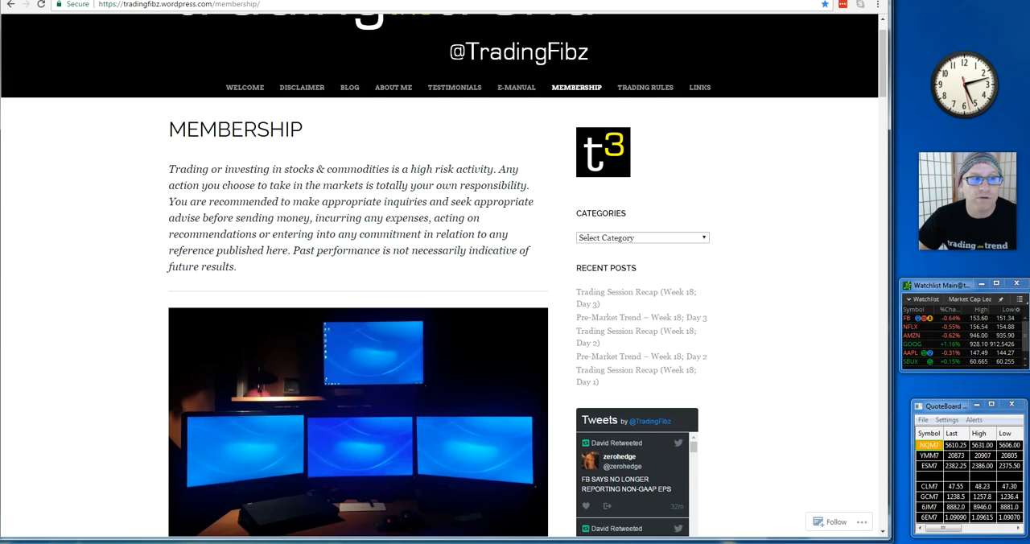
left_click(349, 86)
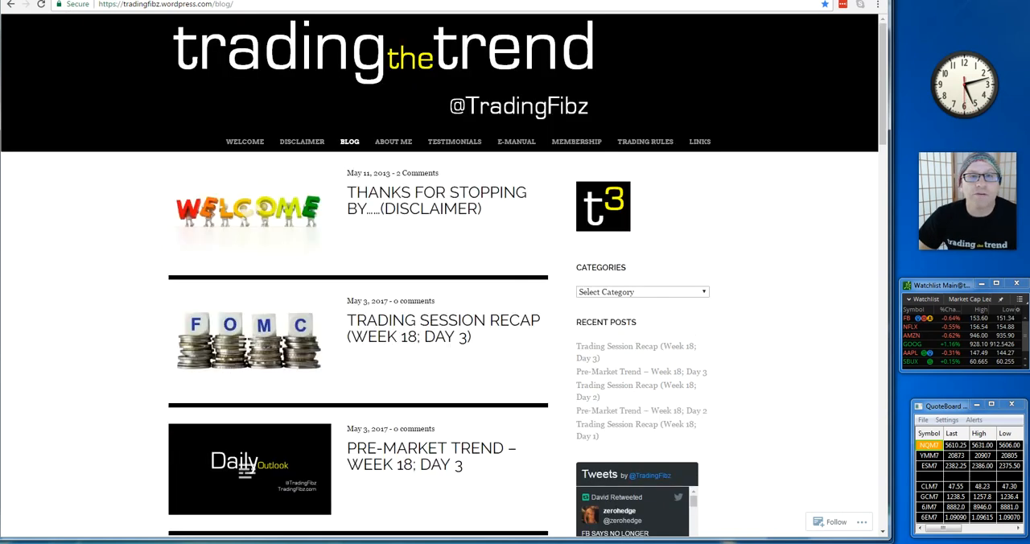